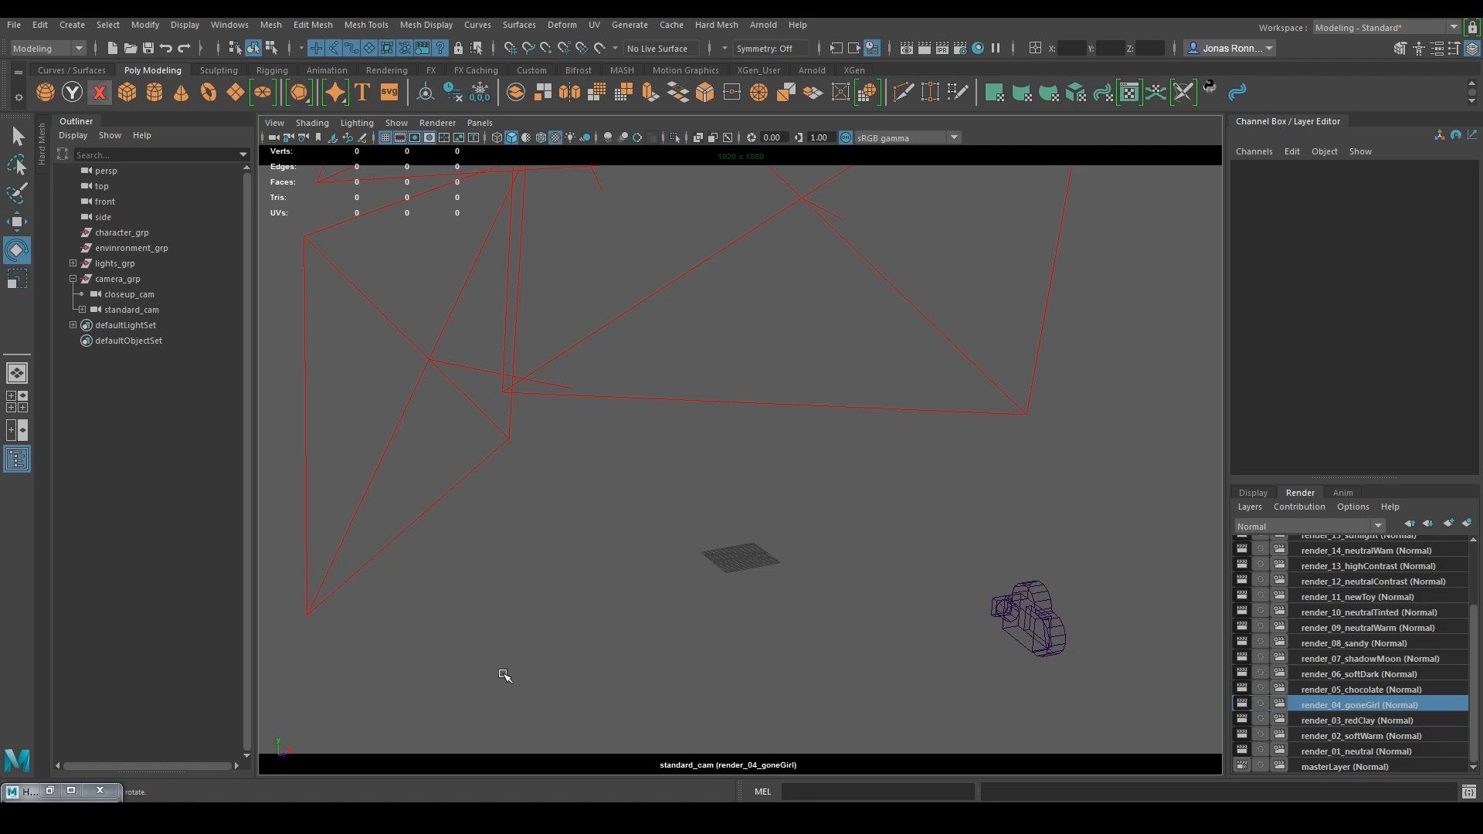
{"action": "mouse_move", "coordinate": [499, 675]}
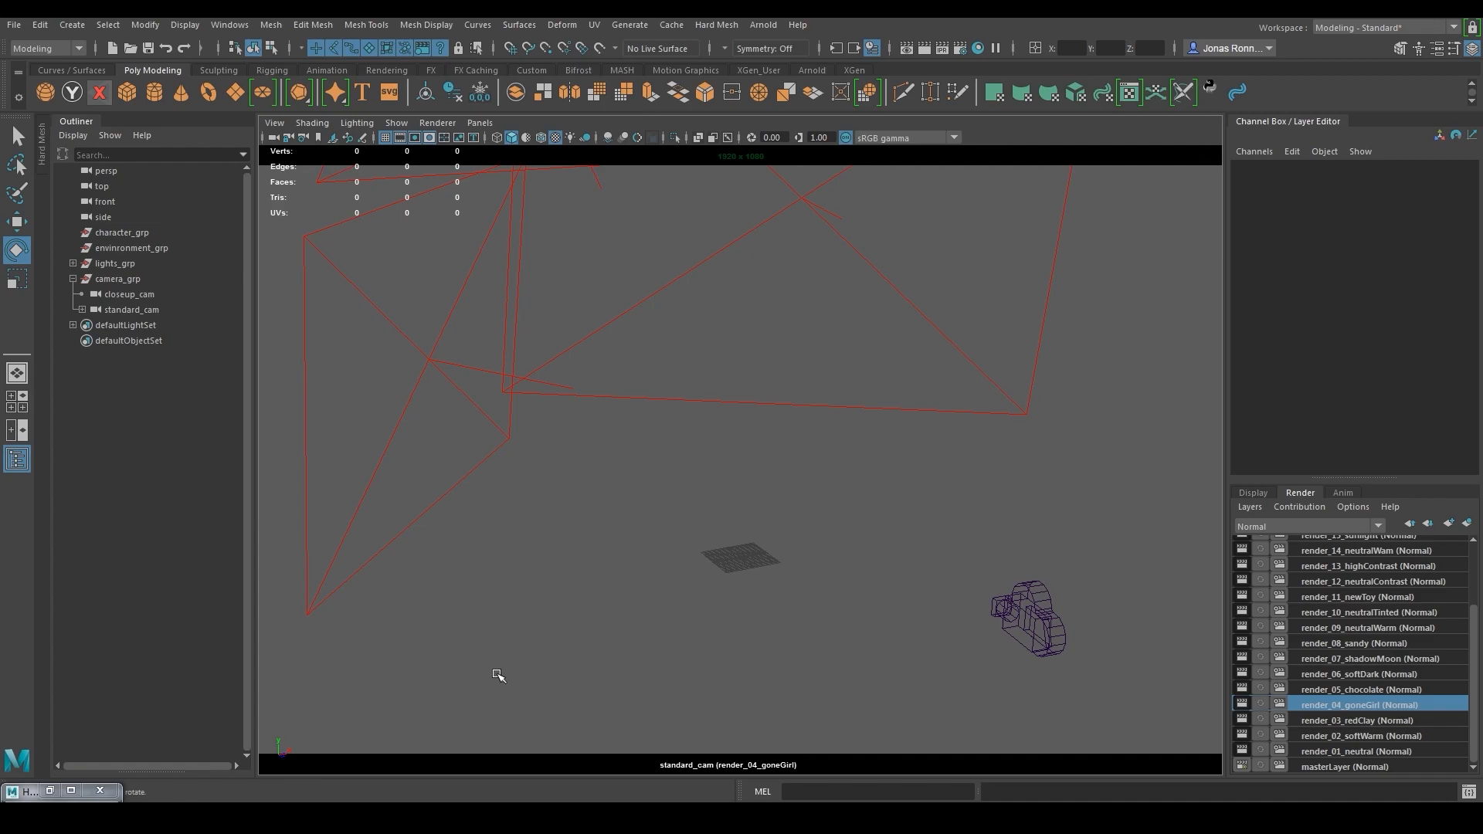
Import the ground and rock OBJ meshes into the scene under character_grp
{"action": "left_click", "coordinate": [14, 24]}
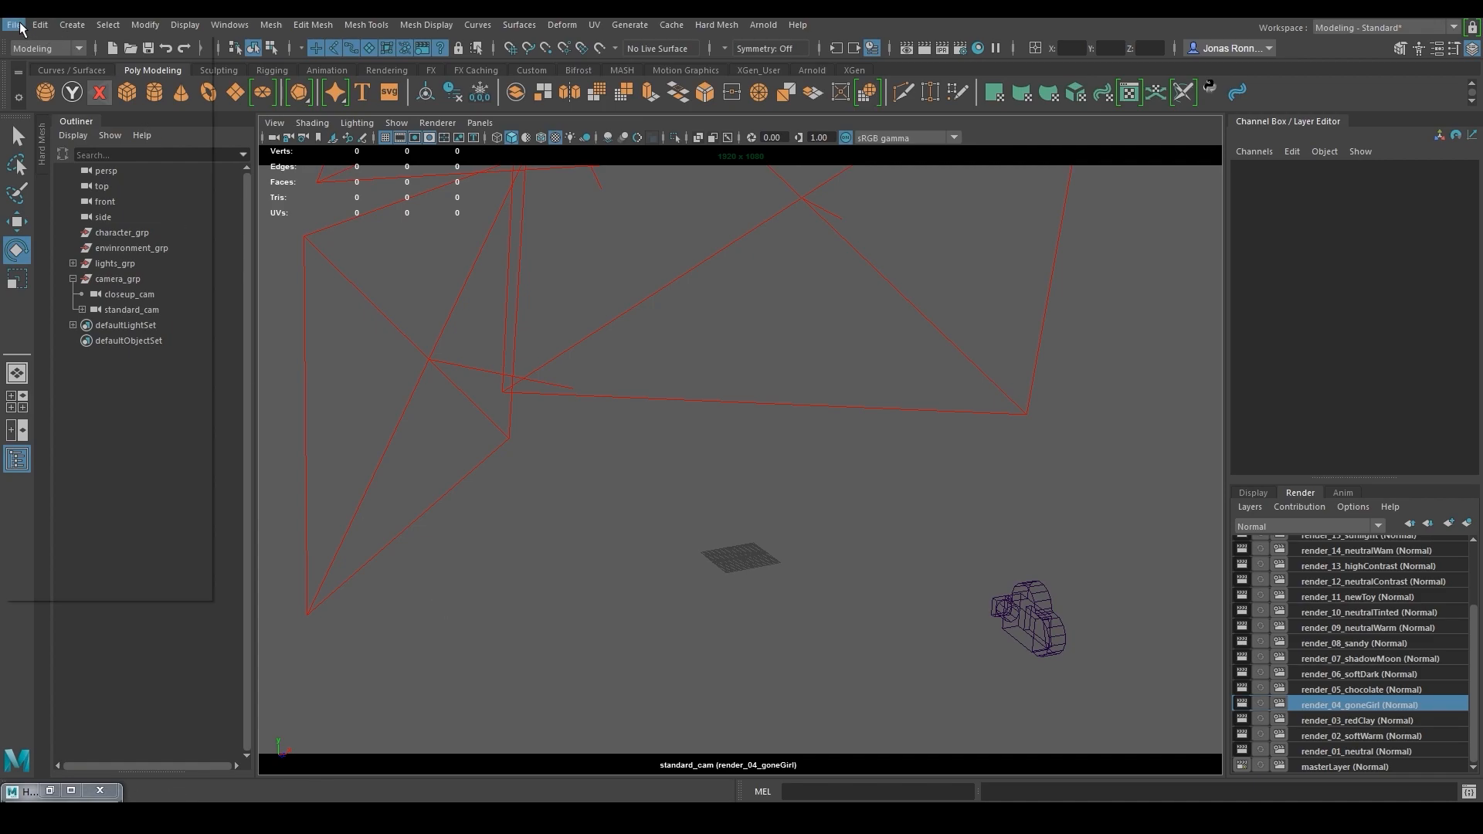
{"action": "left_click", "coordinate": [14, 25]}
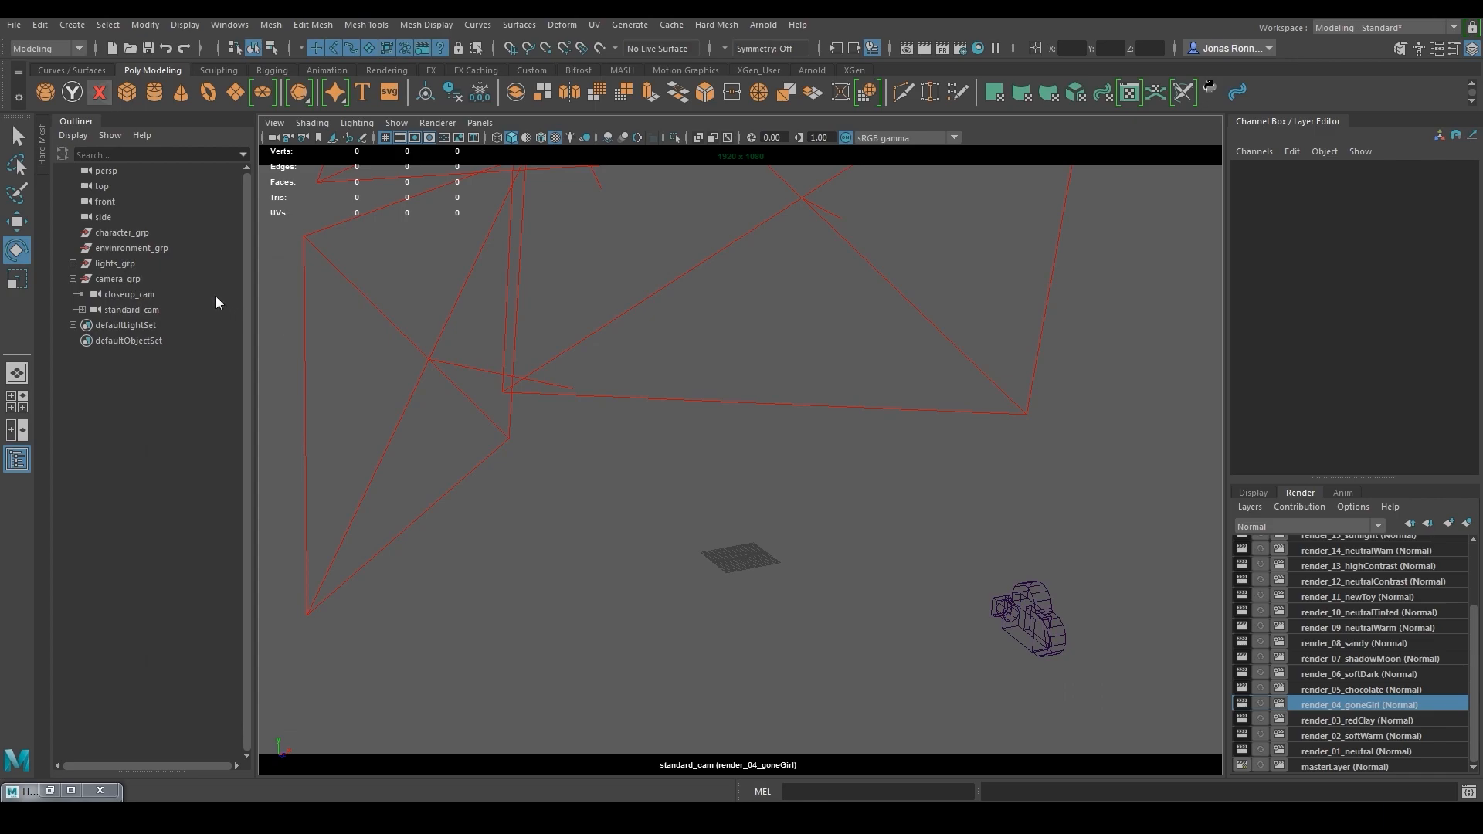
{"action": "left_click", "coordinate": [14, 24]}
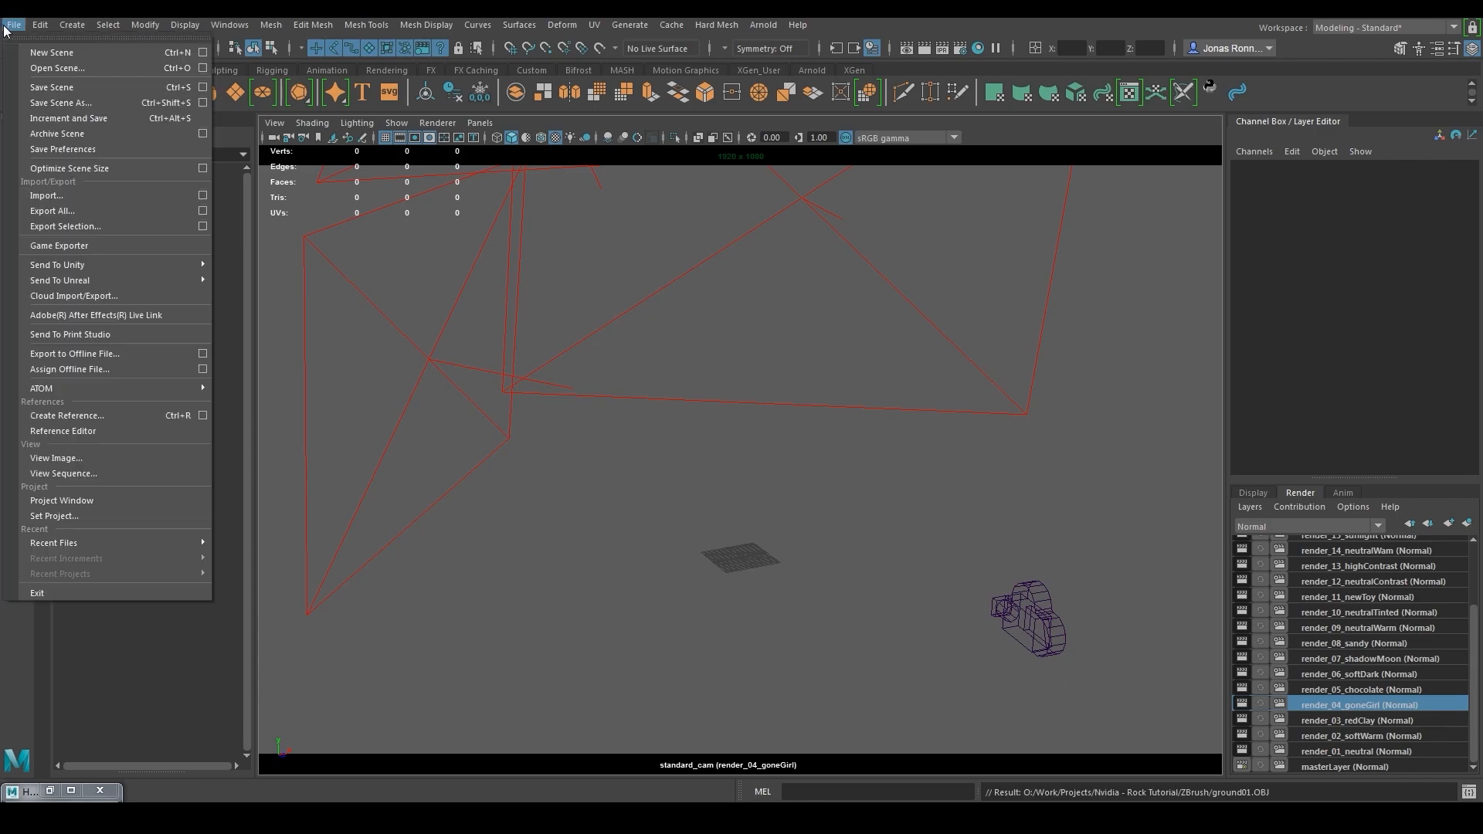
{"action": "left_click", "coordinate": [45, 195]}
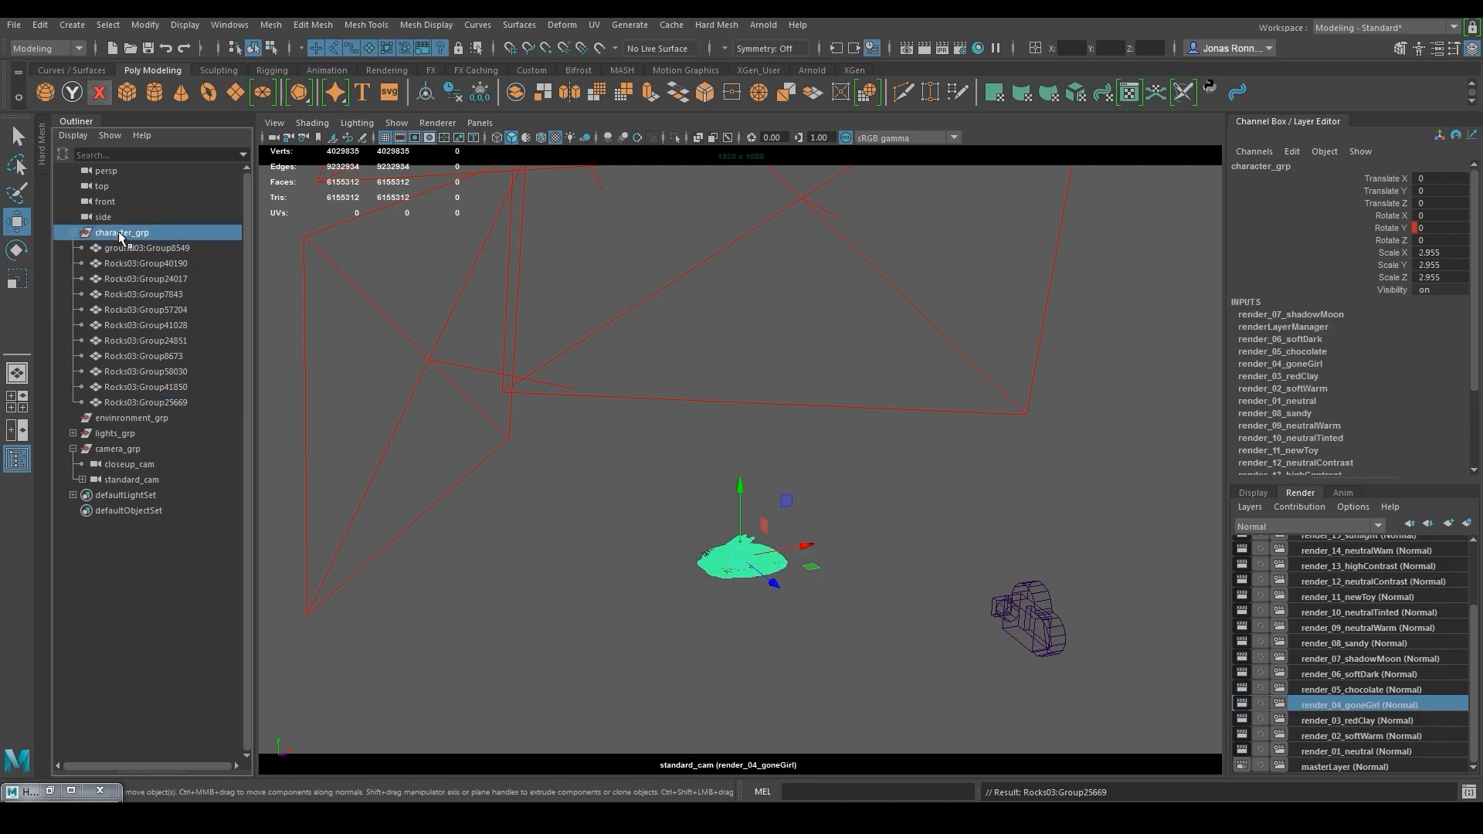
Scale character_grp up until the terrain fills the camera view
{"action": "left_click_drag", "start_coordinate": [765, 551], "coordinate": [939, 576]}
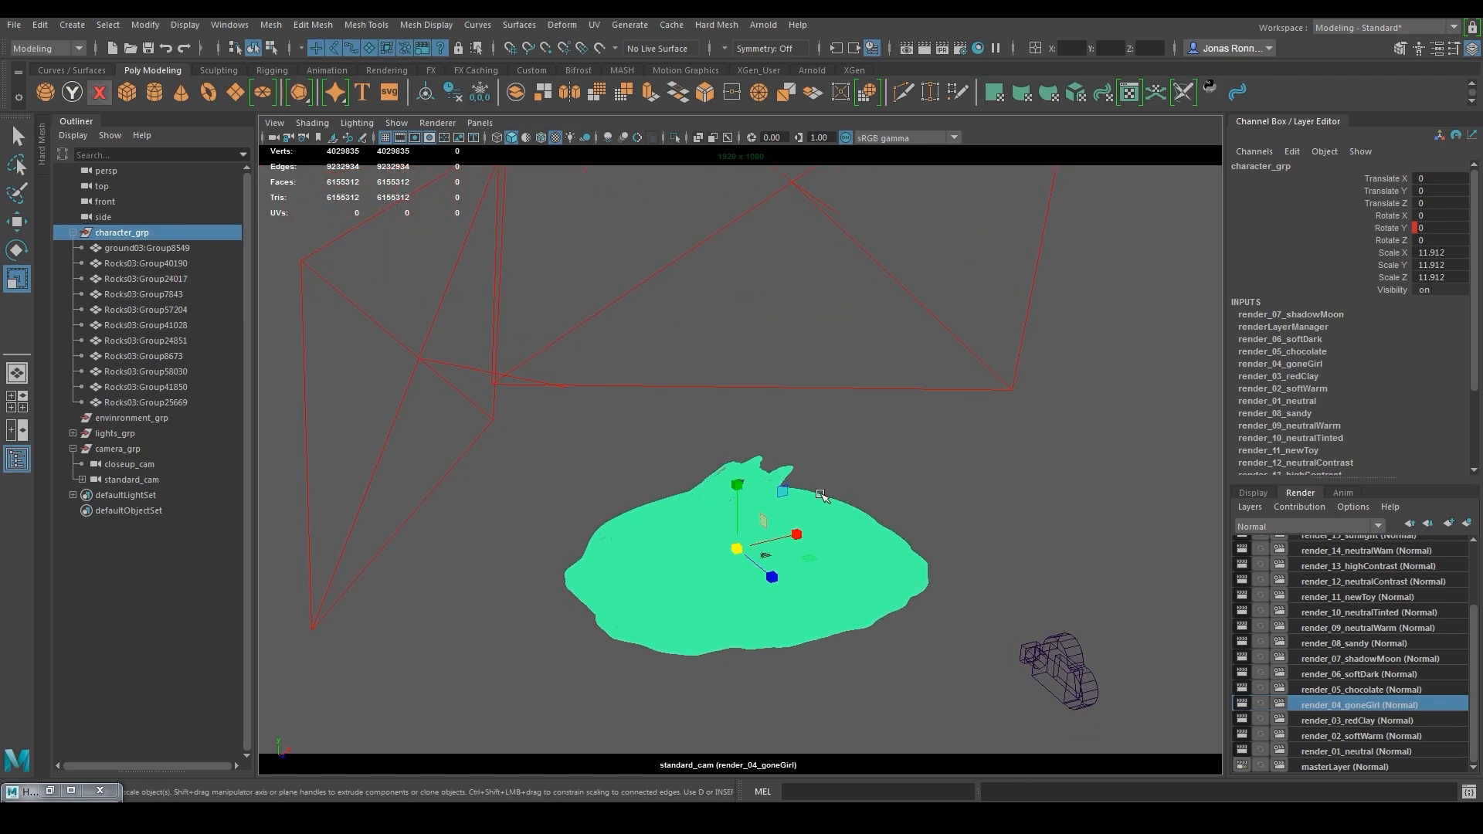
{"action": "left_click_drag", "start_coordinate": [822, 496], "coordinate": [952, 586]}
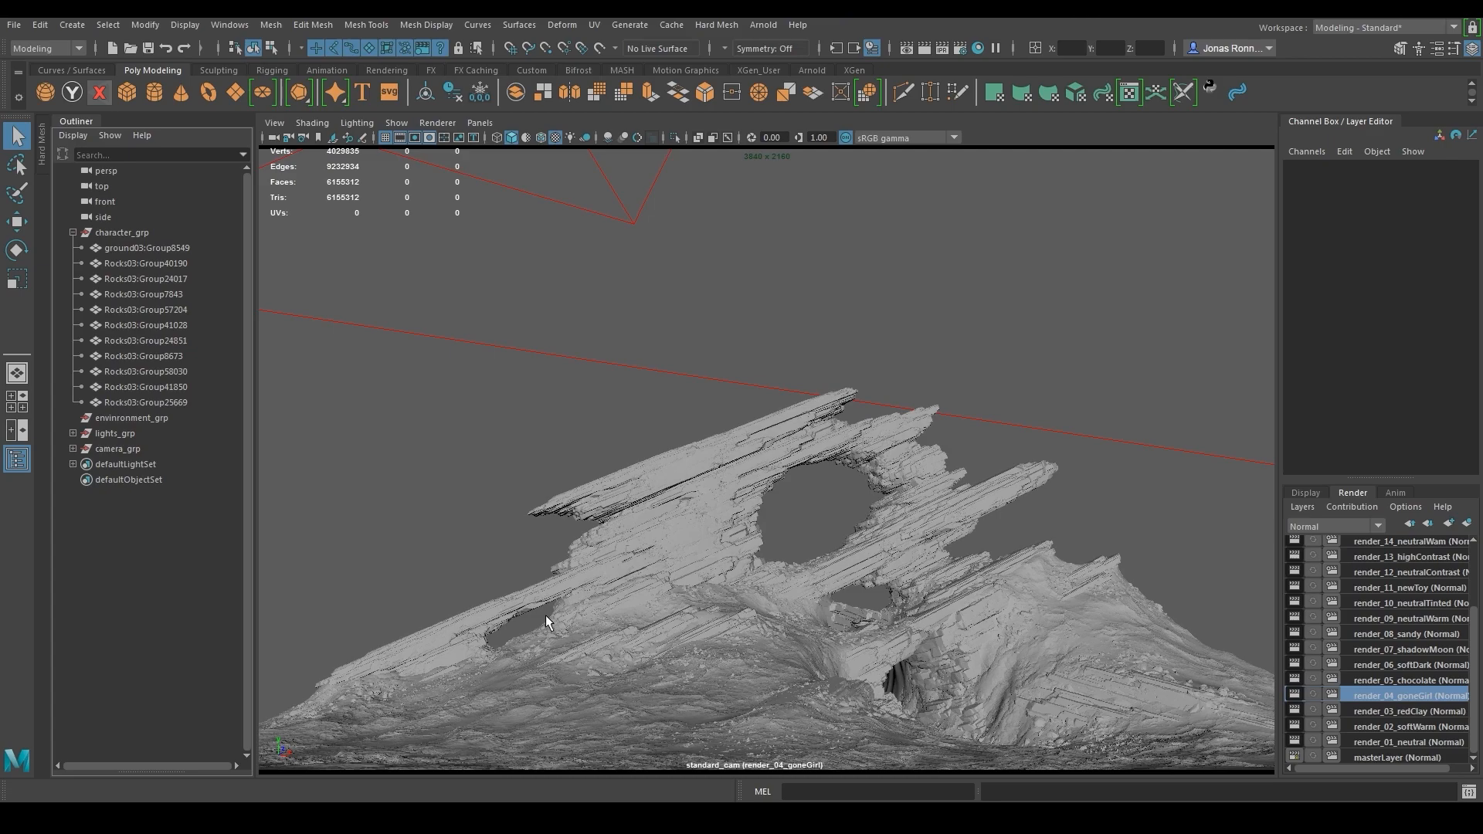
Start a live Arnold RenderView render of the rock on the render_01_neutral layer
{"action": "left_click", "coordinate": [762, 23]}
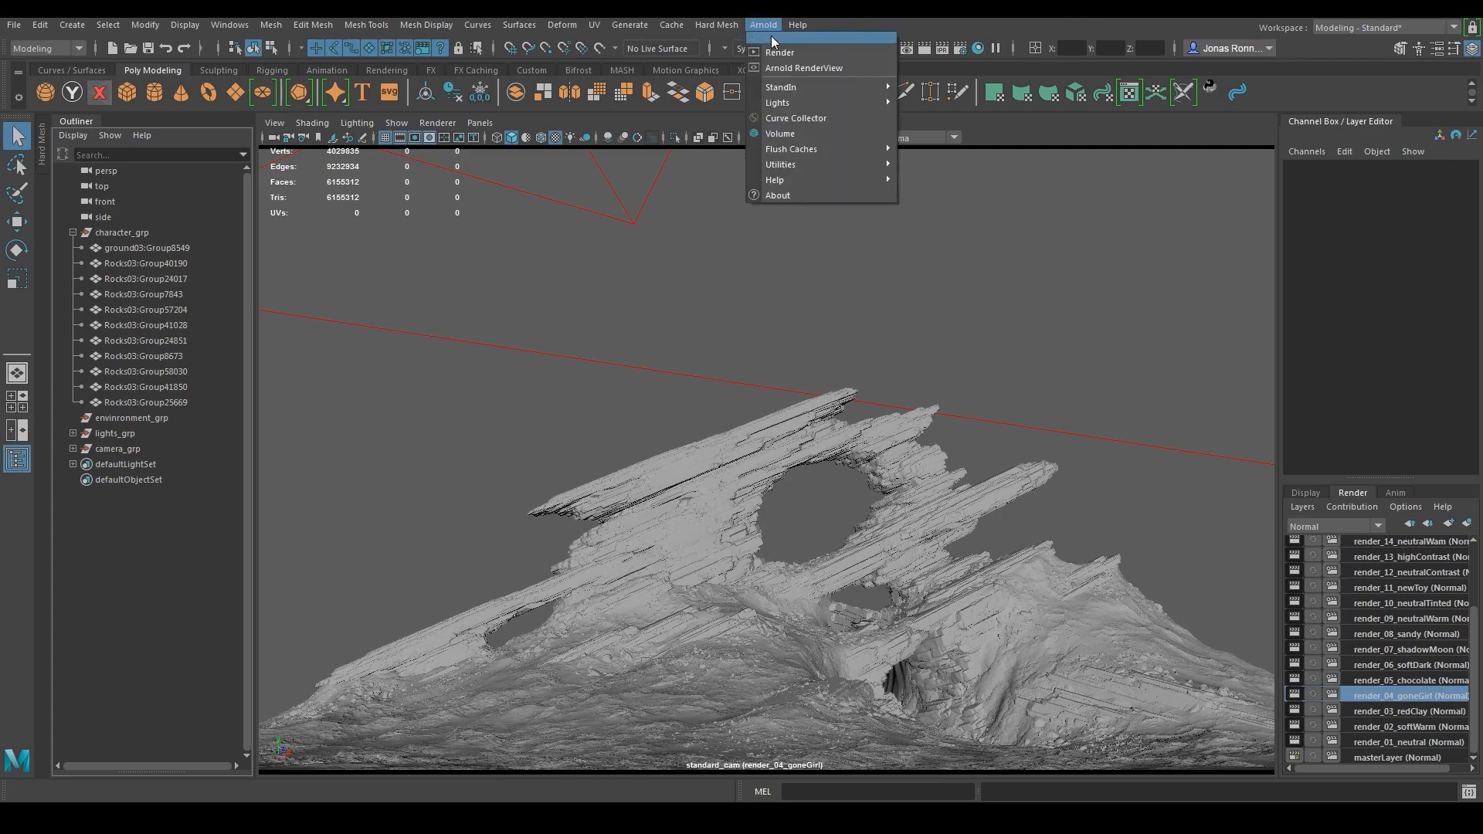
{"action": "left_click", "coordinate": [803, 67]}
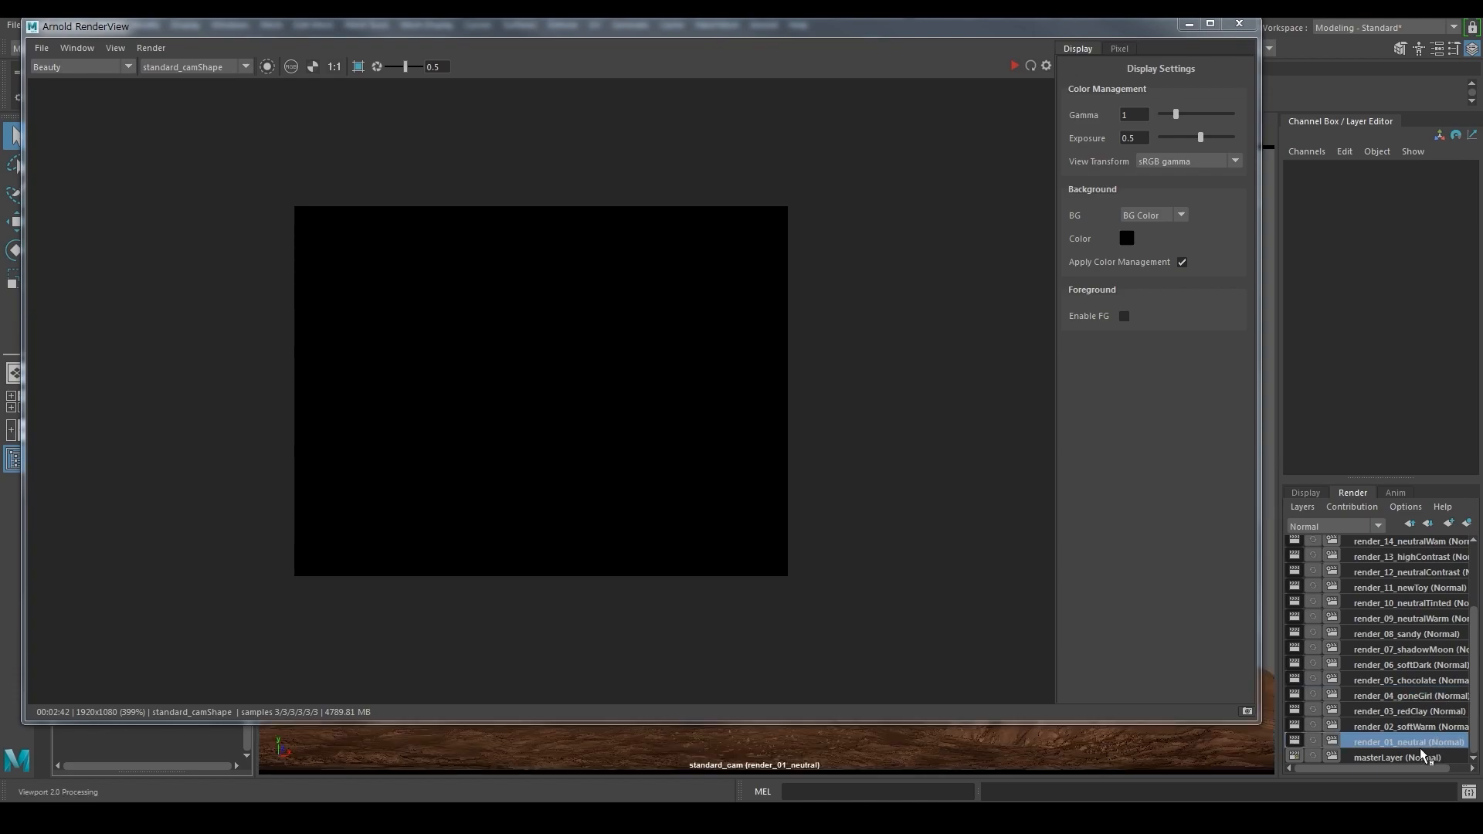
{"action": "left_click", "coordinate": [1015, 64]}
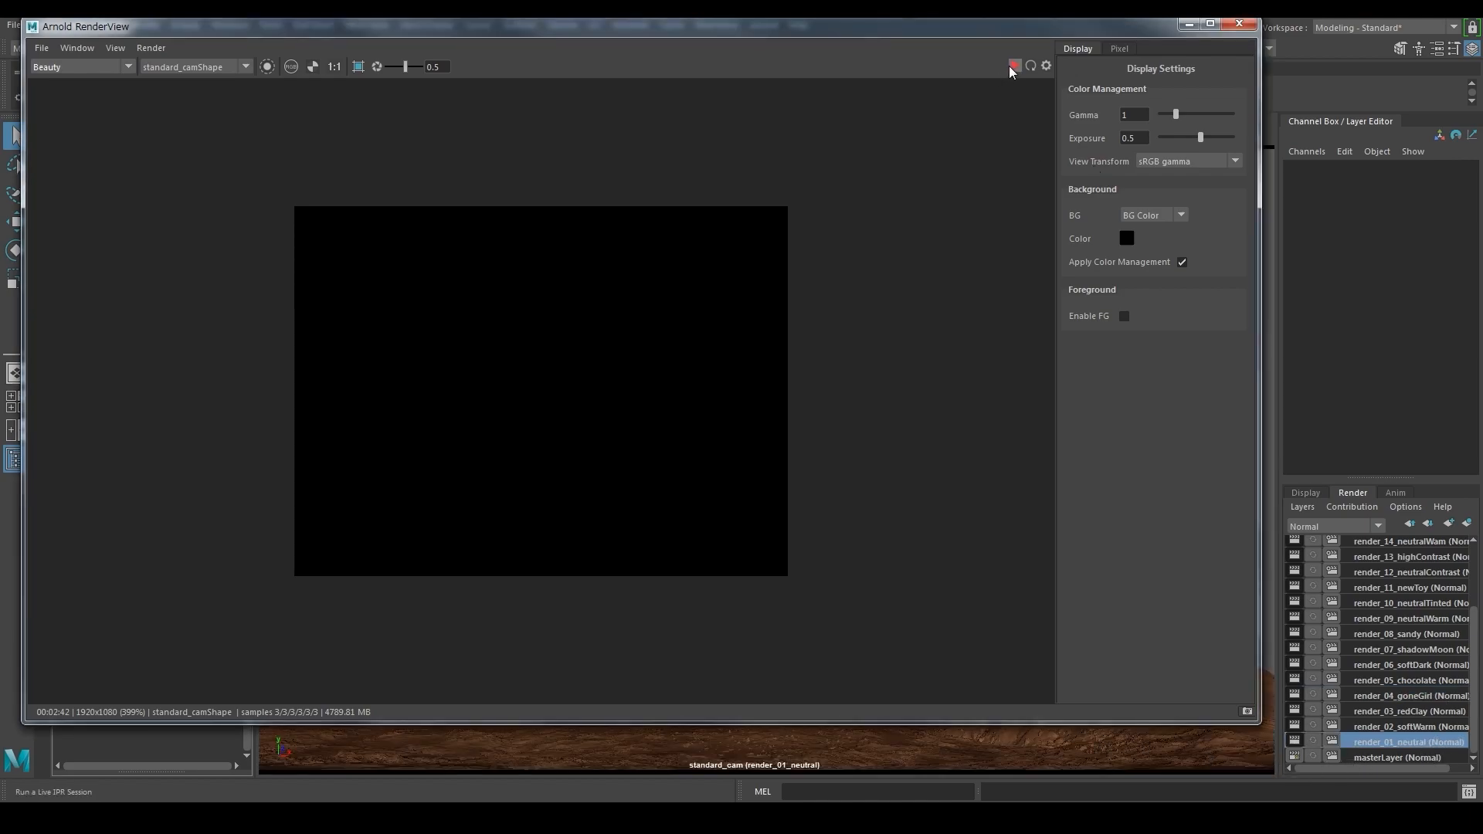
{"action": "left_click", "coordinate": [1010, 66]}
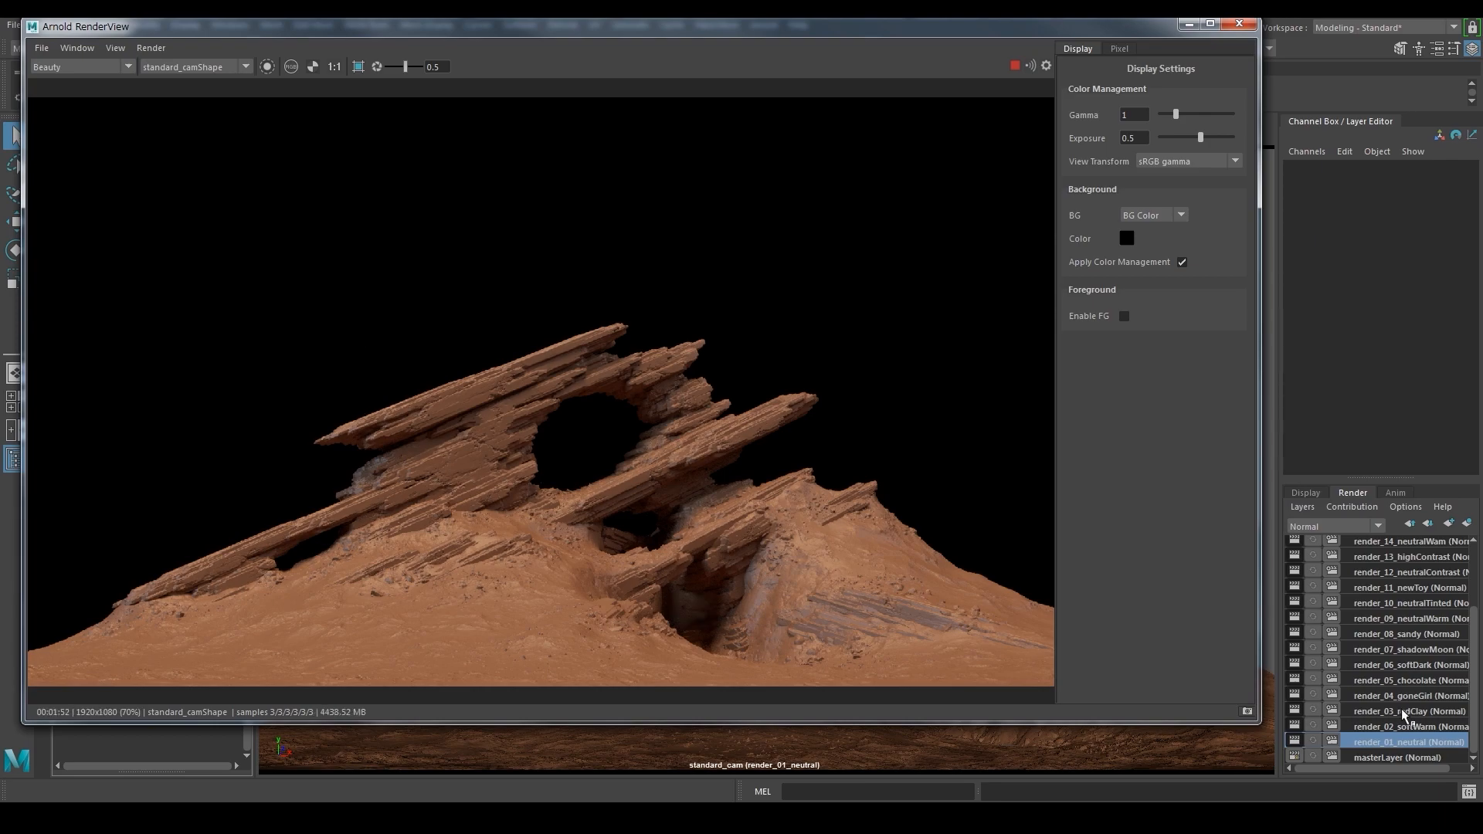
Preview the render under render_03_redClay, render_06_softDark and finally render_04_goneGirl
{"action": "left_click", "coordinate": [1405, 711]}
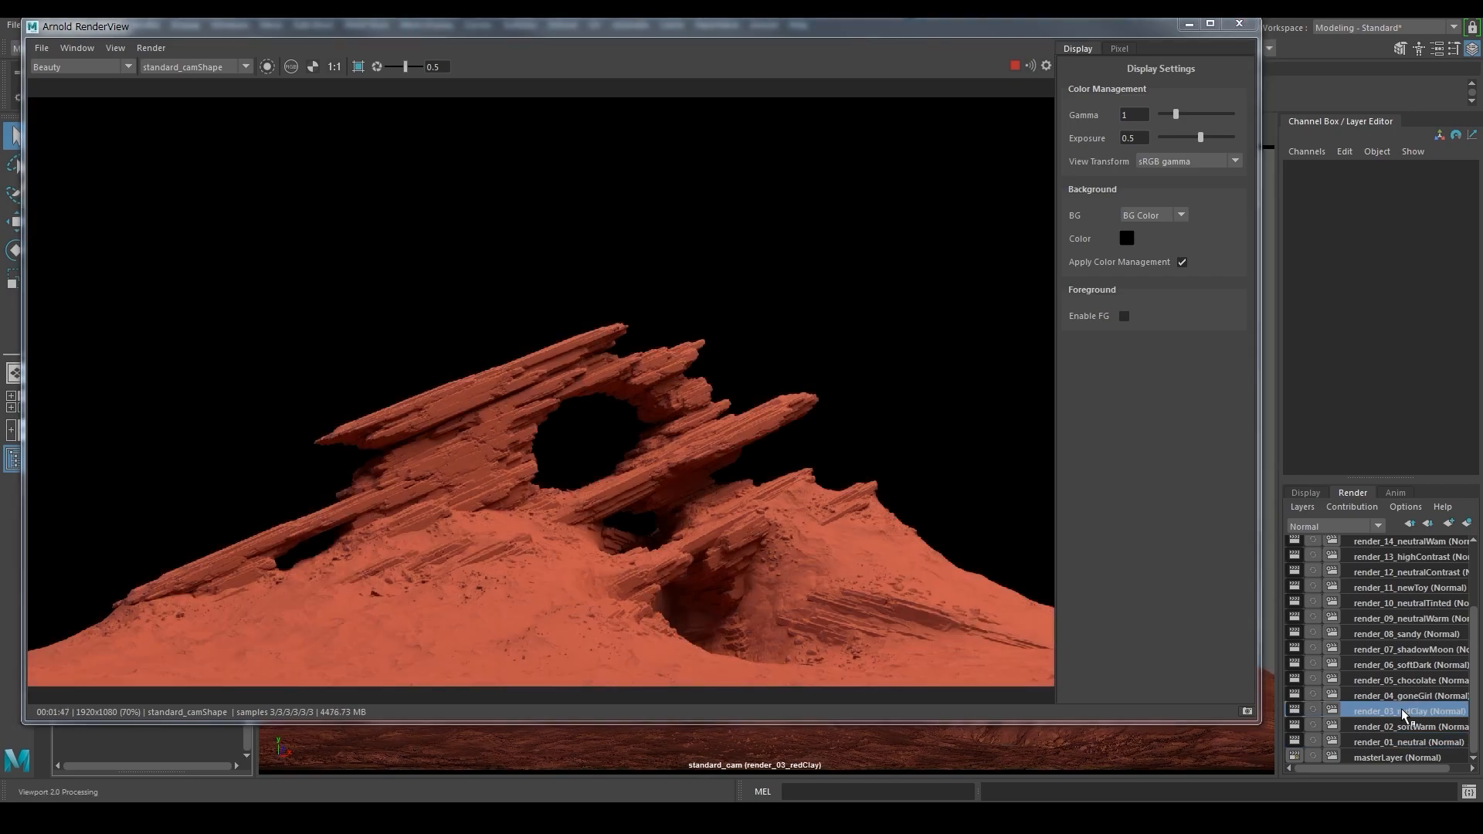
{"action": "left_click", "coordinate": [1408, 665]}
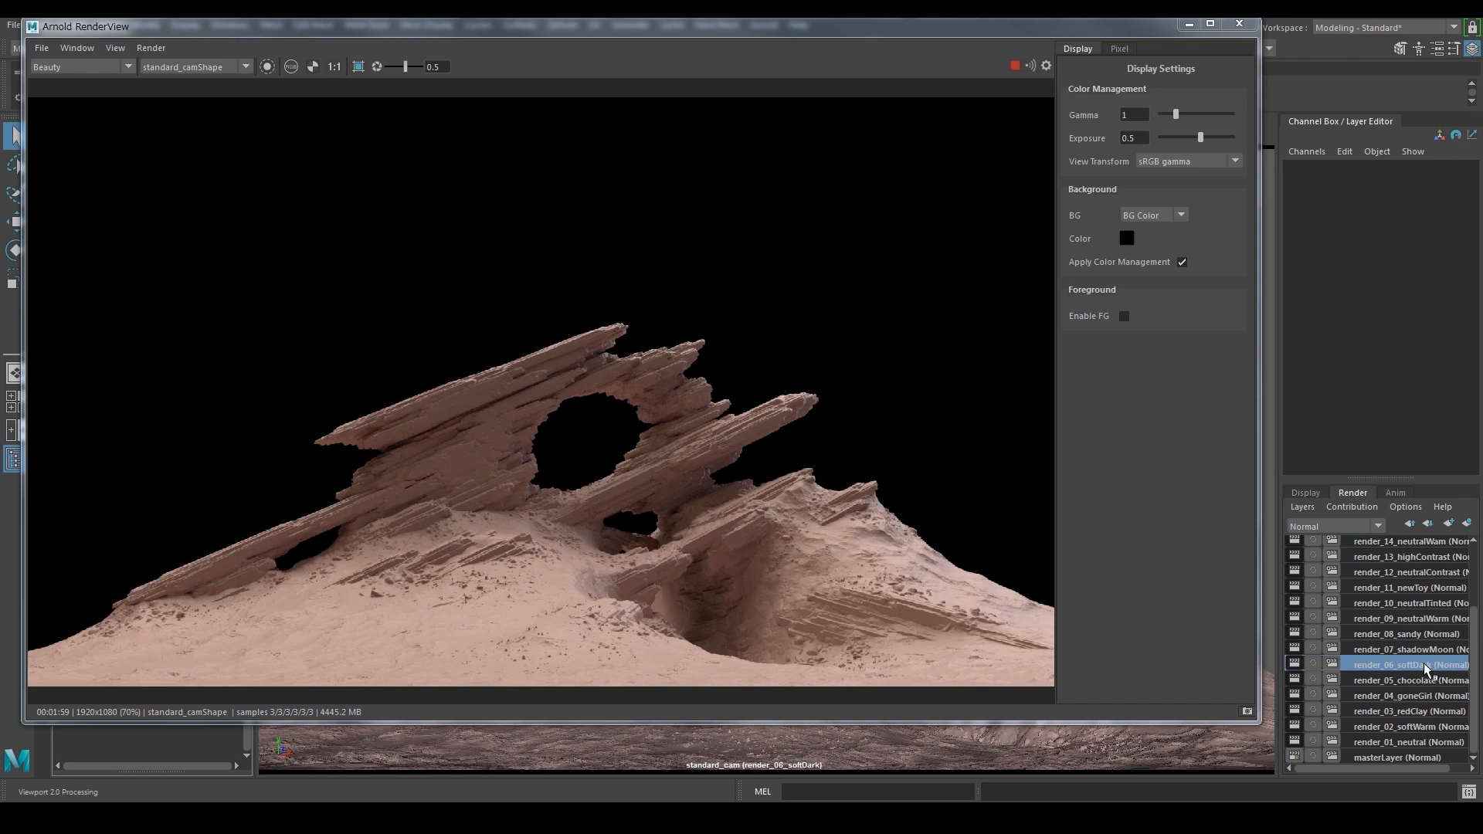
{"action": "left_click", "coordinate": [1409, 695]}
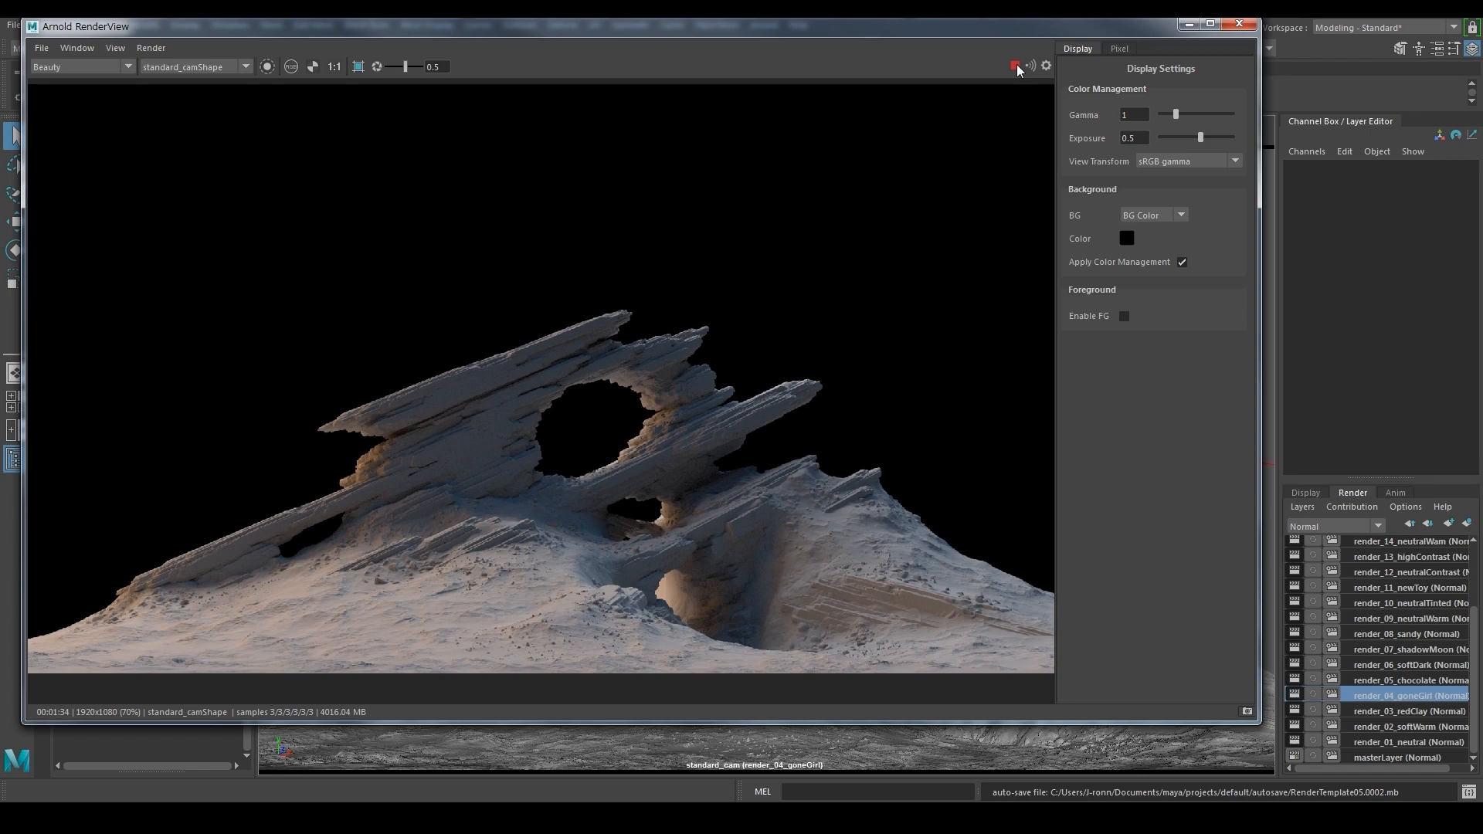
Store a snapshot of the goneGirl render, rerender and display the ID AOV pass
{"action": "left_click", "coordinate": [1237, 26]}
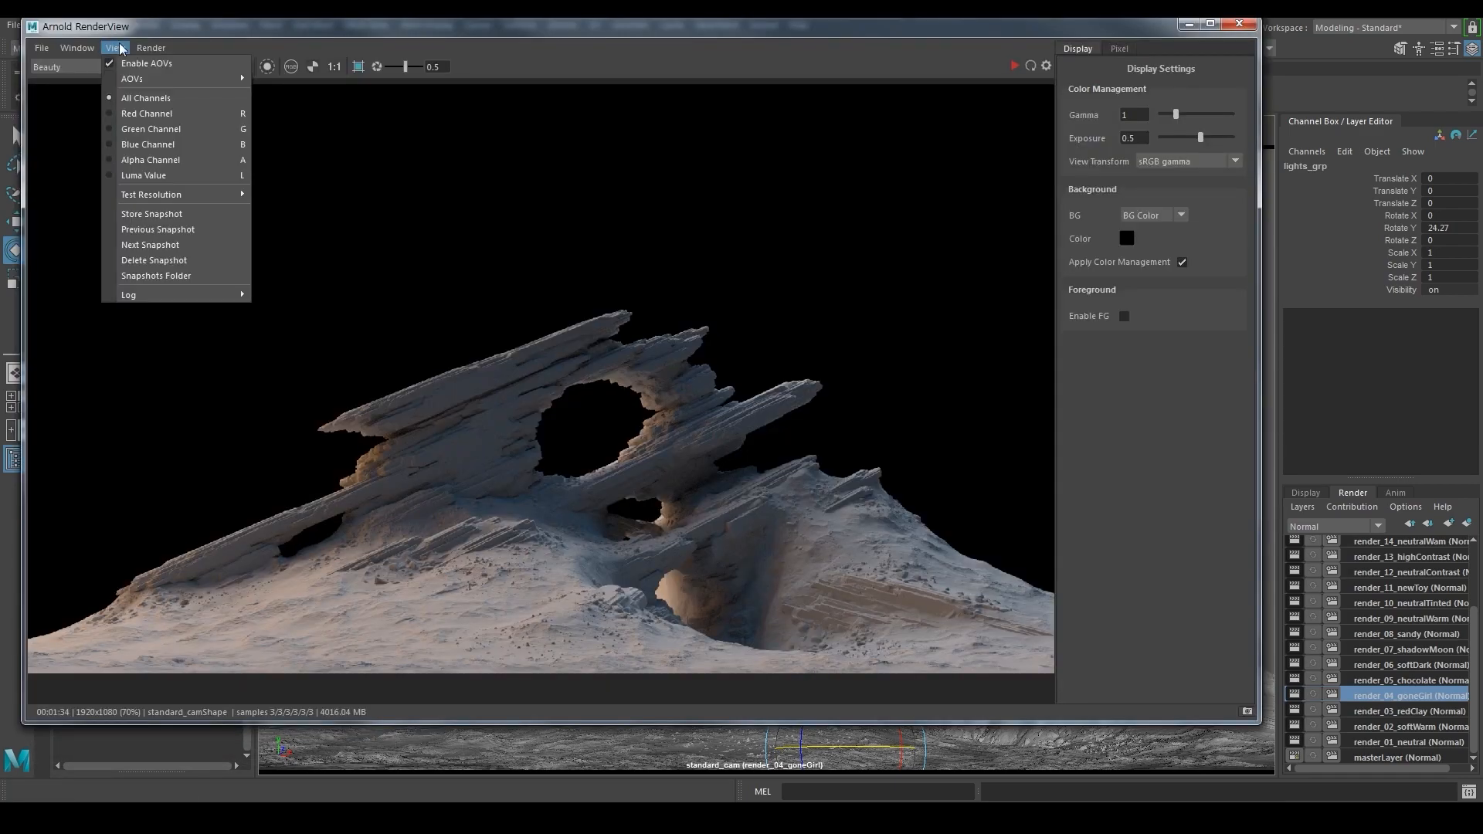
{"action": "left_click", "coordinate": [152, 213]}
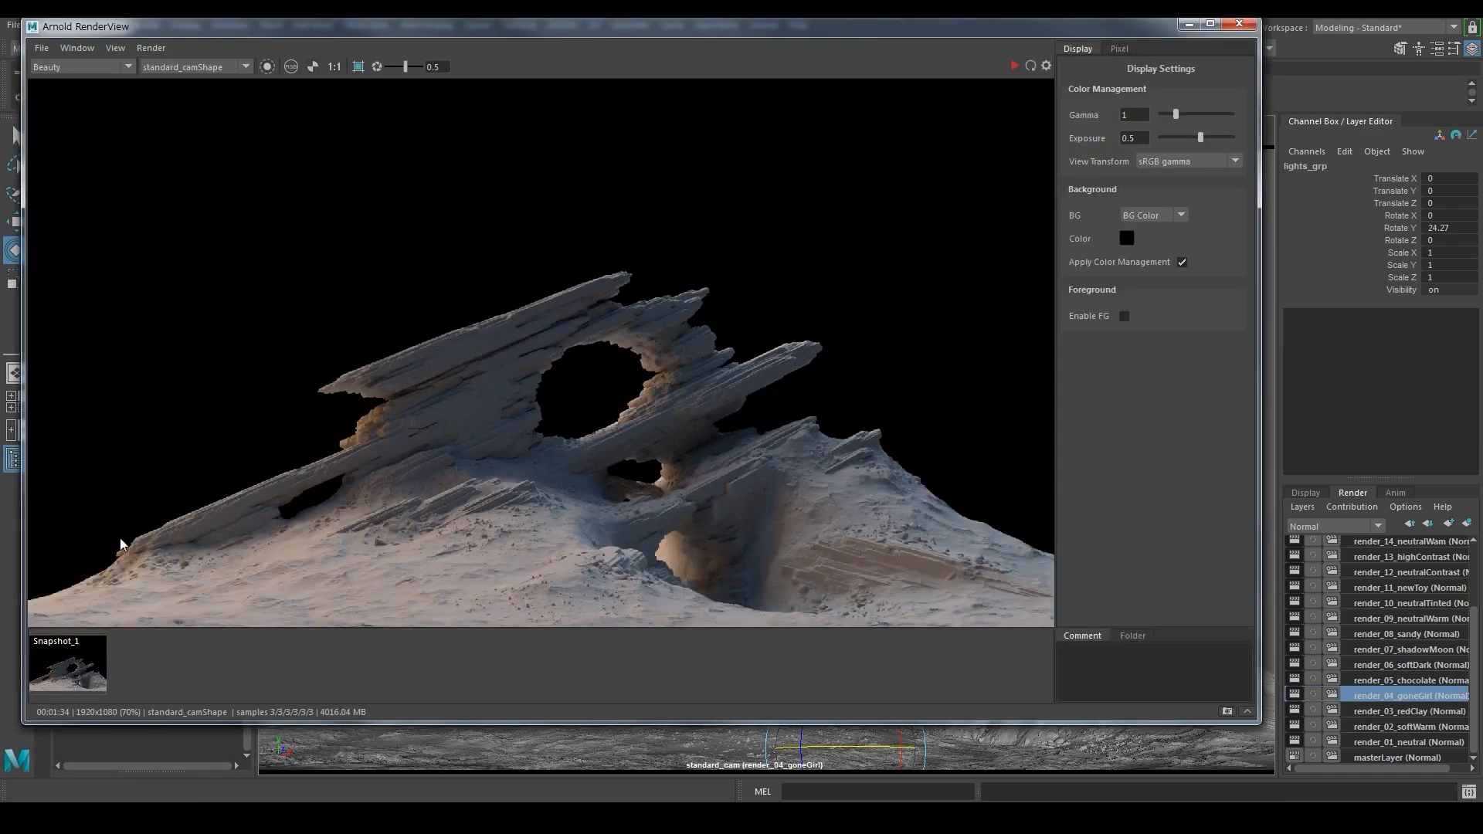
{"action": "left_click", "coordinate": [1013, 66]}
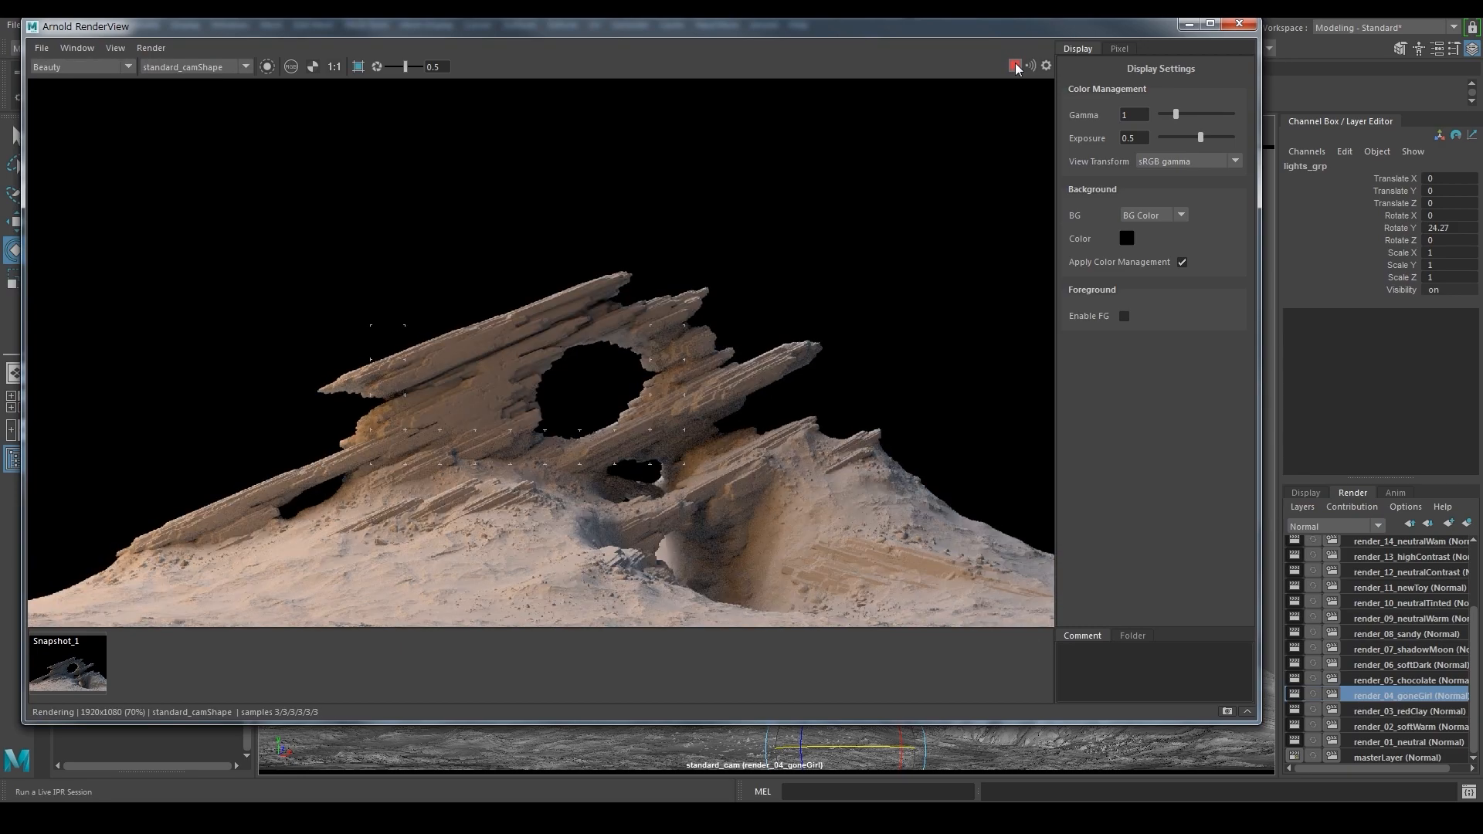
{"action": "left_click", "coordinate": [1238, 26]}
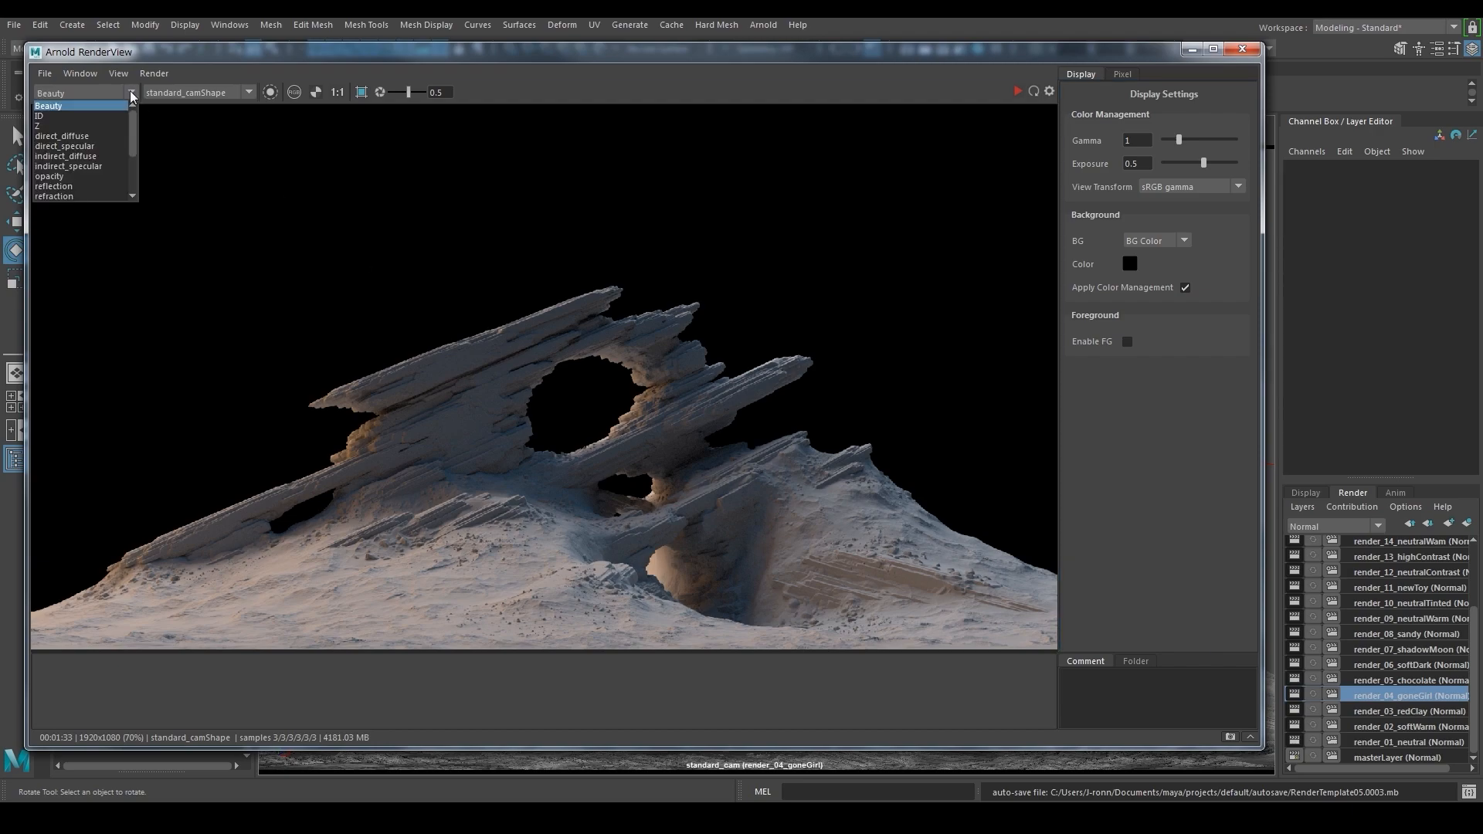
{"action": "left_click", "coordinate": [40, 115]}
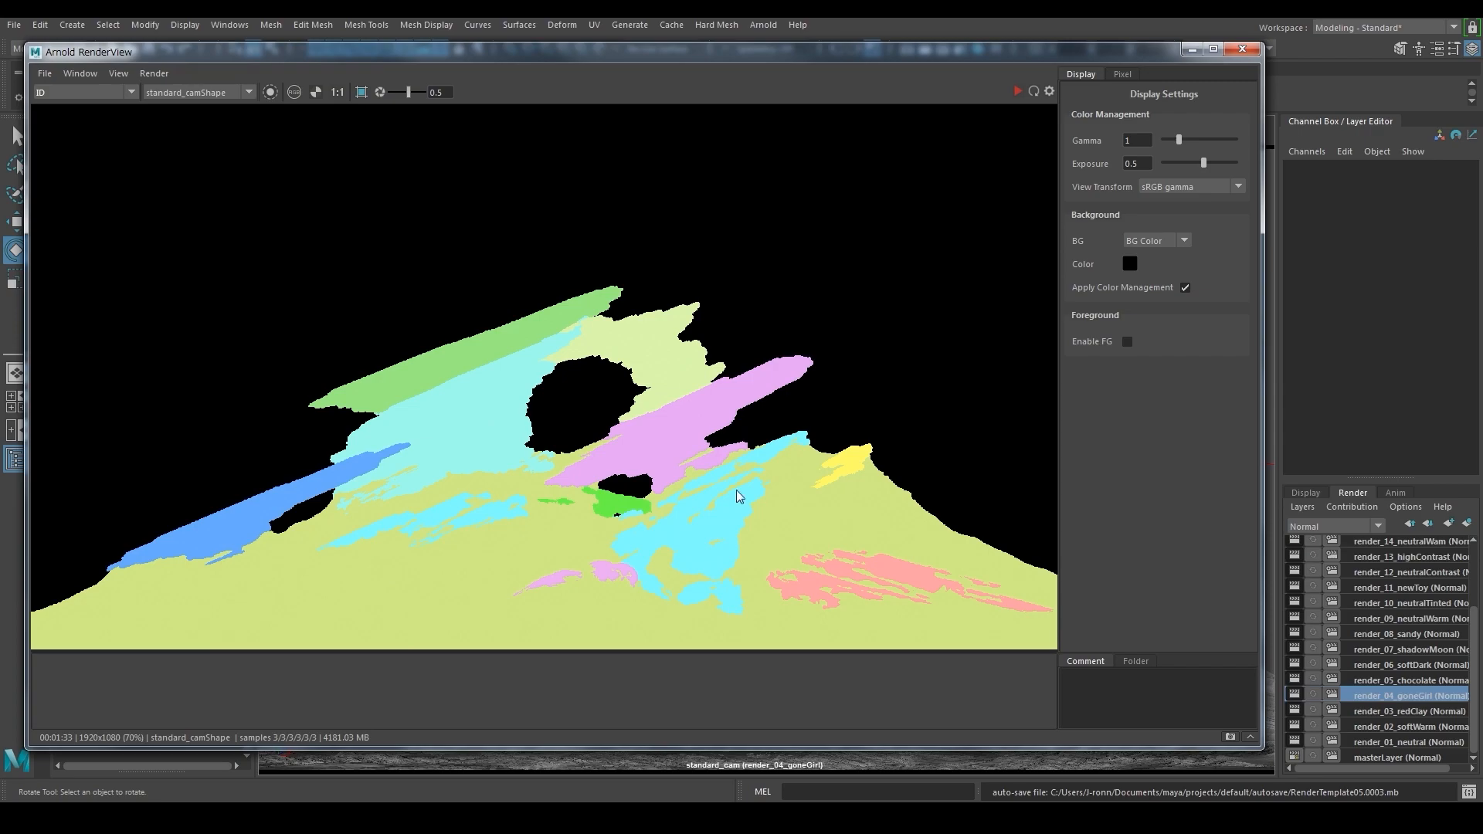
{"action": "mouse_move", "coordinate": [551, 576]}
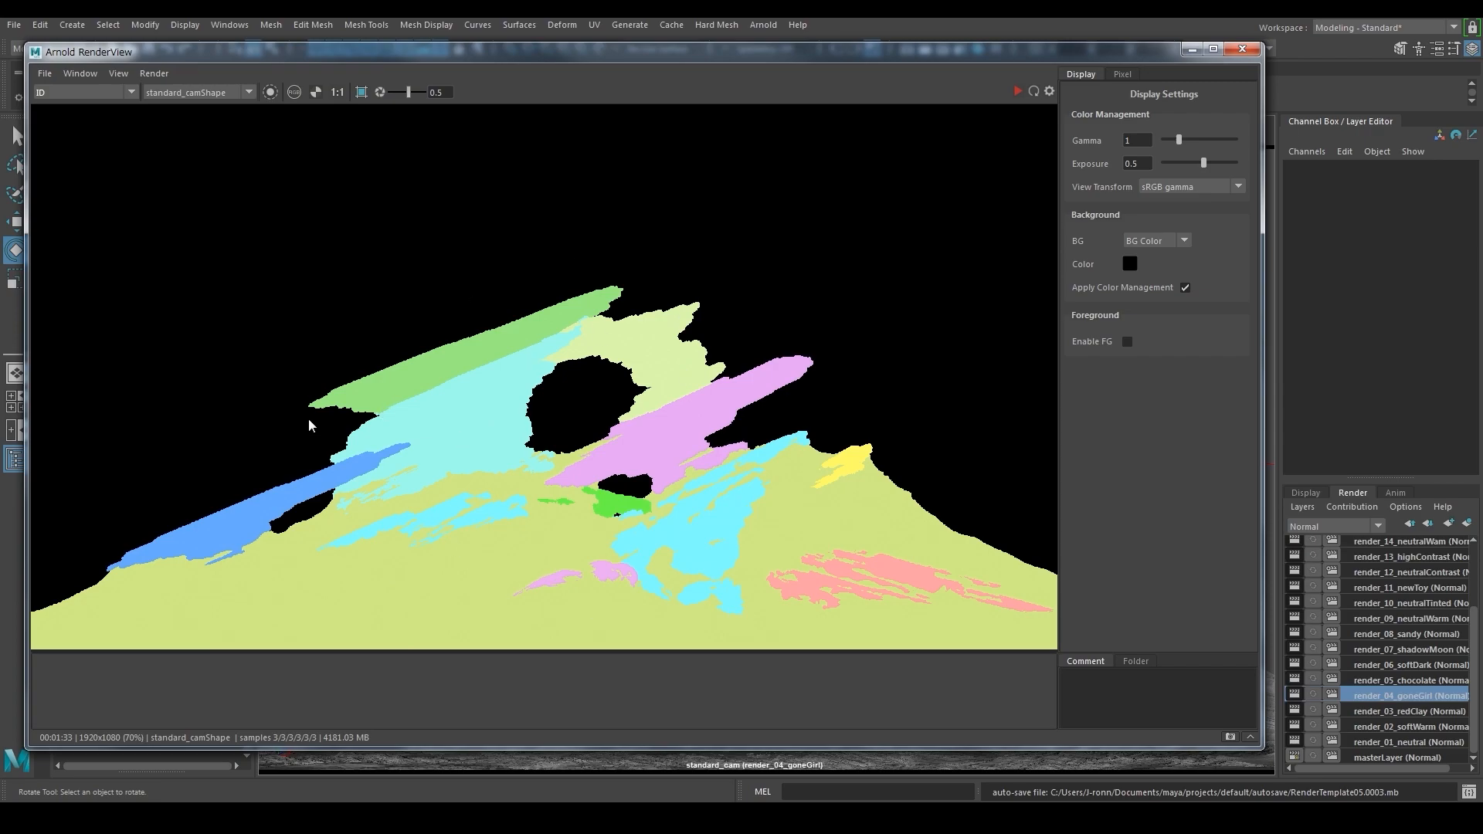
Save the ID pass from RenderView as ID.exr in the project's Render folder
{"action": "left_click", "coordinate": [44, 73]}
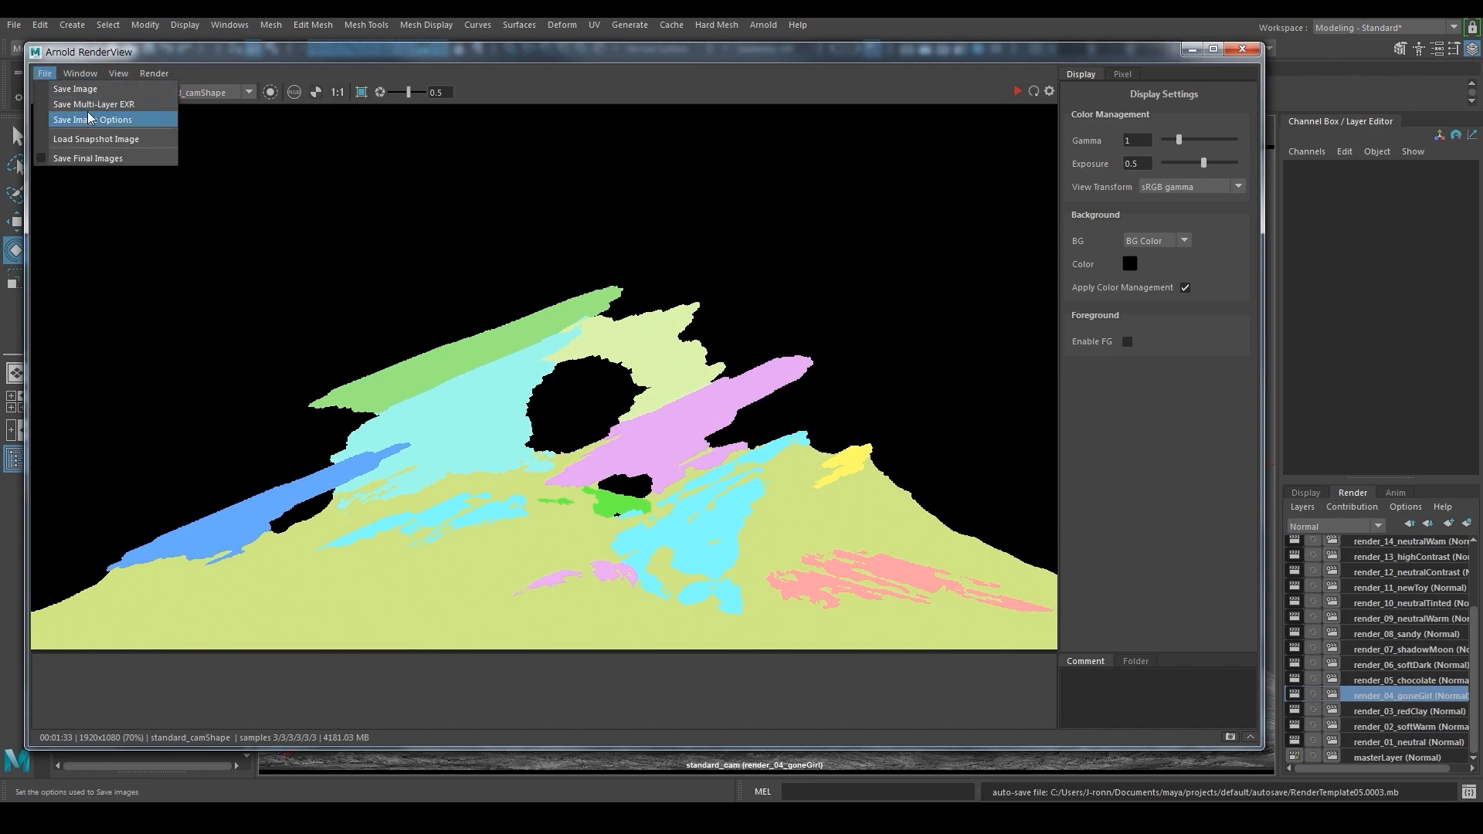
{"action": "left_click", "coordinate": [75, 88]}
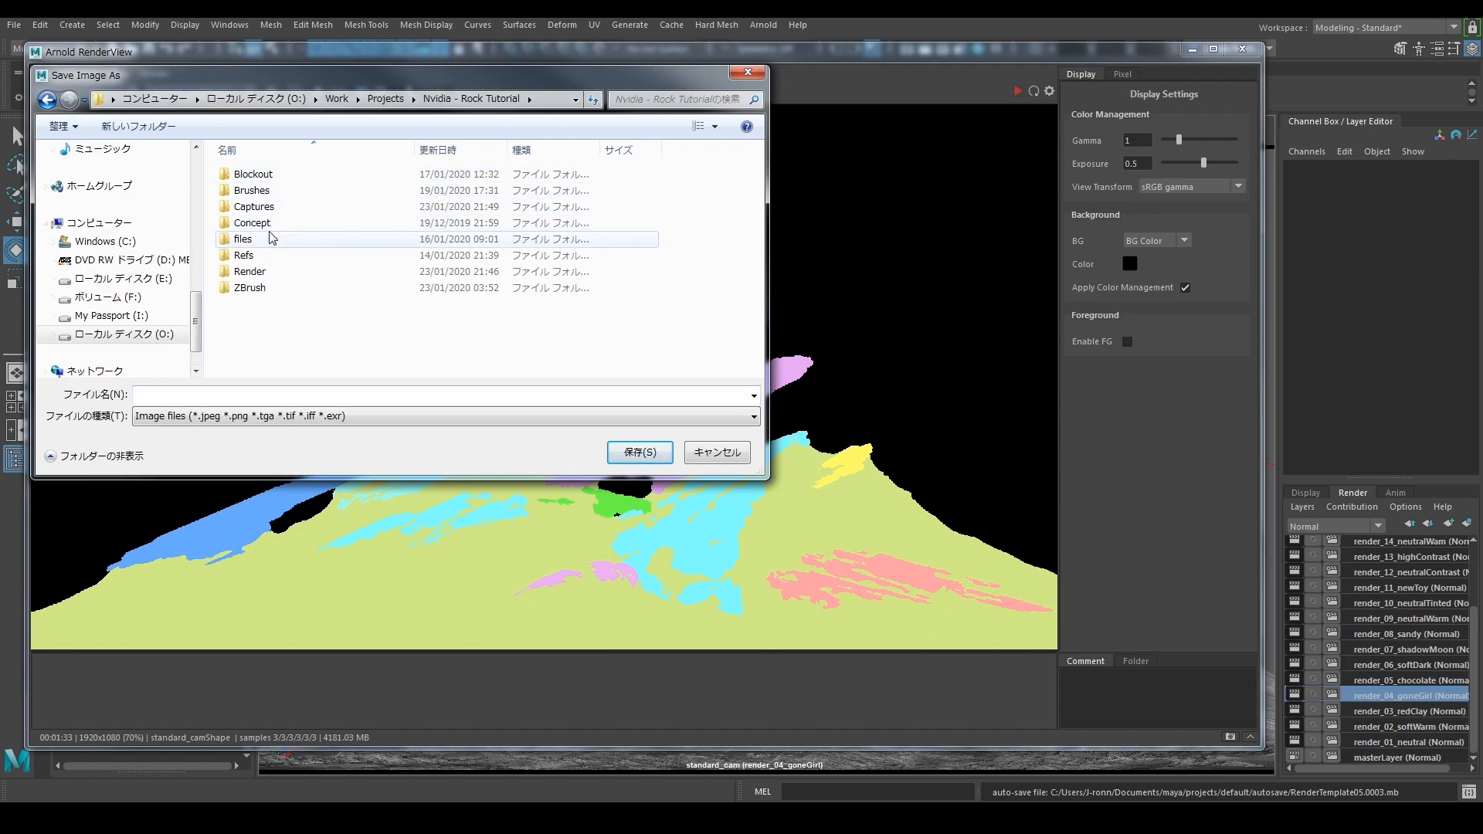
{"action": "double_click", "coordinate": [250, 272]}
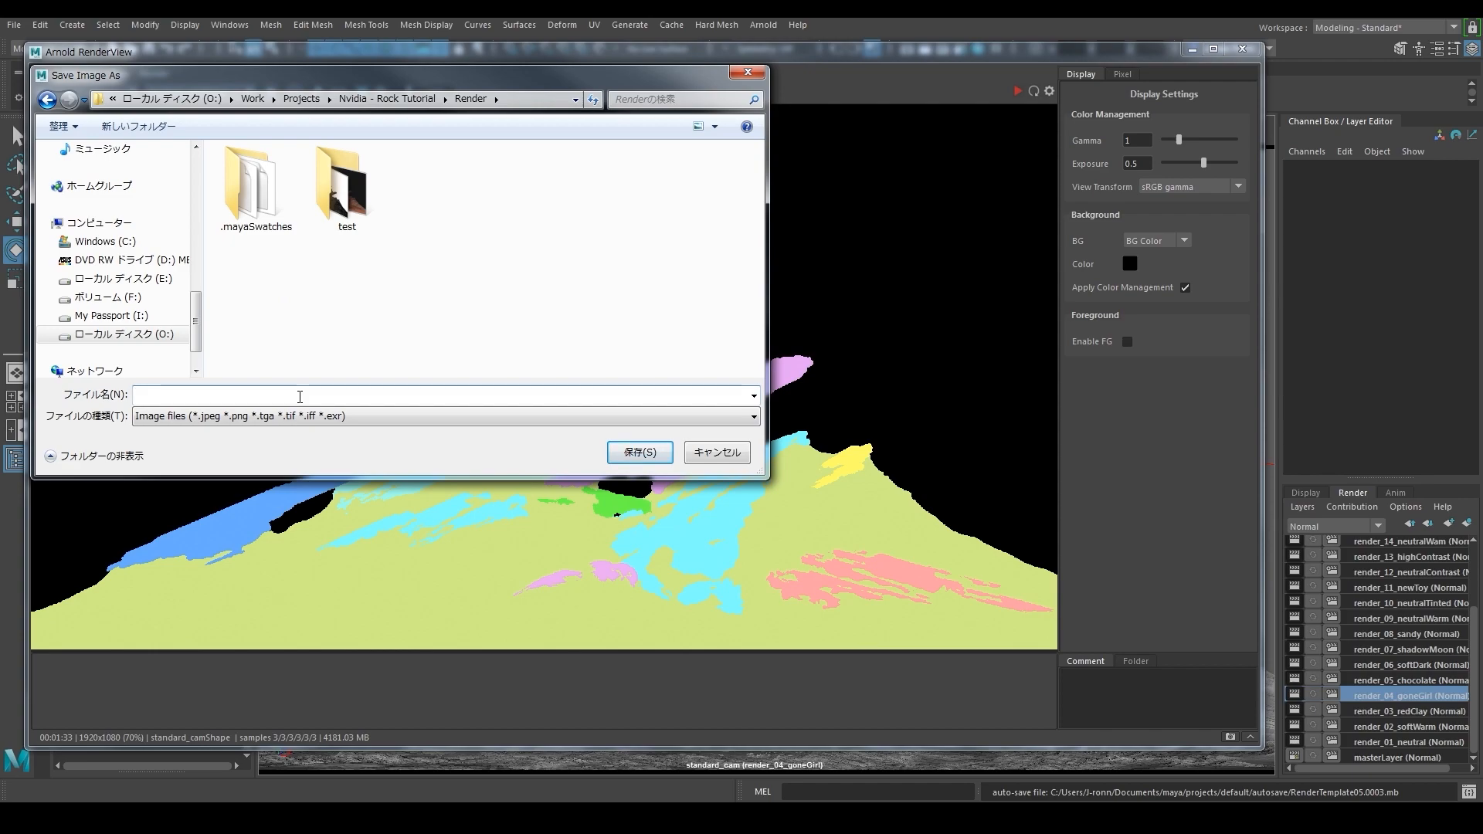
{"action": "type", "text": "ID"}
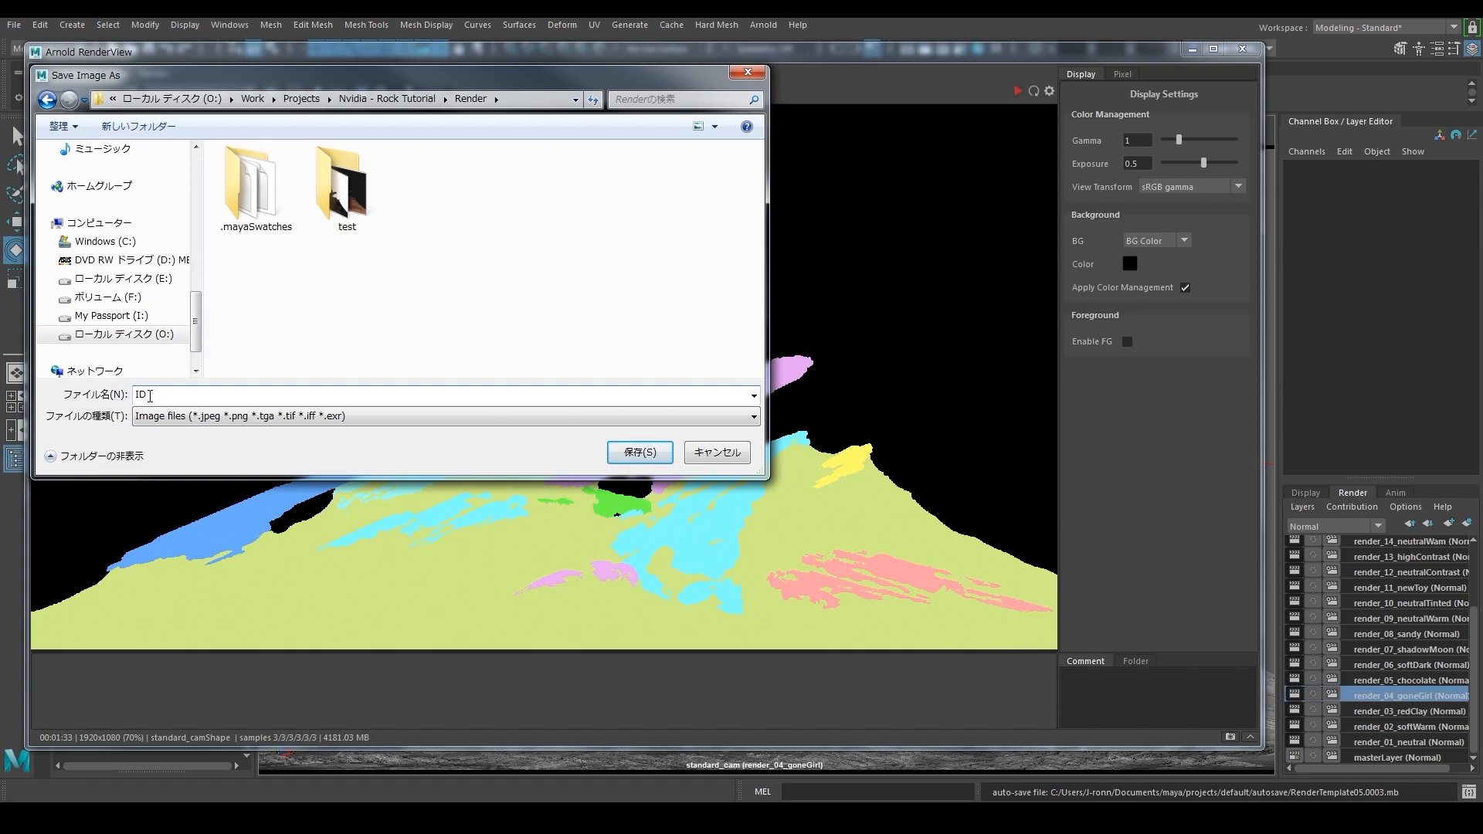
{"action": "type", "text": ".E"}
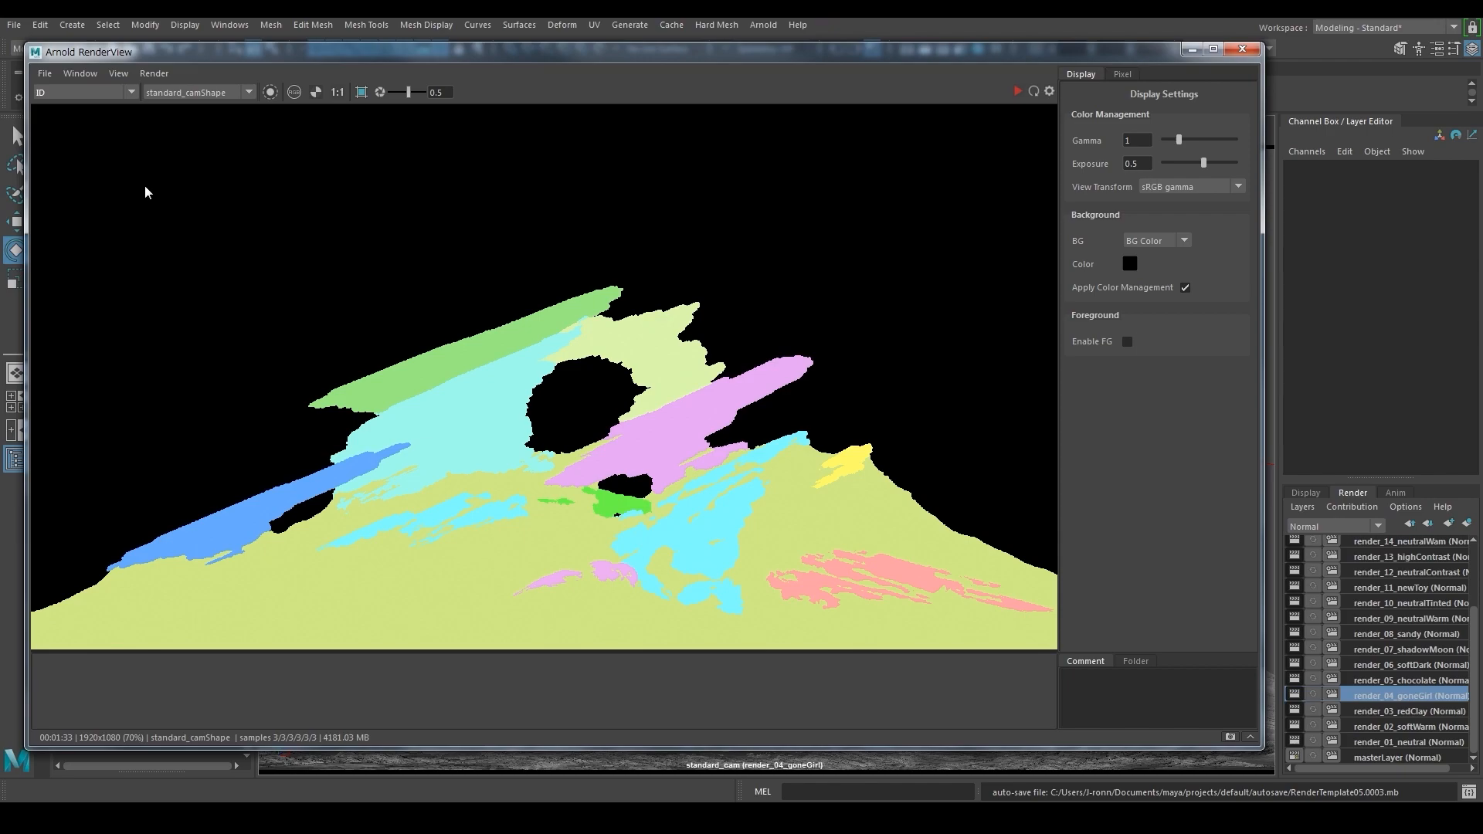
Display the Z depth pass and darken its exposure to reveal the rock silhouette
{"action": "left_click", "coordinate": [85, 92]}
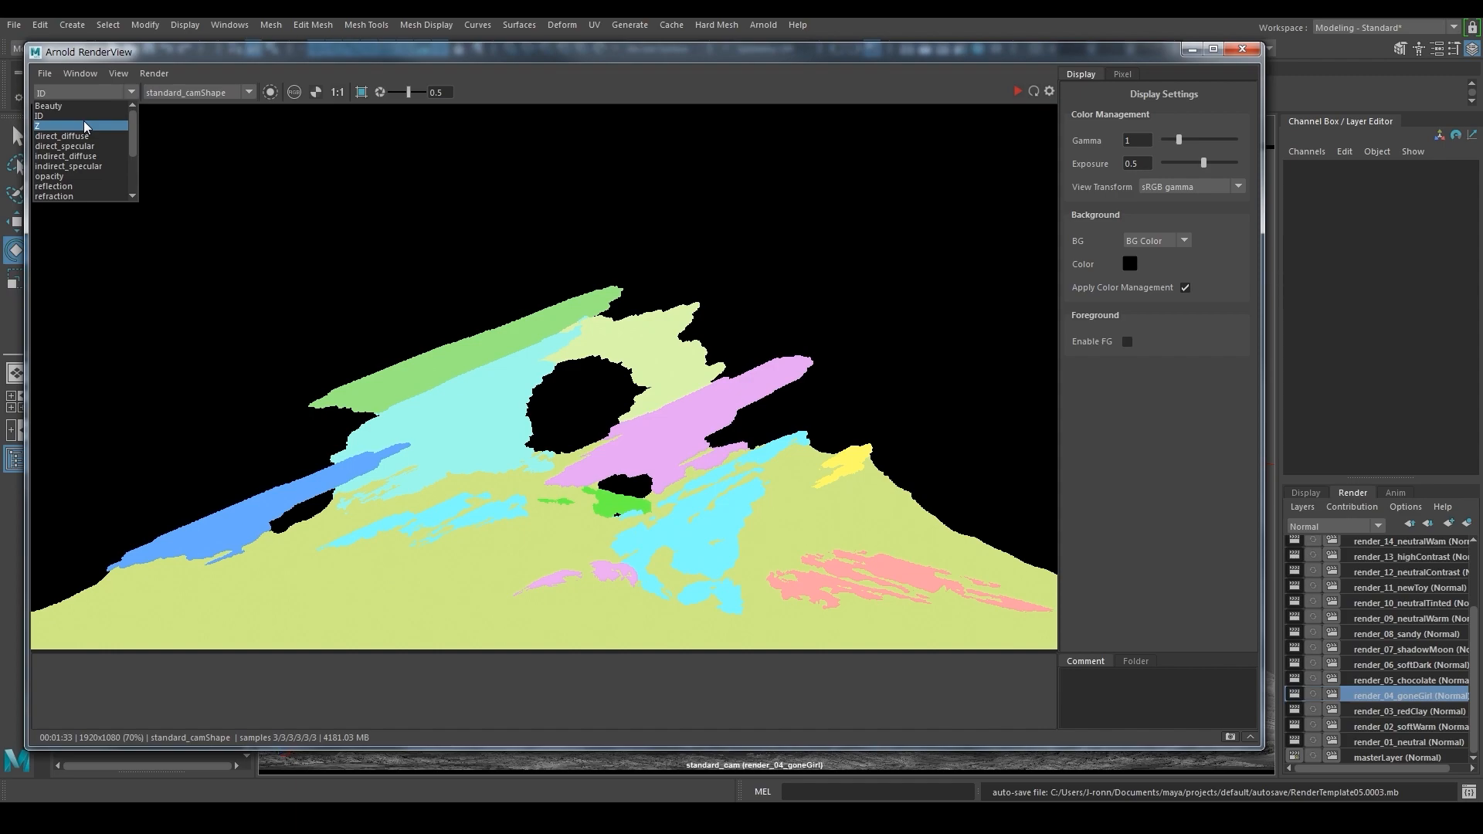
{"action": "left_click", "coordinate": [47, 125]}
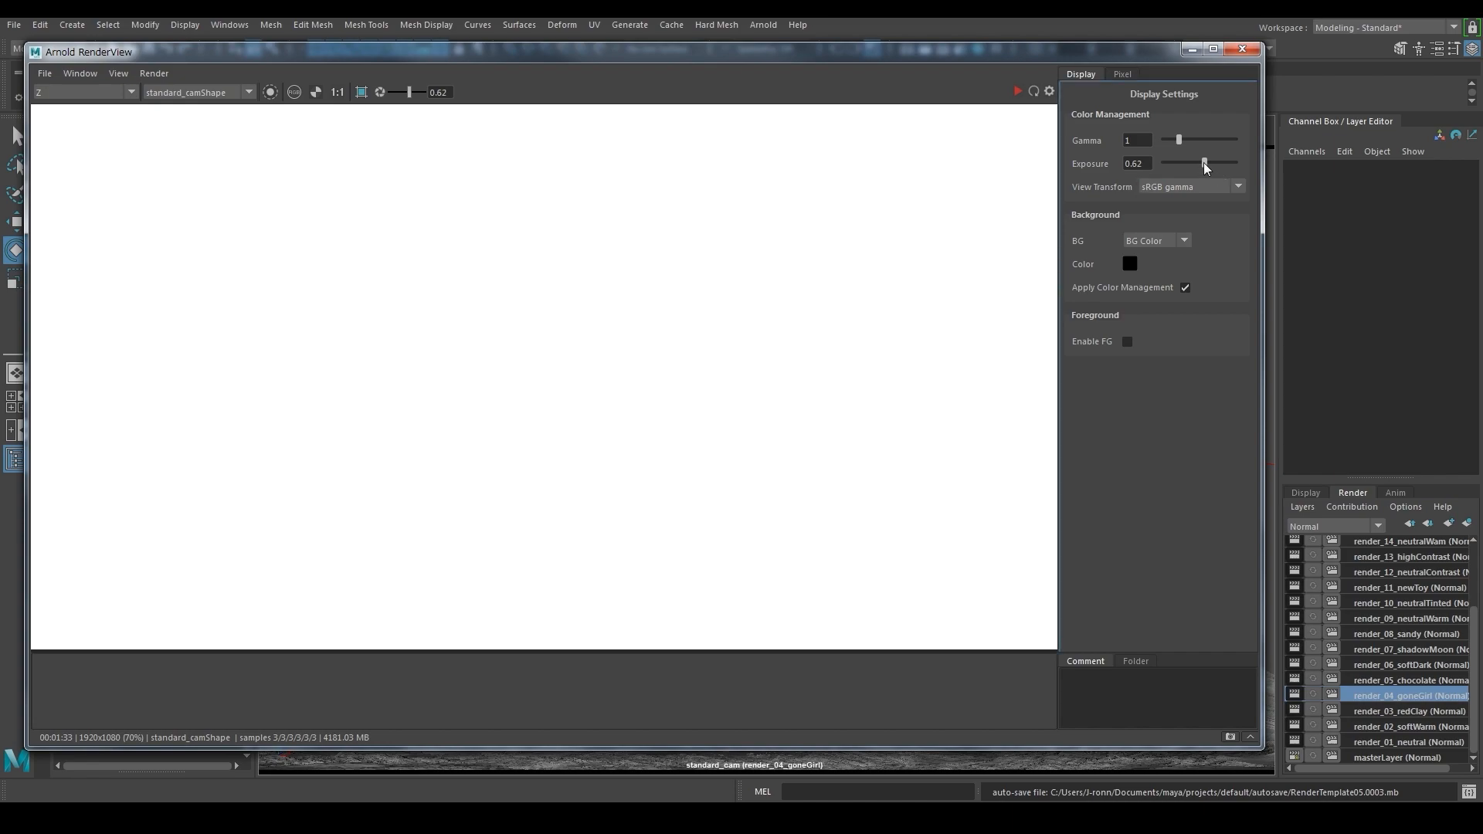
{"action": "left_click_drag", "start_coordinate": [1204, 162], "coordinate": [1163, 162]}
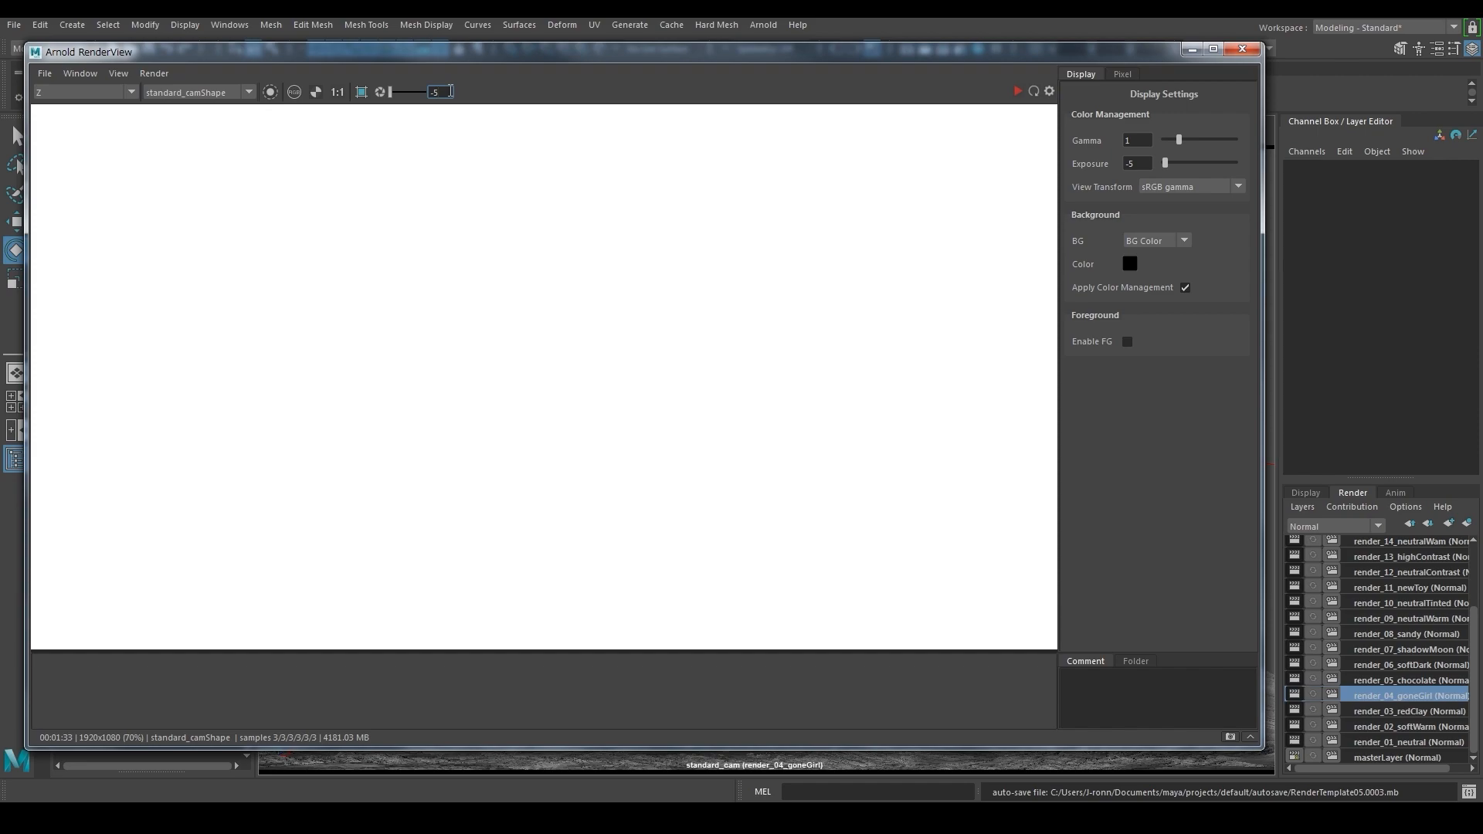
{"action": "type", "text": "-3"}
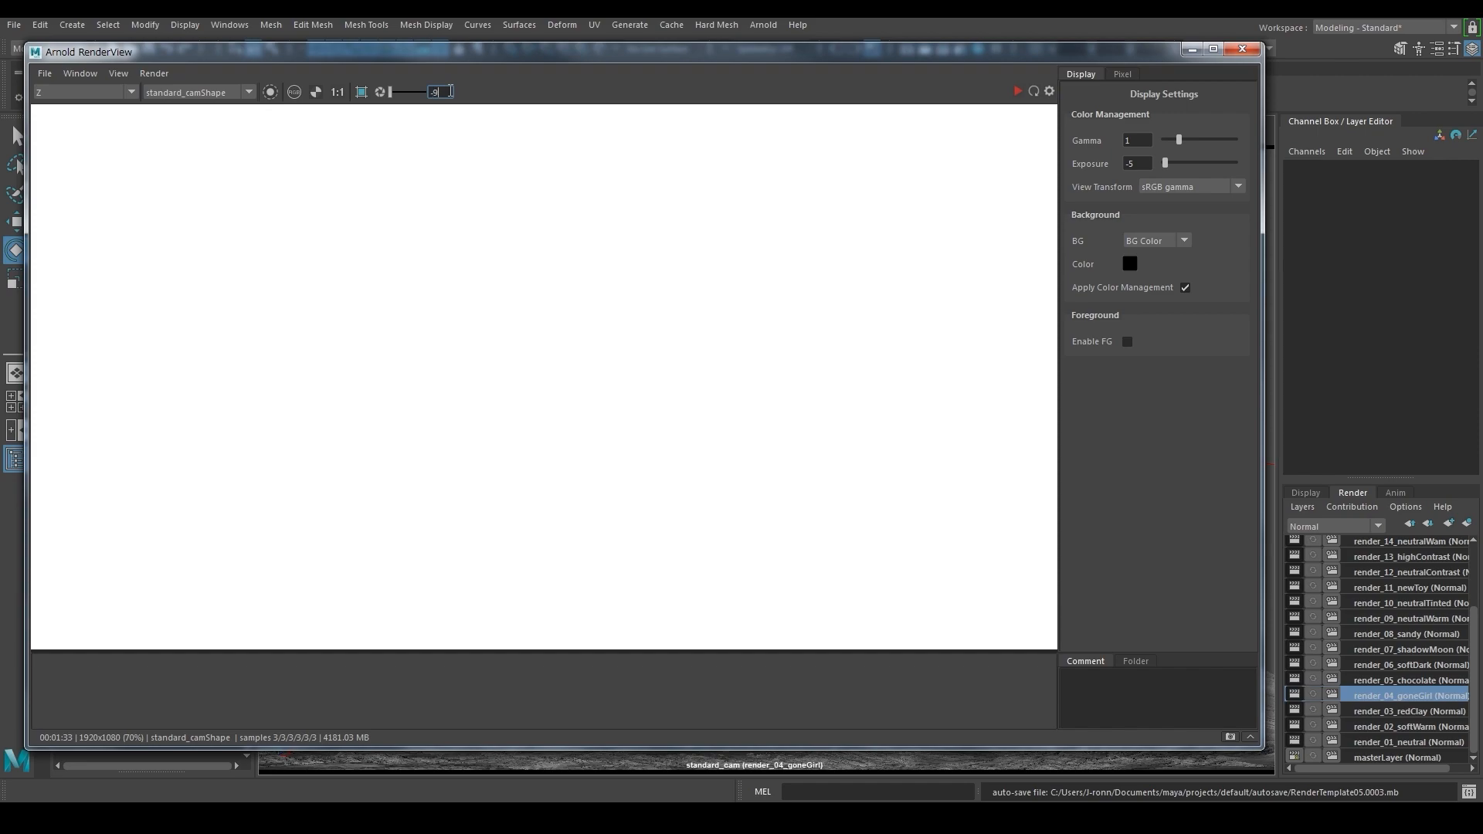
{"action": "type", "text": "-9"}
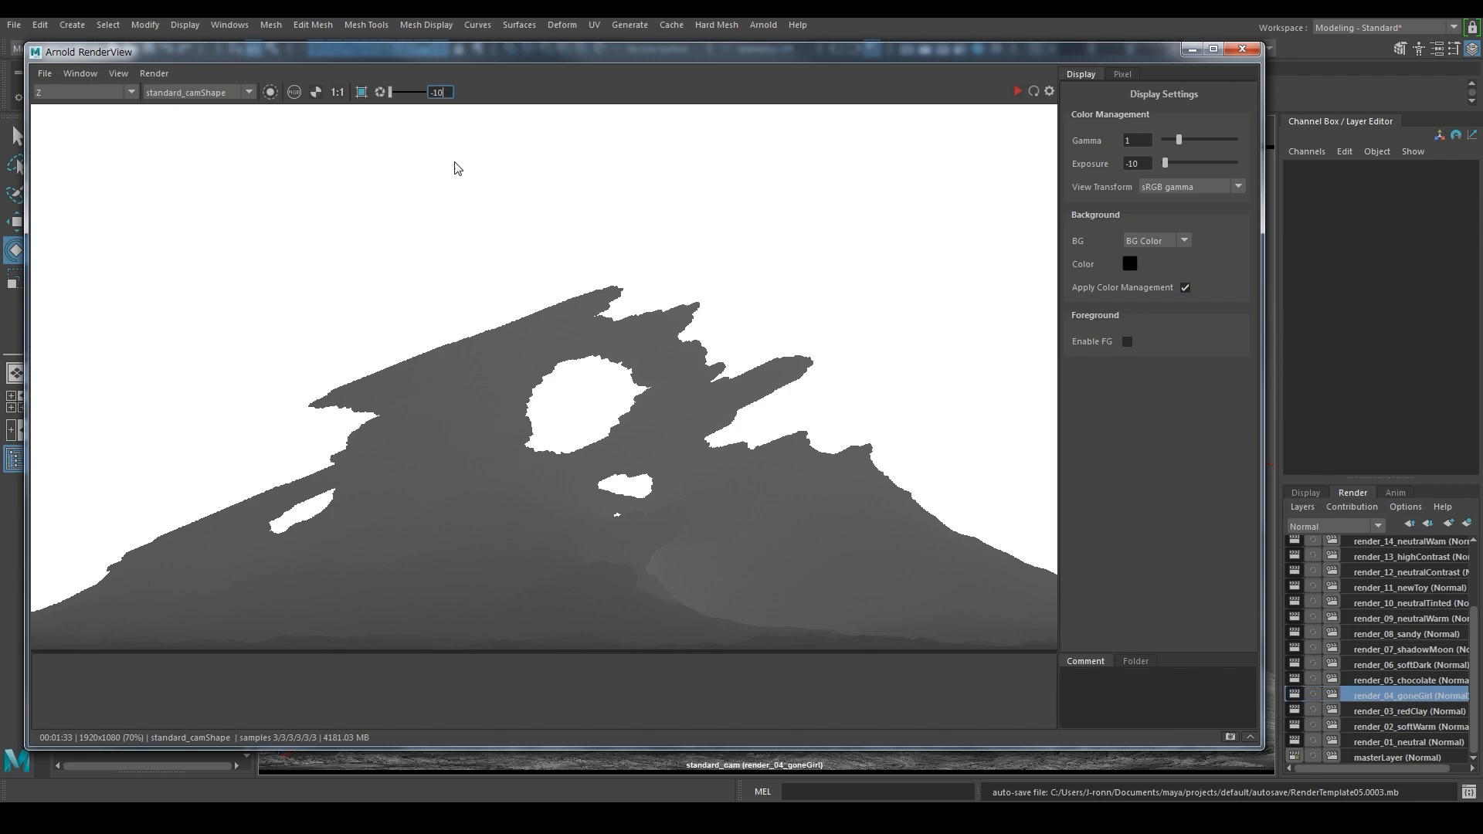
{"action": "mouse_move", "coordinate": [286, 306]}
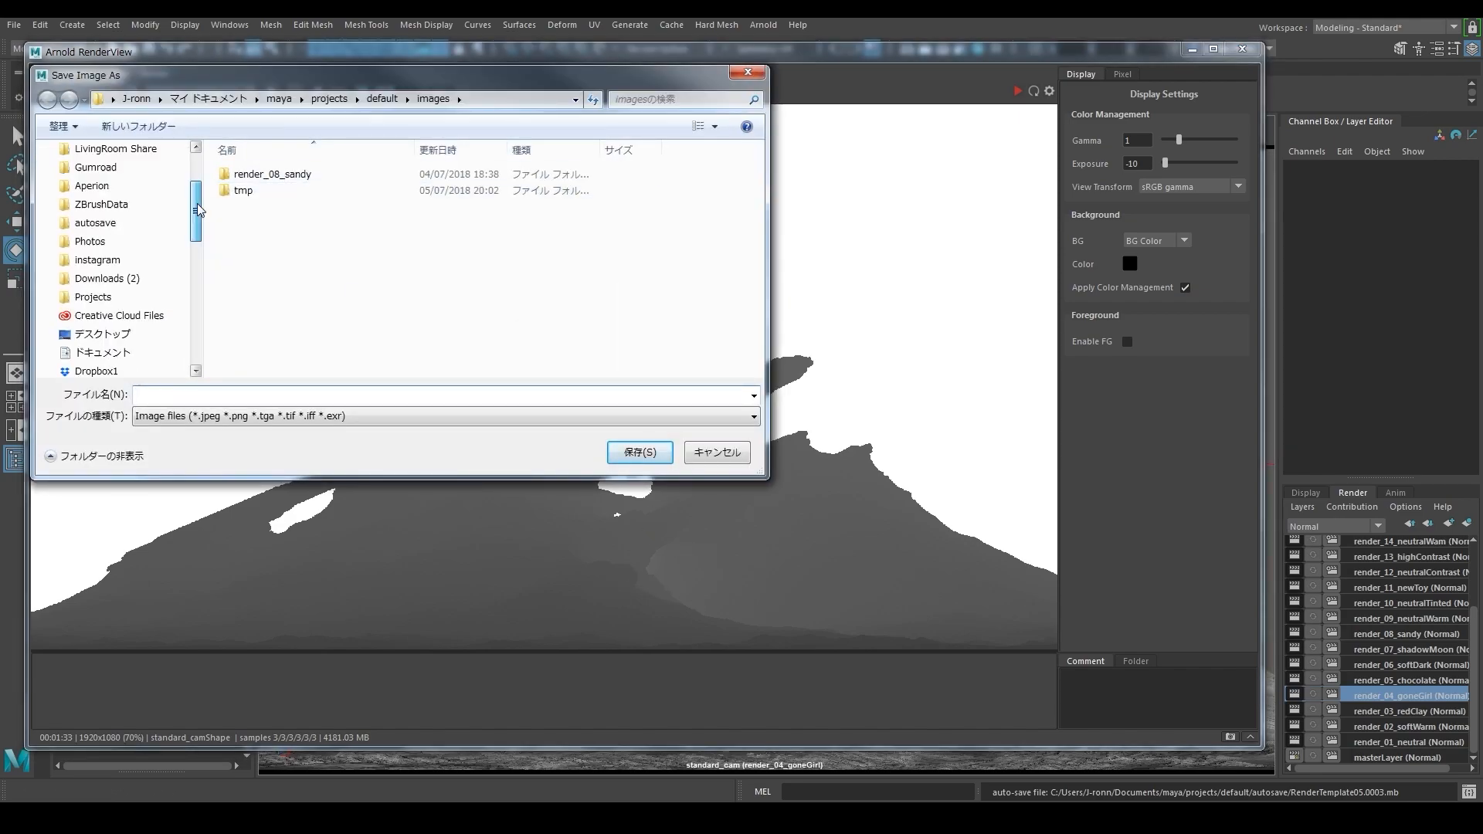
Save the depth pass as Z.exr in the Render folder
{"action": "type", "text": "Z"}
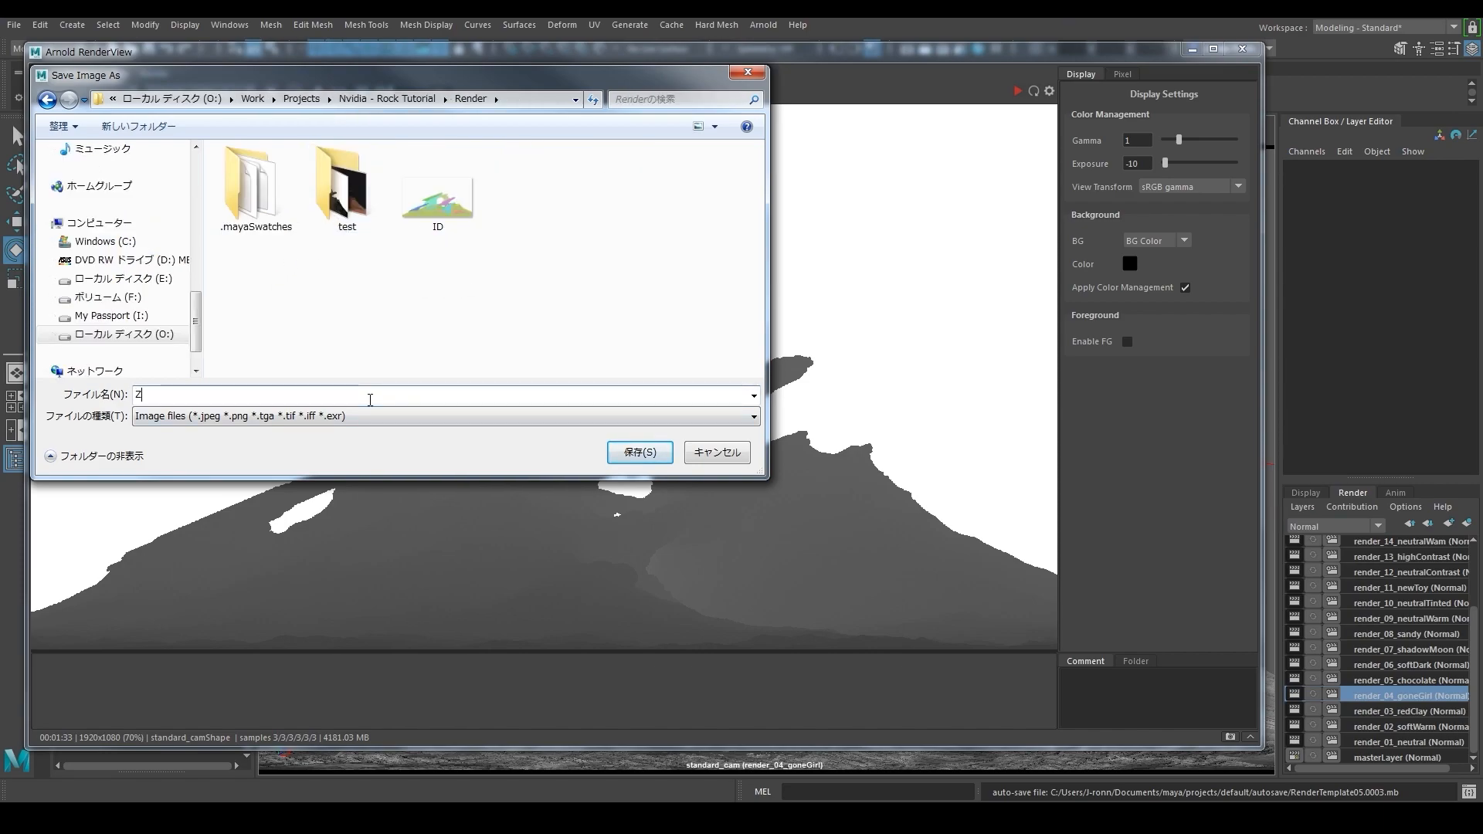
{"action": "type", "text": ".exr"}
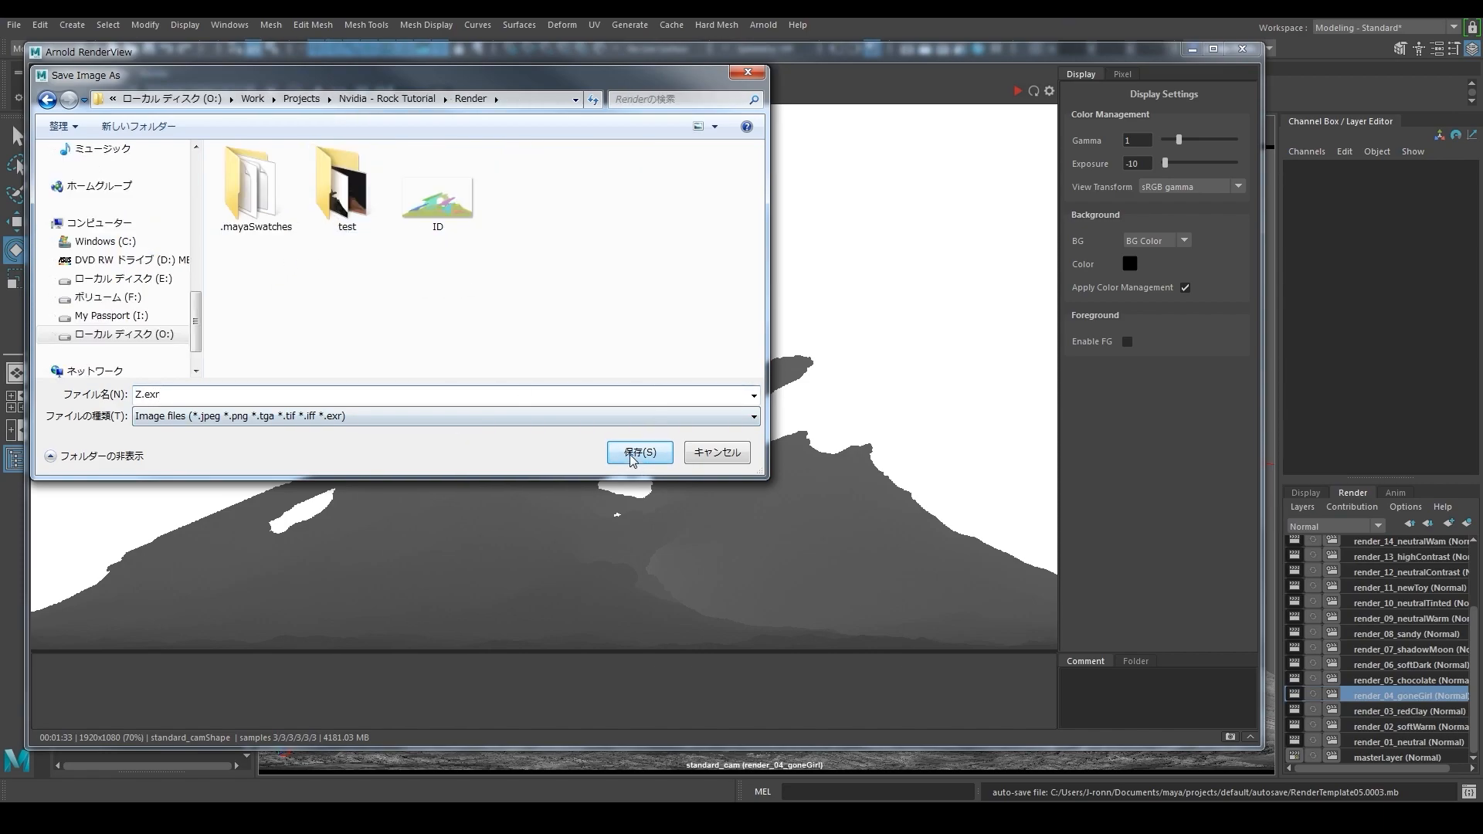
{"action": "left_click", "coordinate": [638, 453]}
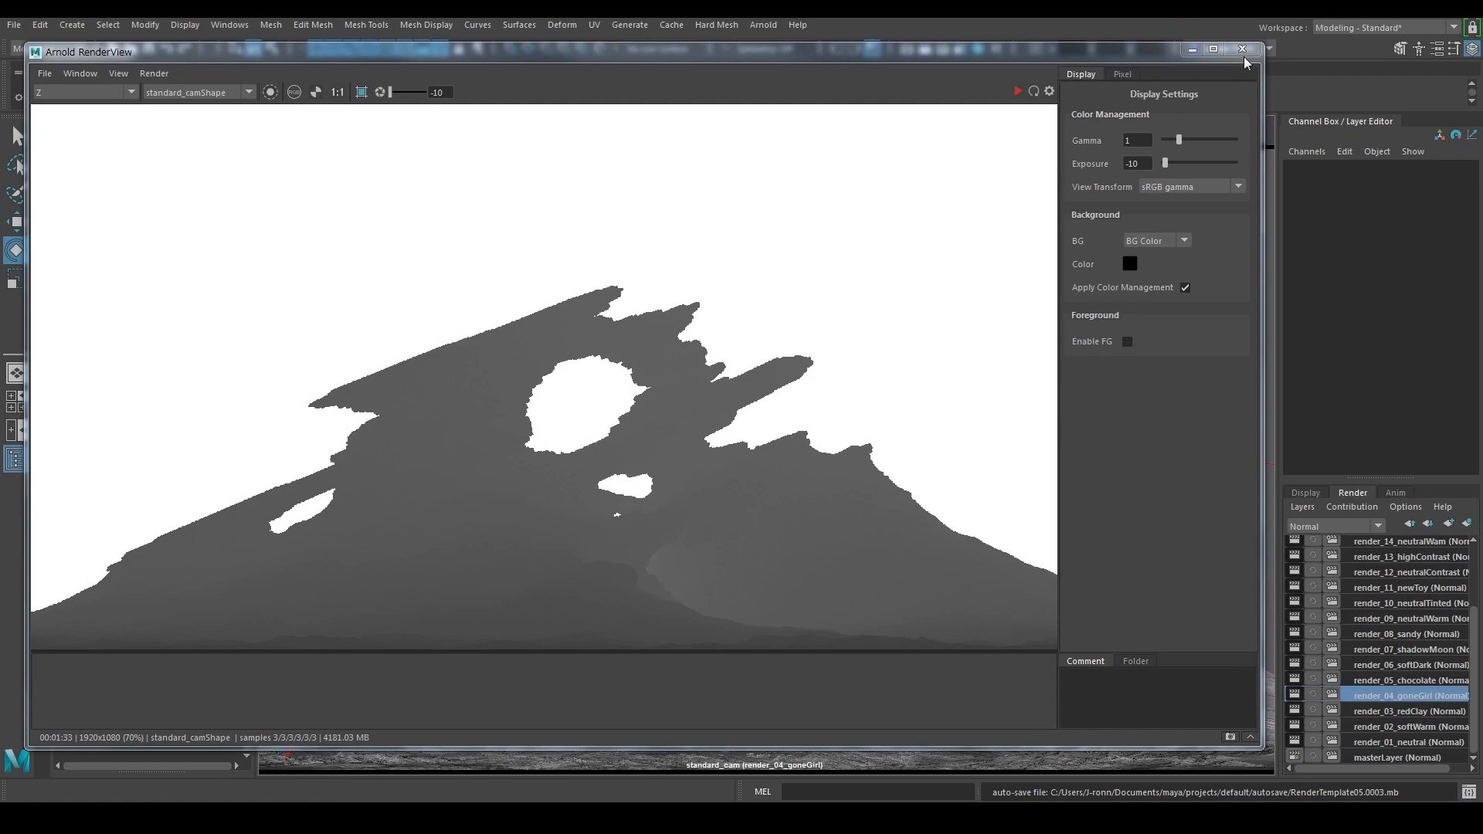
Close RenderView, add Pref to the active AOVs in Render Settings, remove it again and close
{"action": "left_click", "coordinate": [1242, 48]}
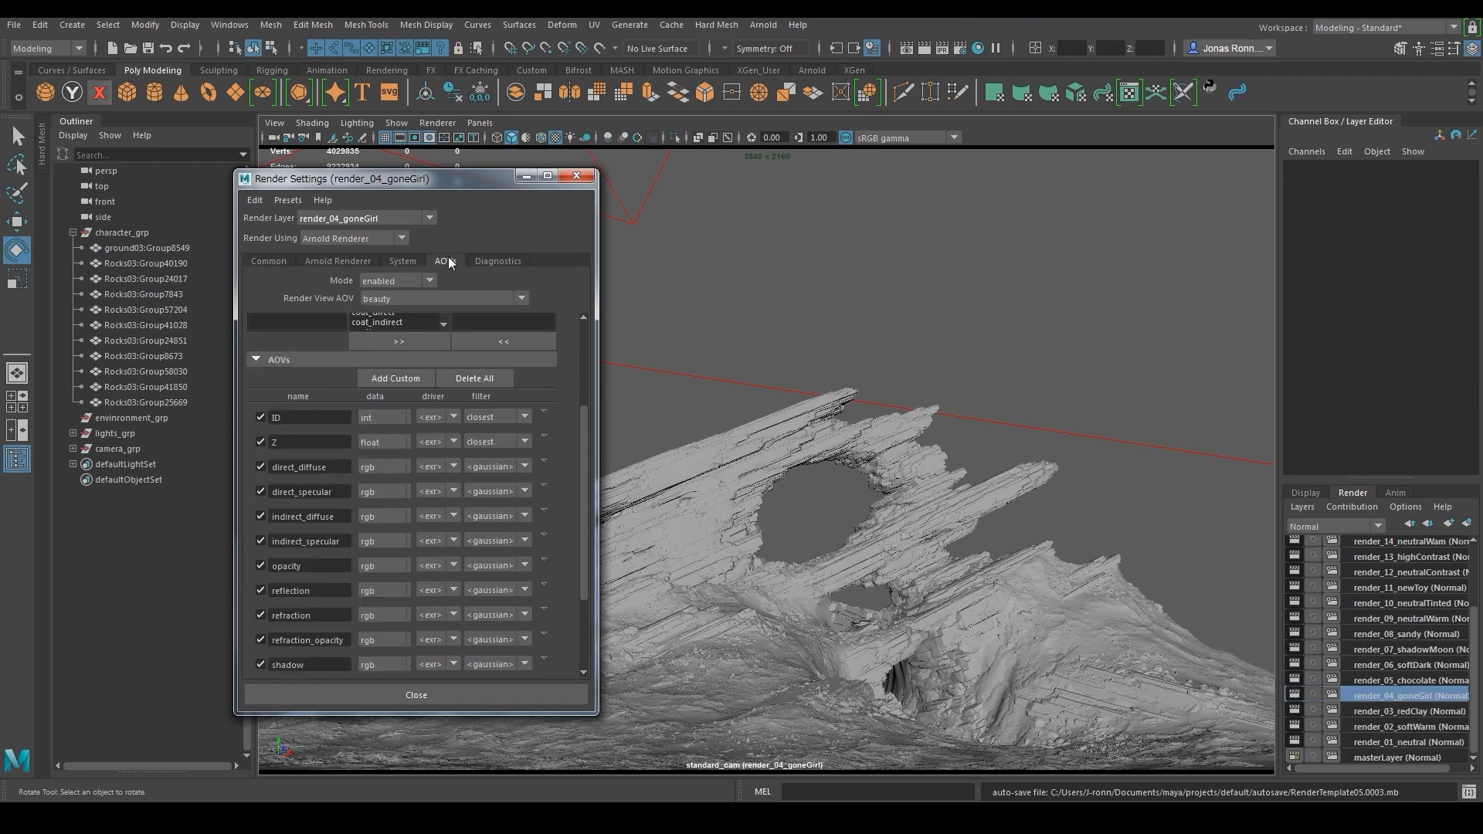
{"action": "left_click", "coordinate": [296, 356]}
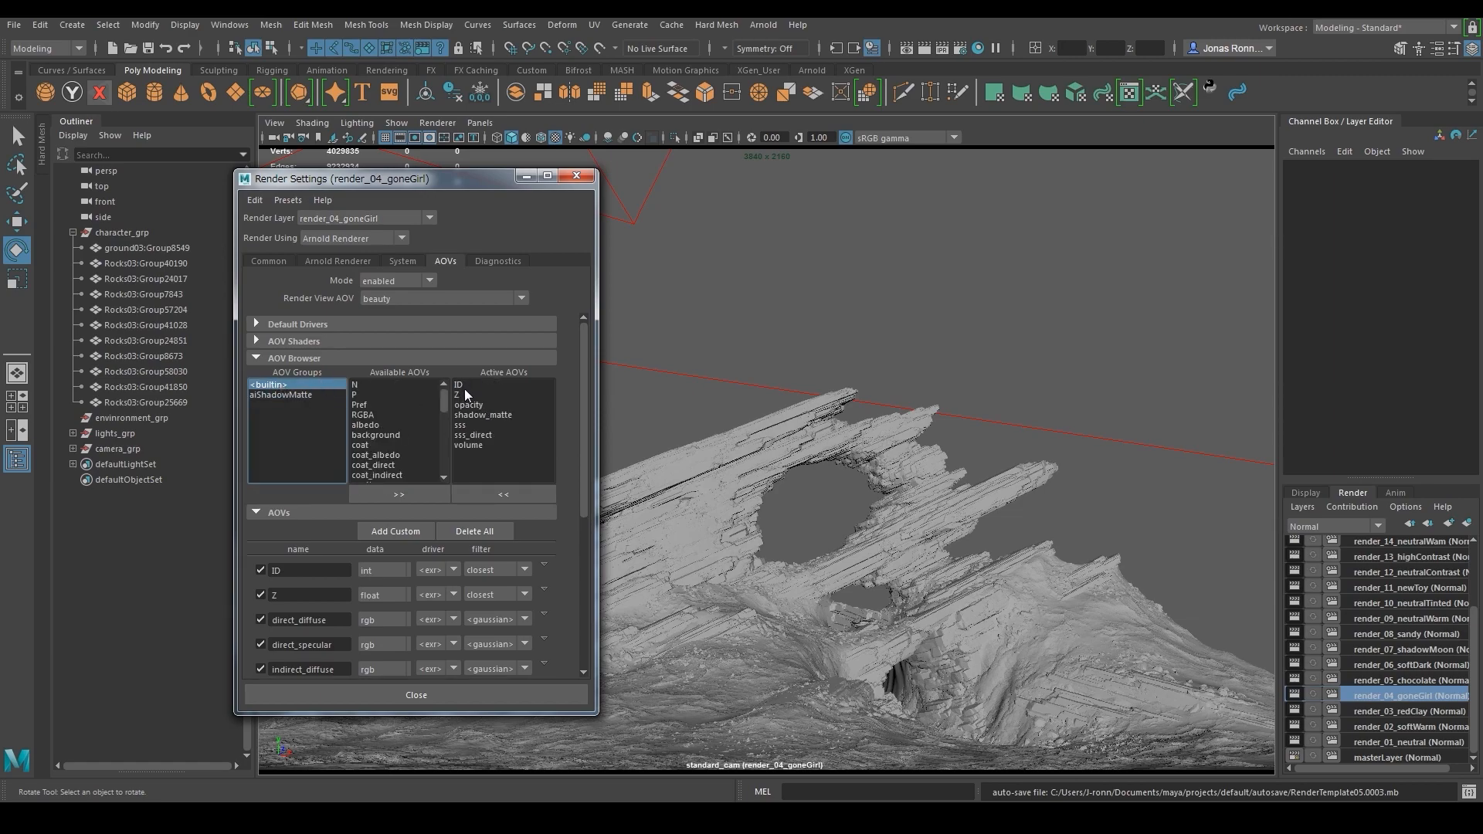
{"action": "left_click", "coordinate": [360, 405]}
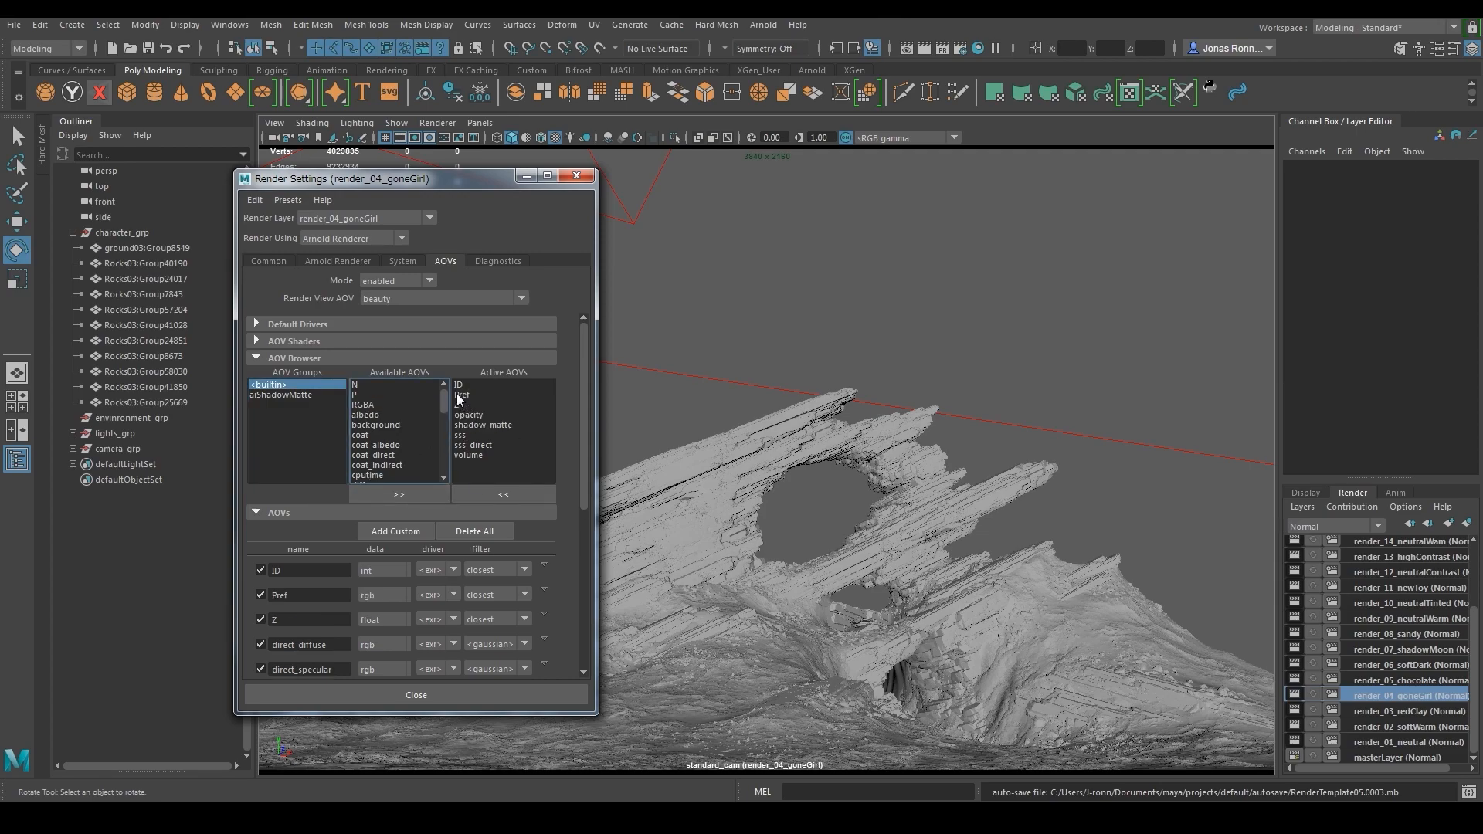
{"action": "left_click", "coordinate": [463, 385]}
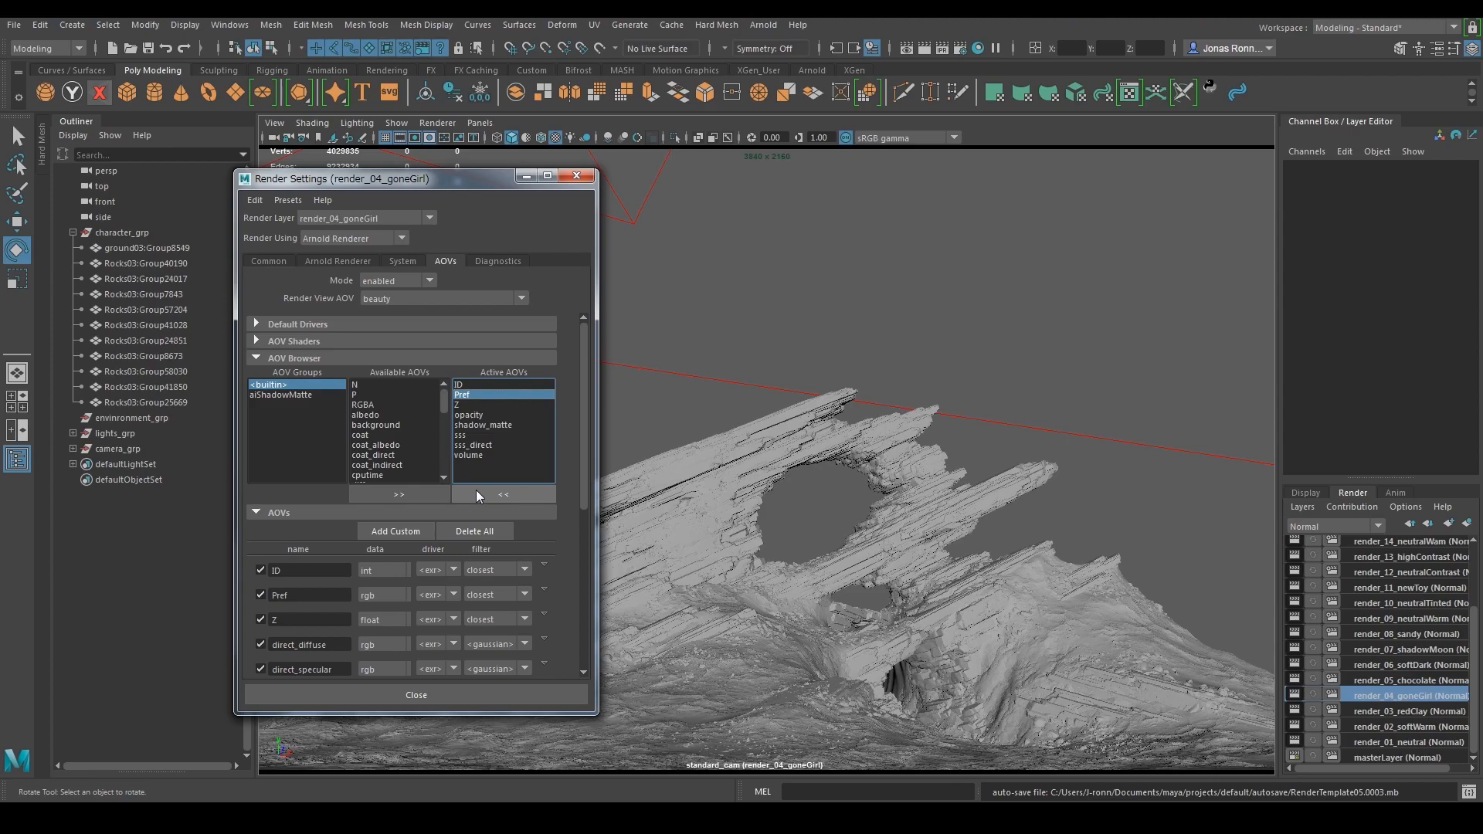
{"action": "left_click", "coordinate": [502, 494]}
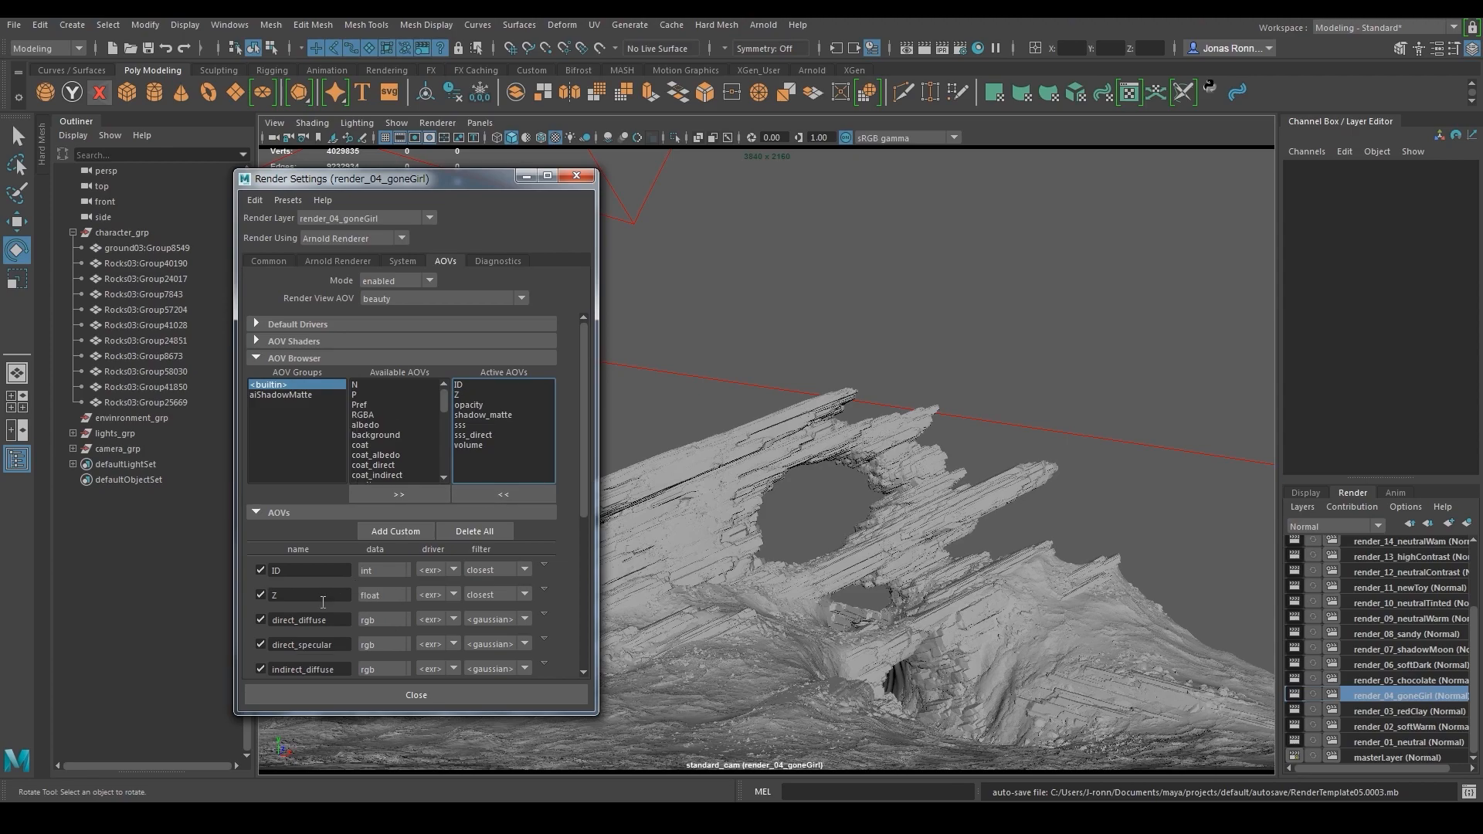
{"action": "mouse_move", "coordinate": [296, 570]}
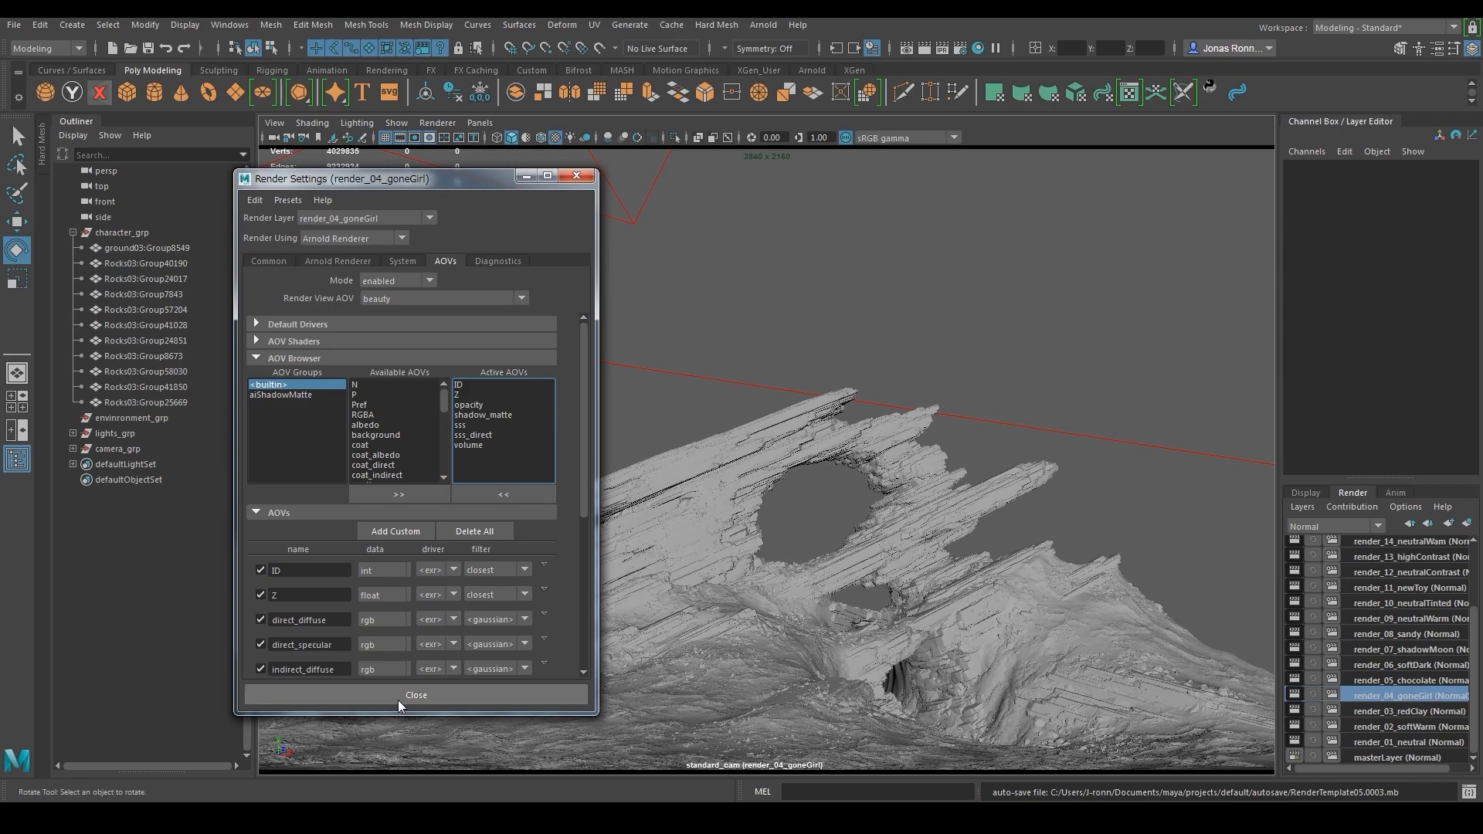
{"action": "left_click", "coordinate": [414, 695]}
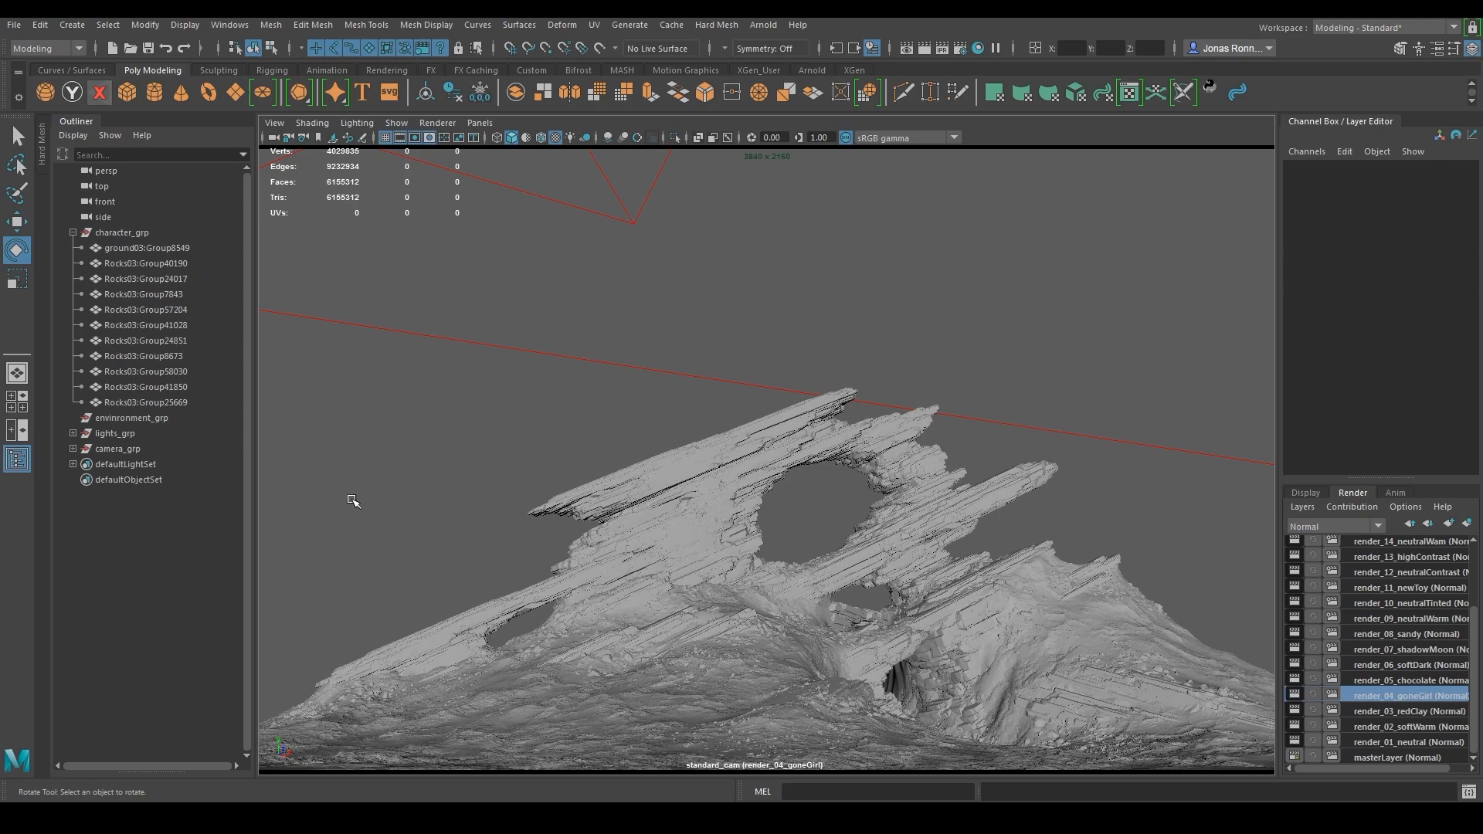
Create an aiAmbientOcclusion shader in Hypershade and assign it to character_grp
{"action": "left_click", "coordinate": [228, 23]}
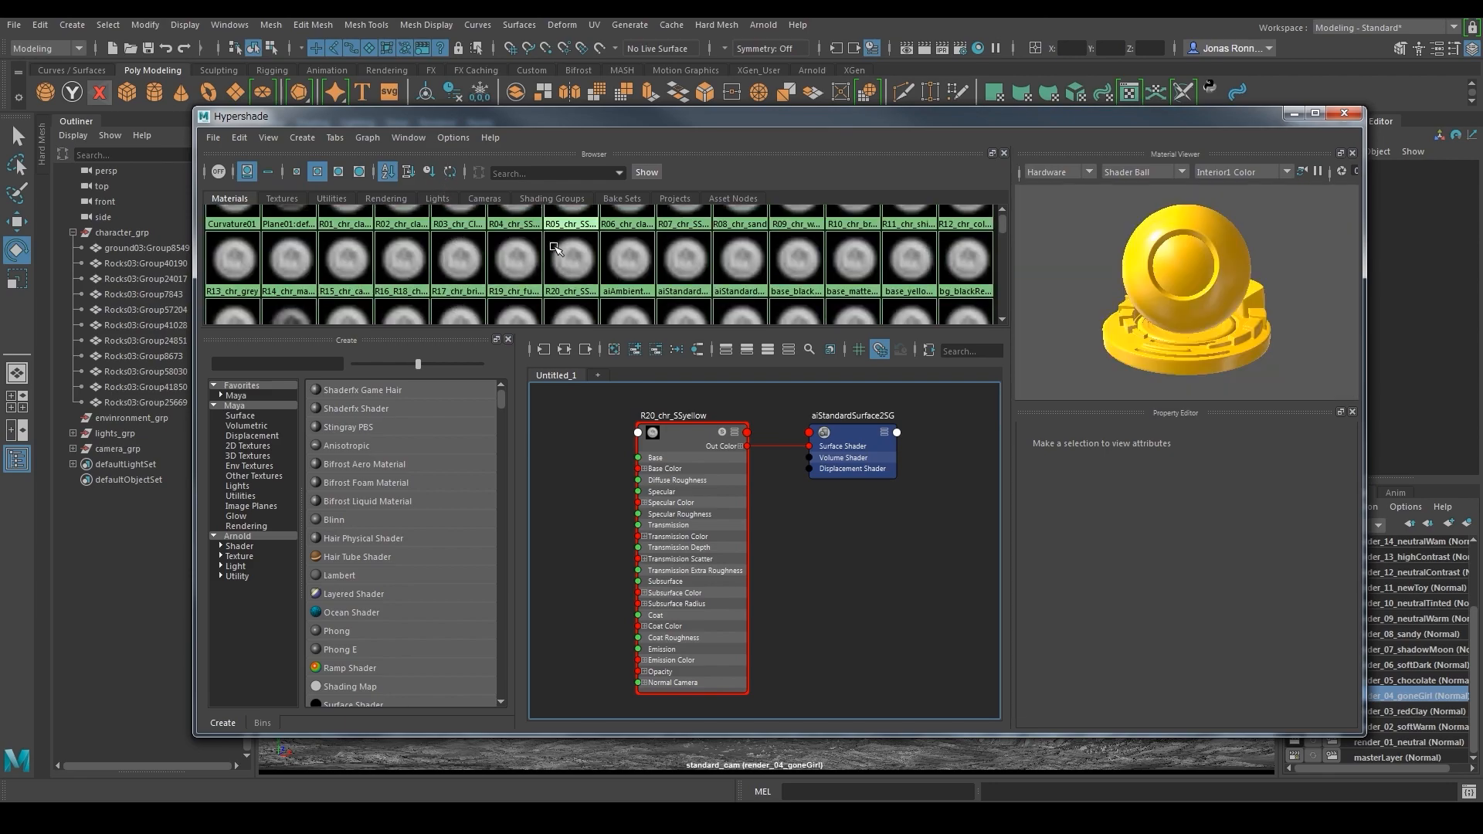
{"action": "left_click", "coordinate": [627, 255]}
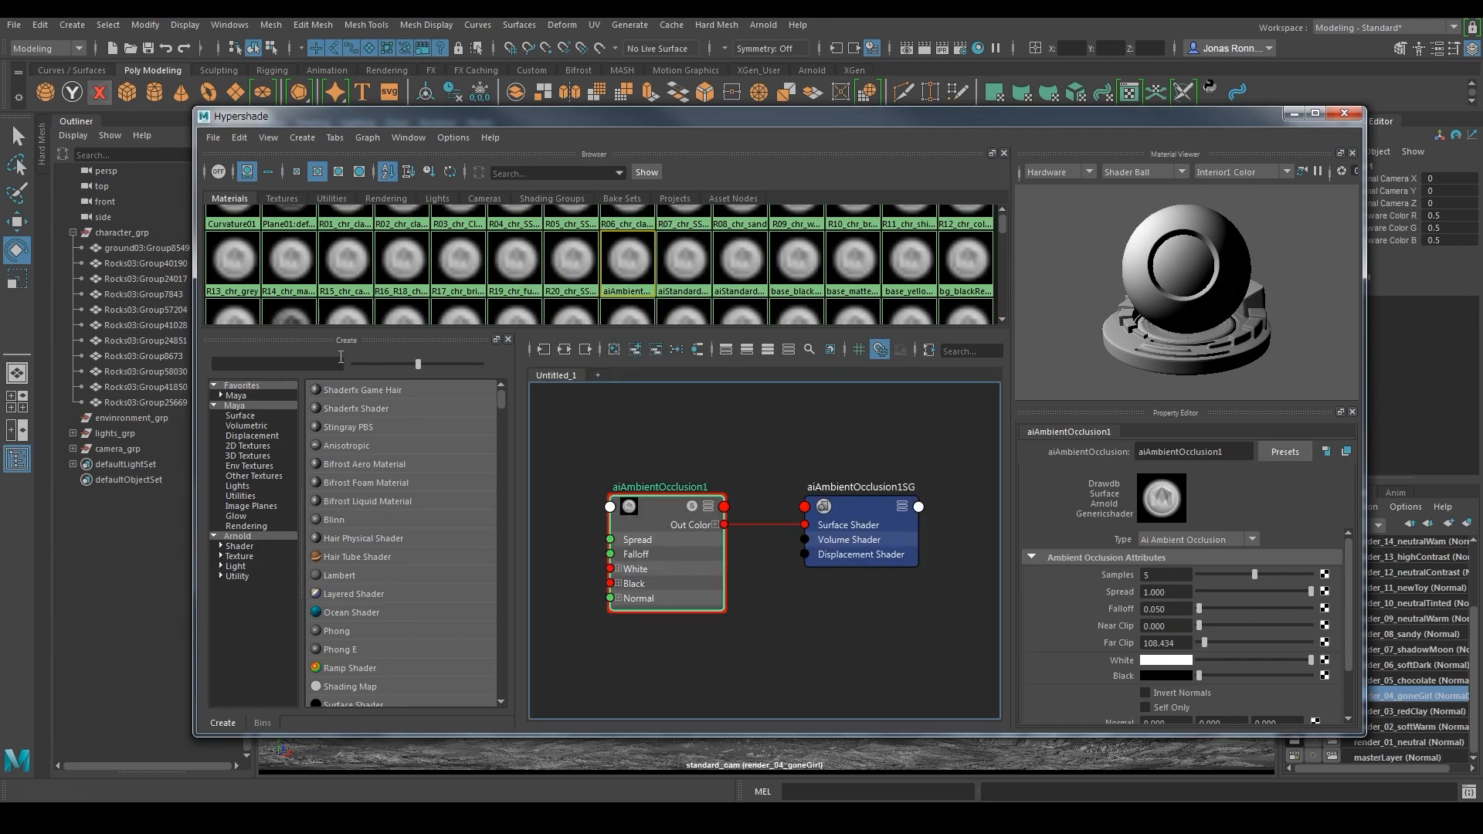
{"action": "type", "text": "aiam"}
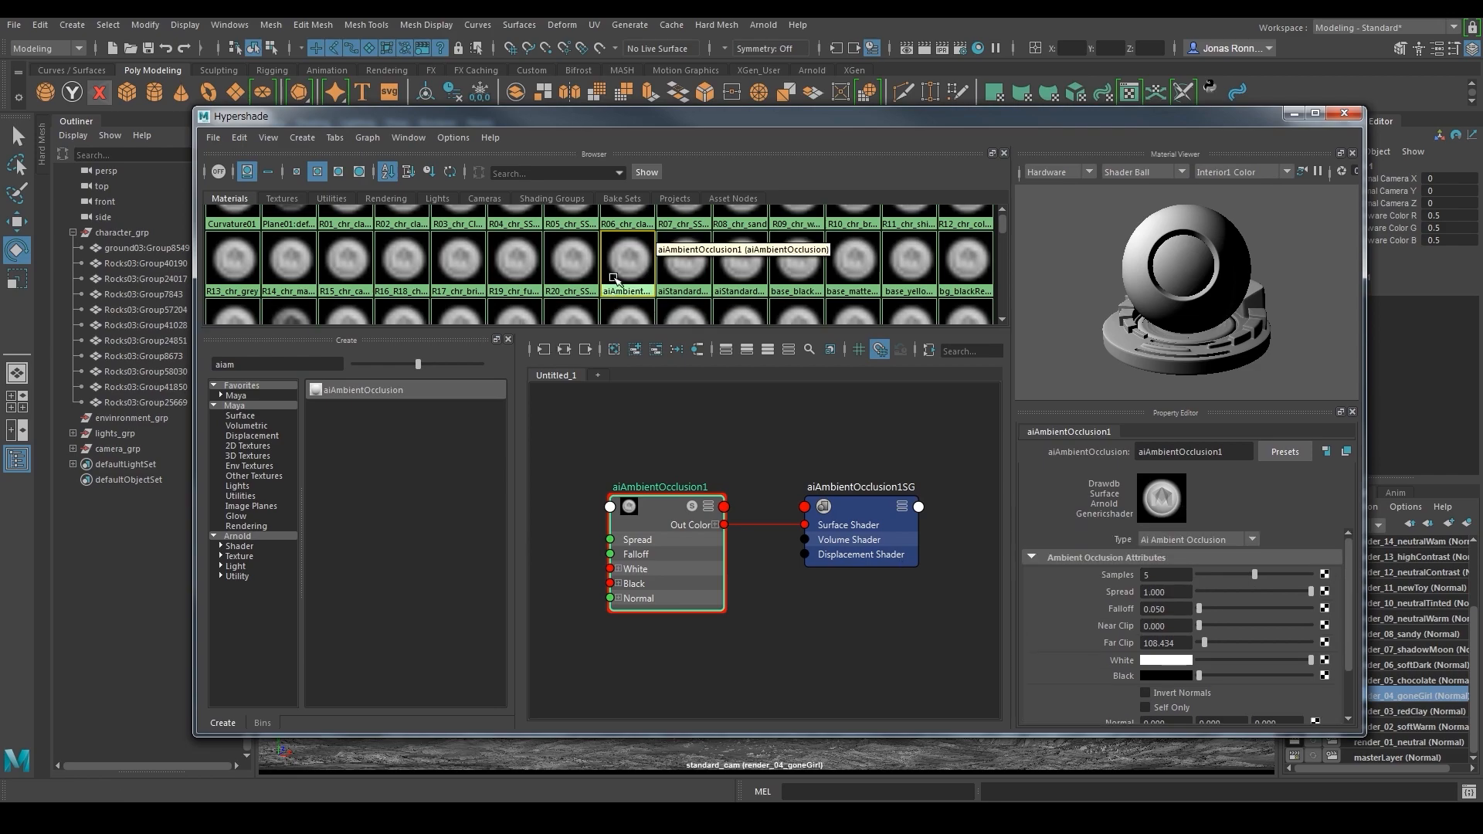
{"action": "left_click", "coordinate": [121, 233]}
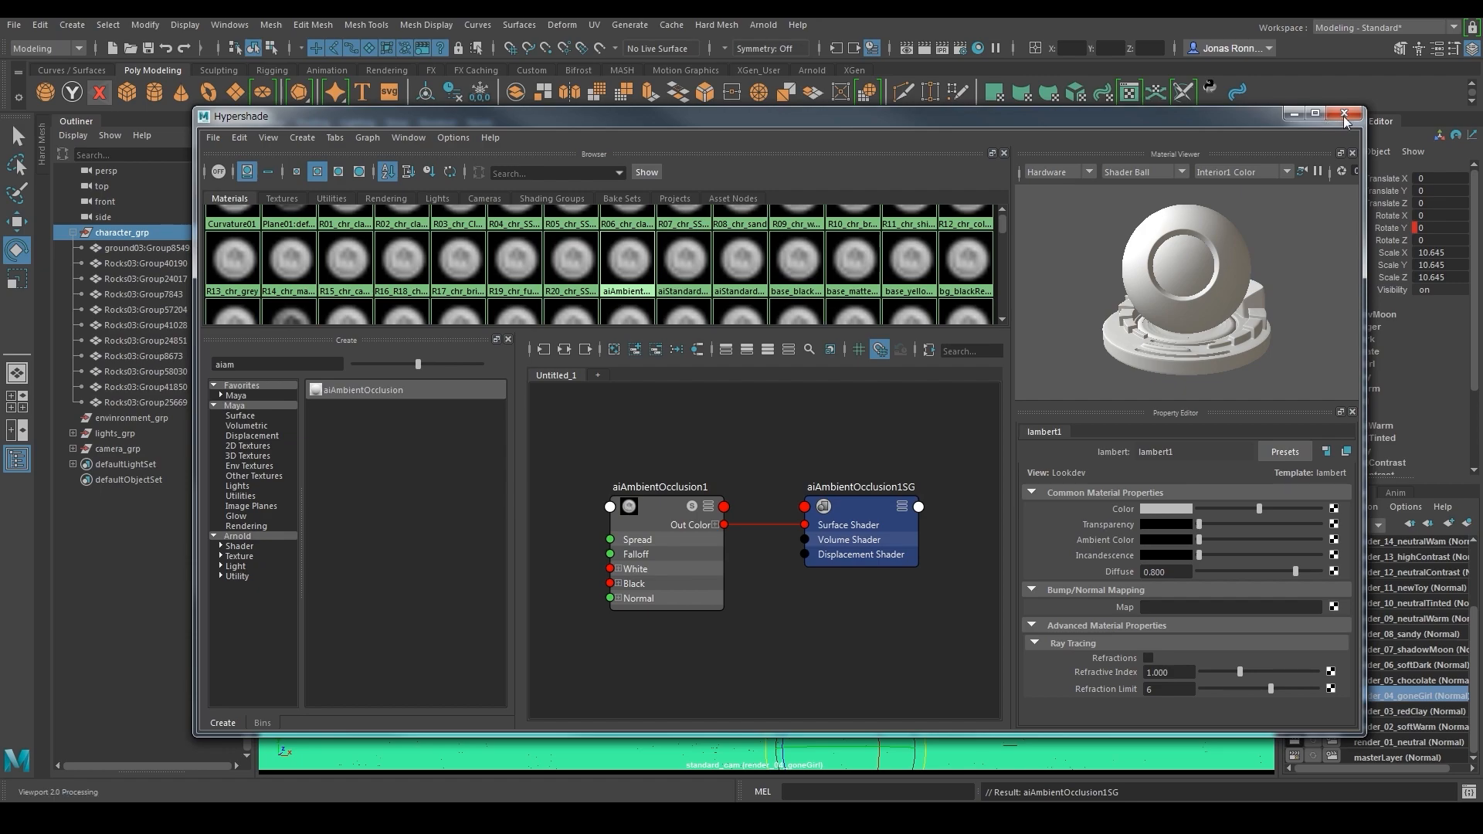
{"action": "left_click", "coordinate": [1343, 114]}
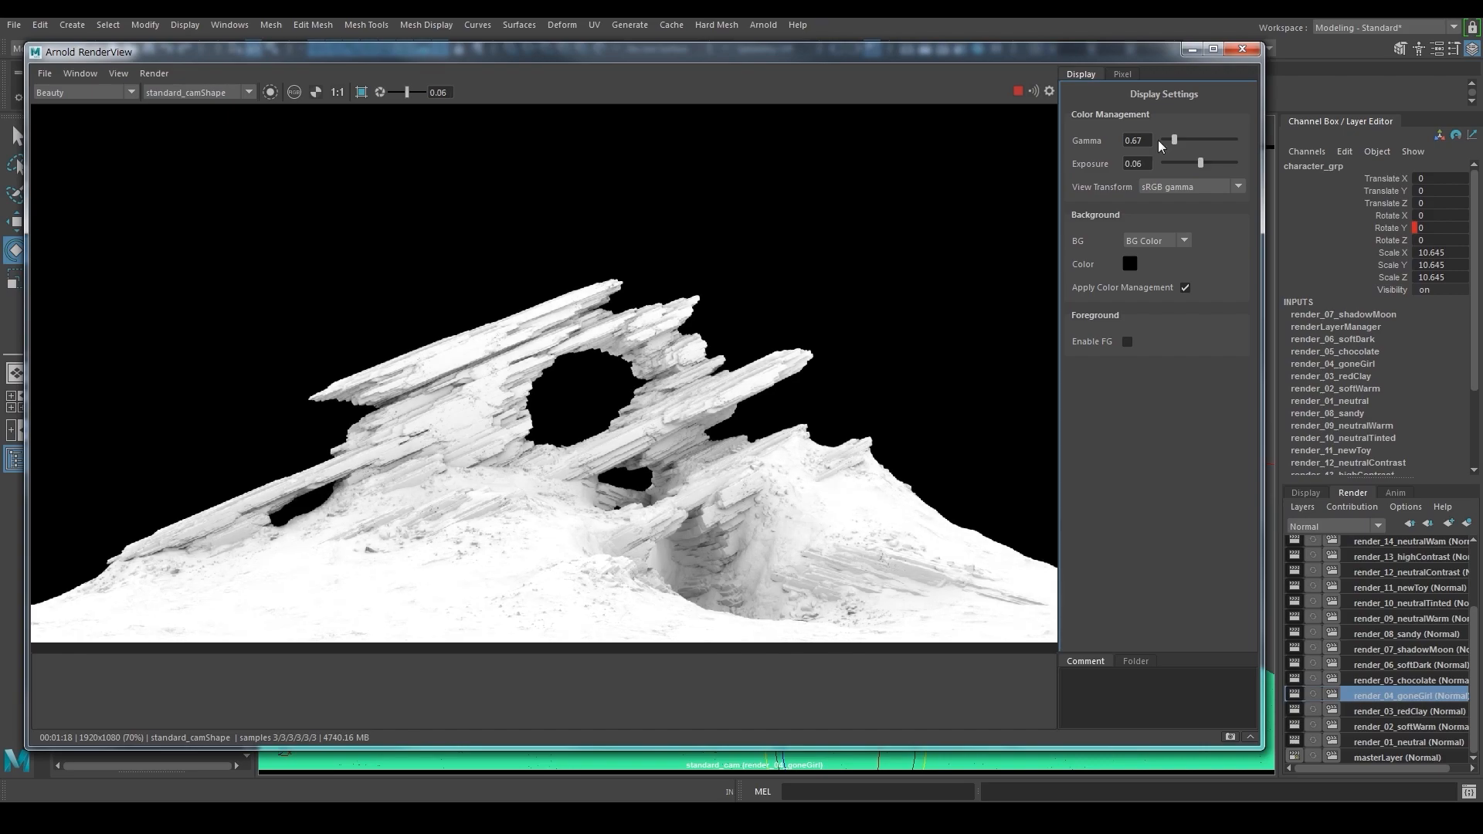
Lower the RenderView display gamma to about 0.62 on the occlusion render and toggle IPR
{"action": "left_click_drag", "start_coordinate": [1174, 141], "coordinate": [1171, 141]}
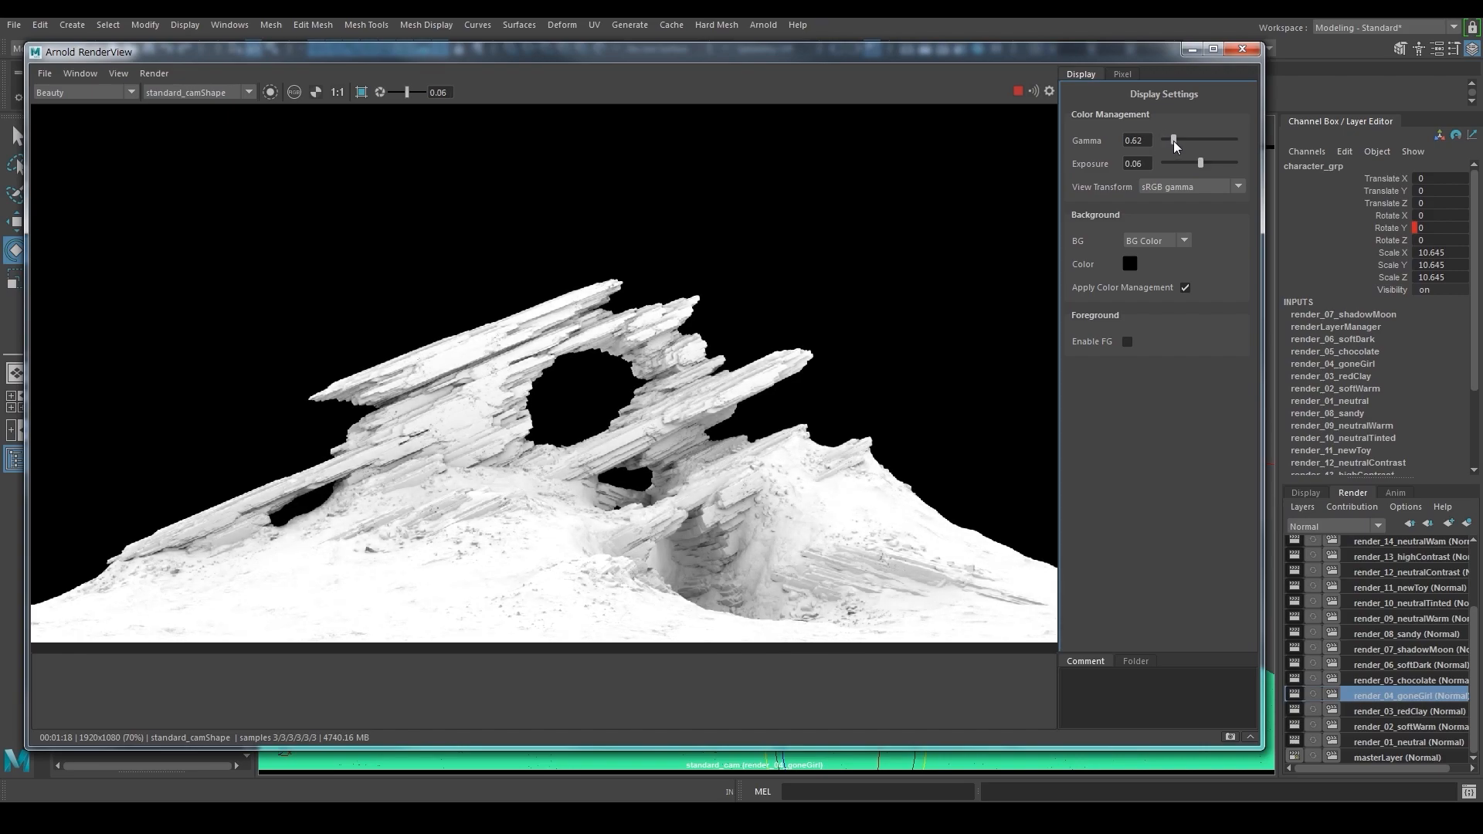
{"action": "mouse_move", "coordinate": [942, 557]}
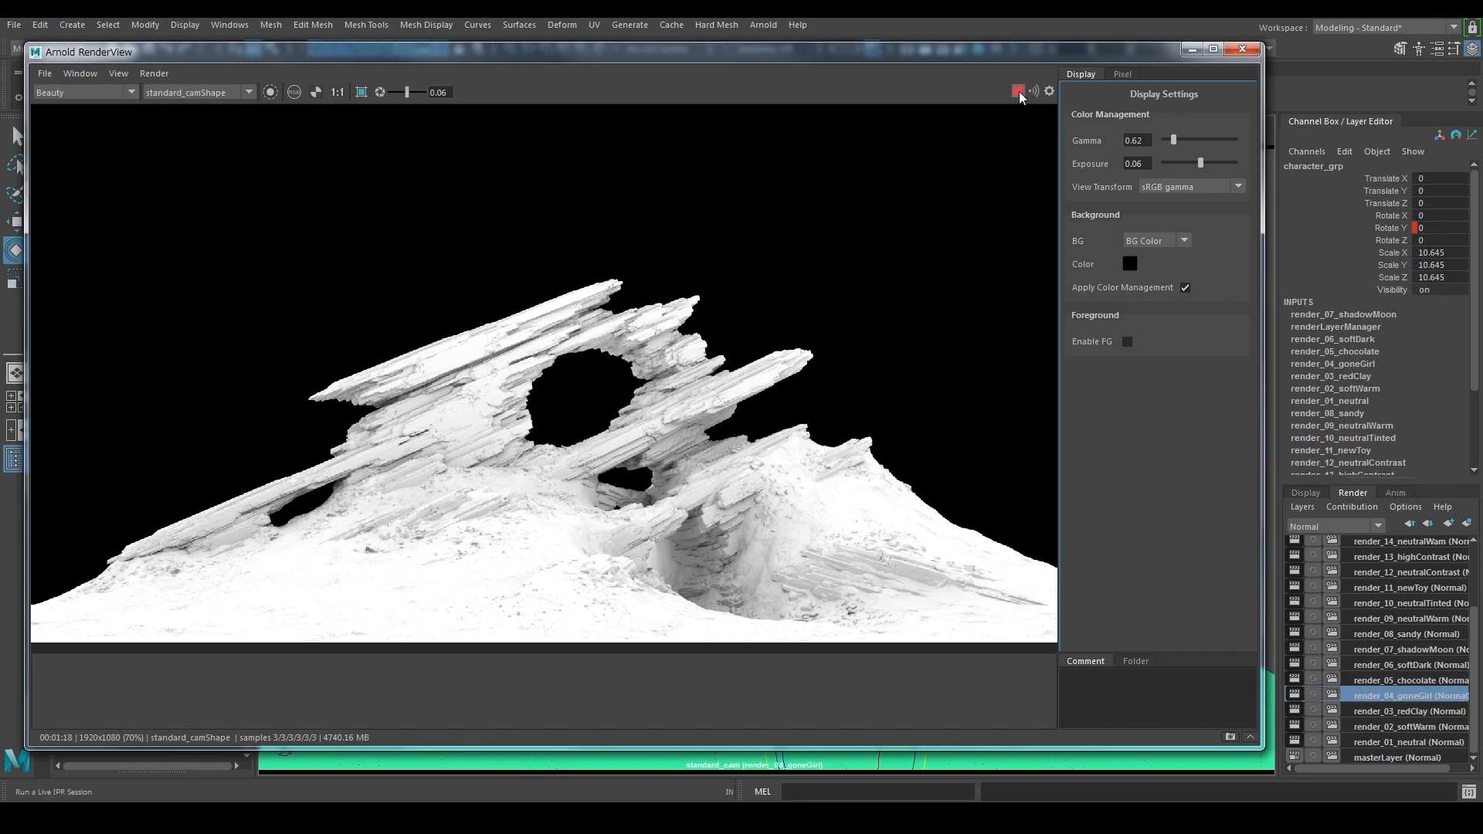
{"action": "left_click", "coordinate": [228, 25]}
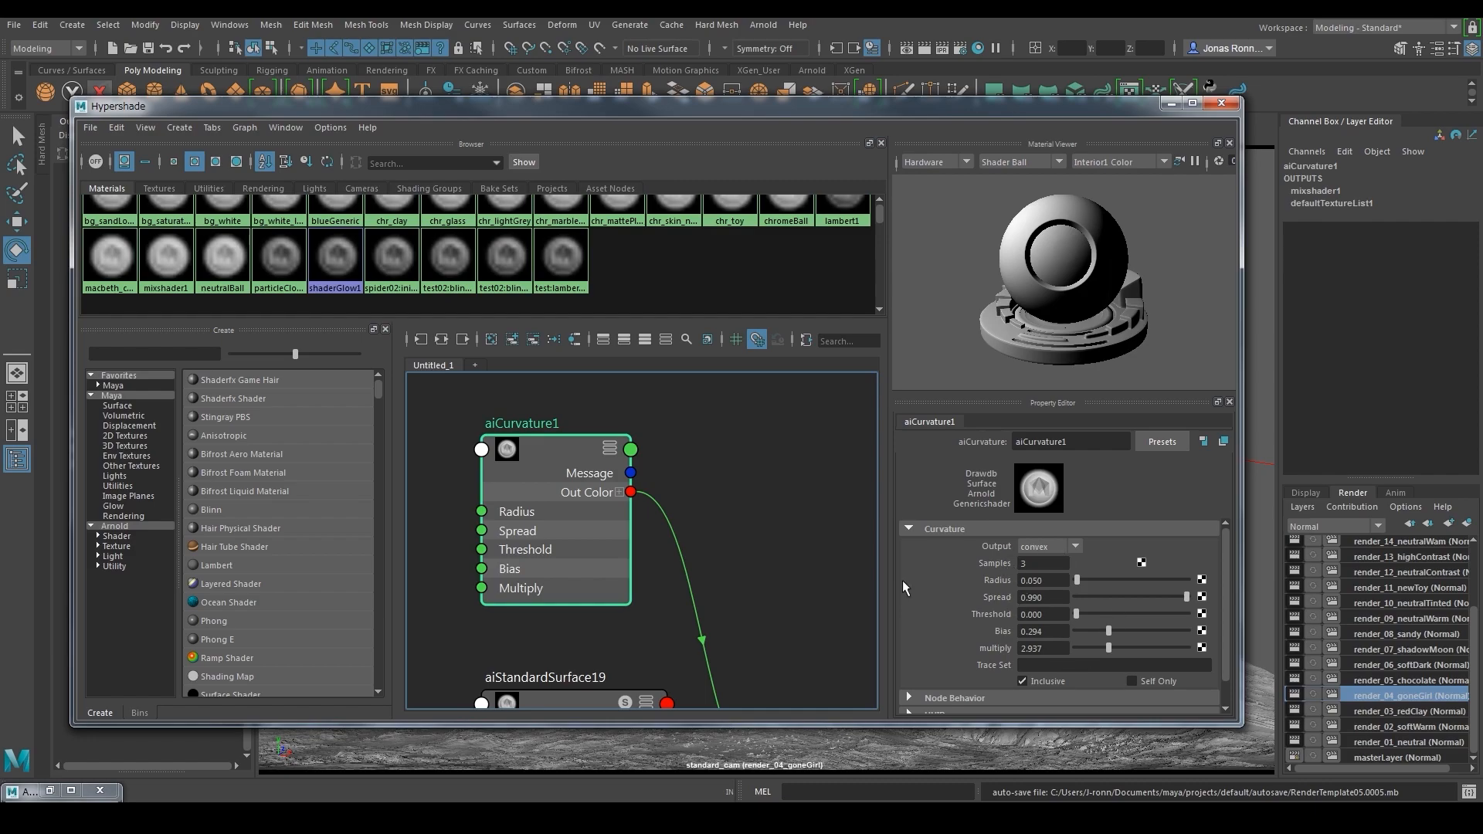
Create aiCurvature and aiMixShader, wire curvature and standard surface into the mix, assign it to the rock group
{"action": "type", "text": "aicur"}
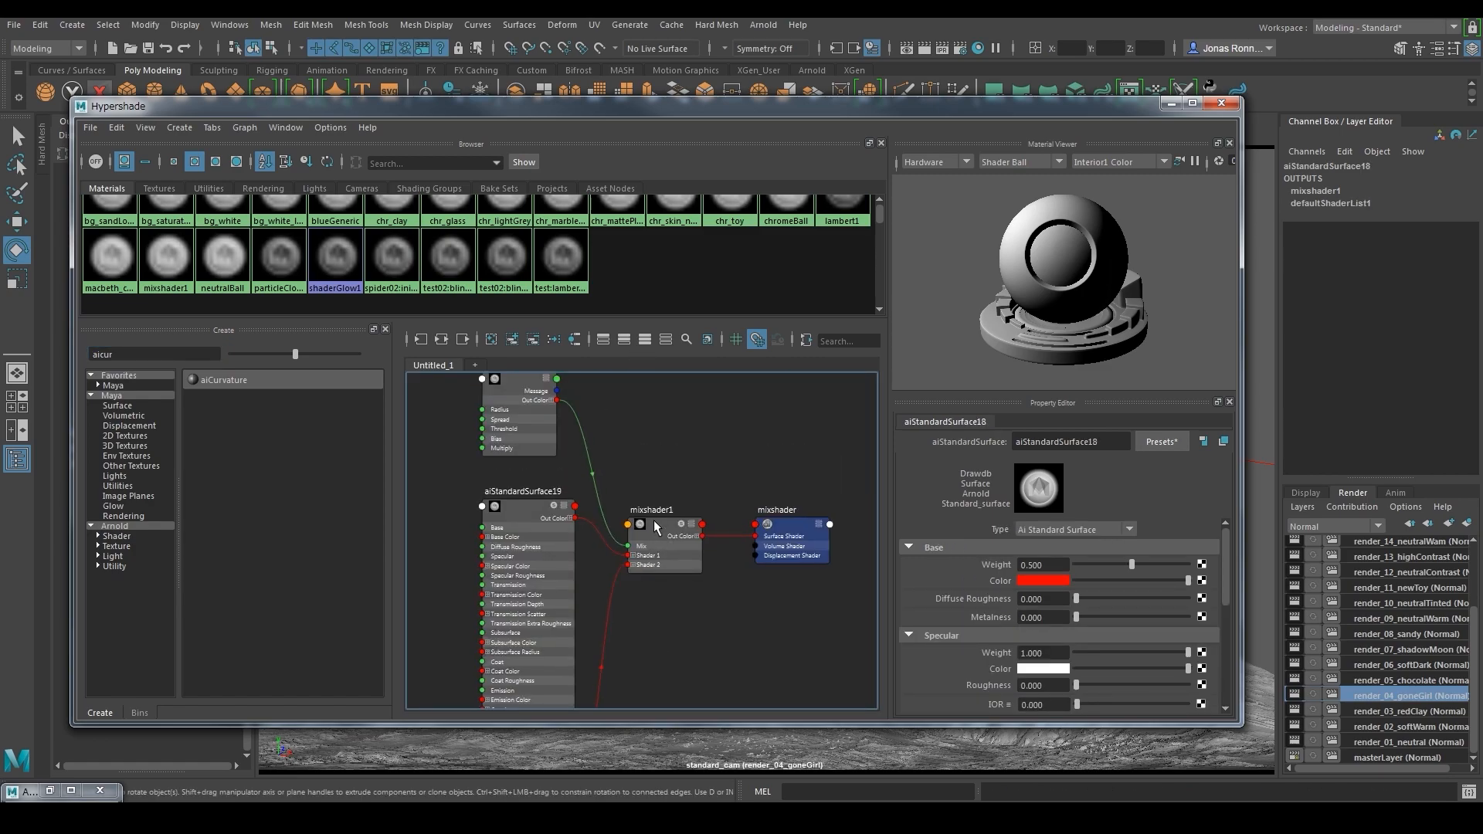
{"action": "left_click", "coordinate": [663, 543]}
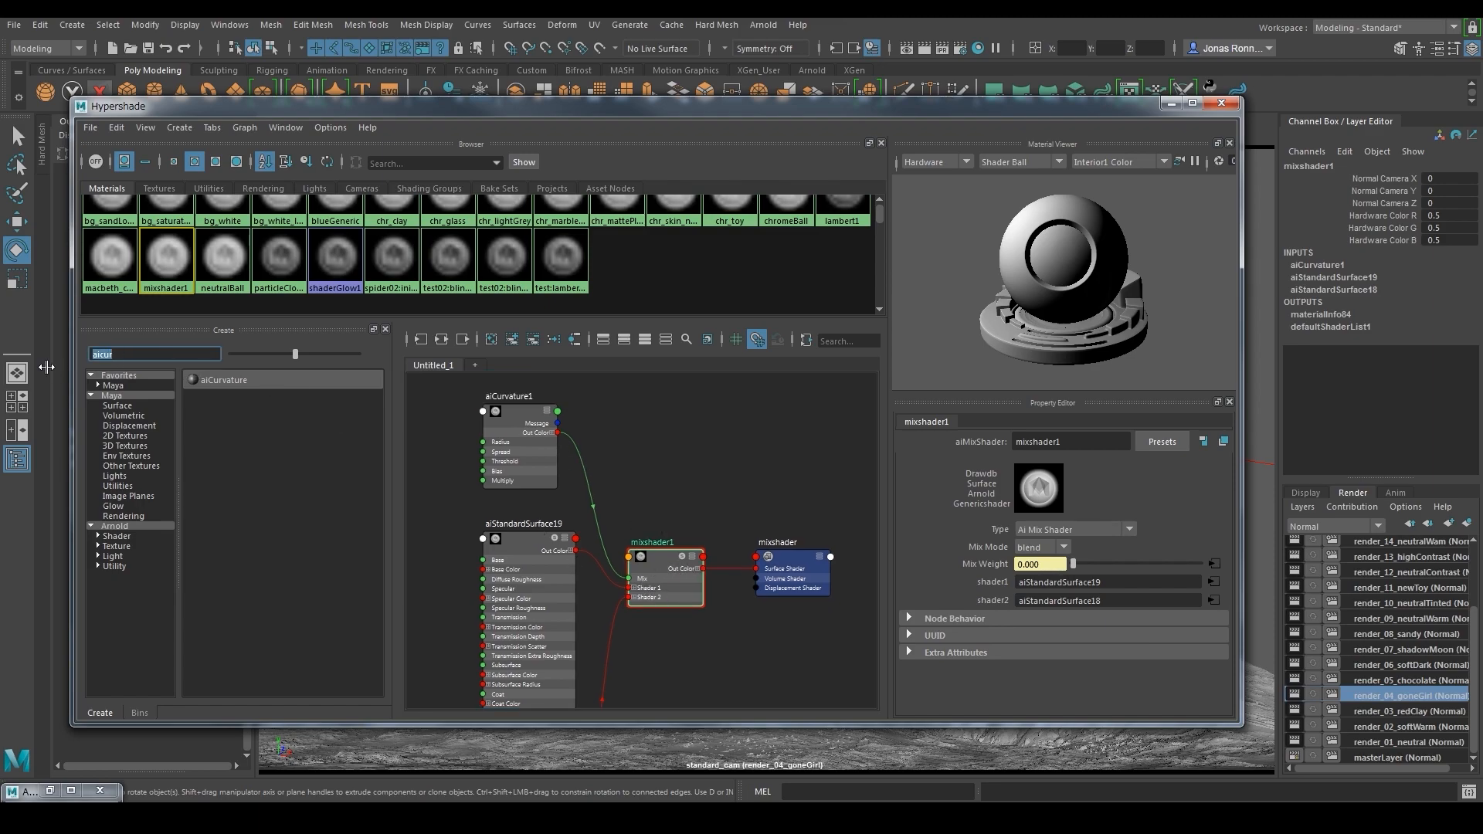
{"action": "type", "text": "mix"}
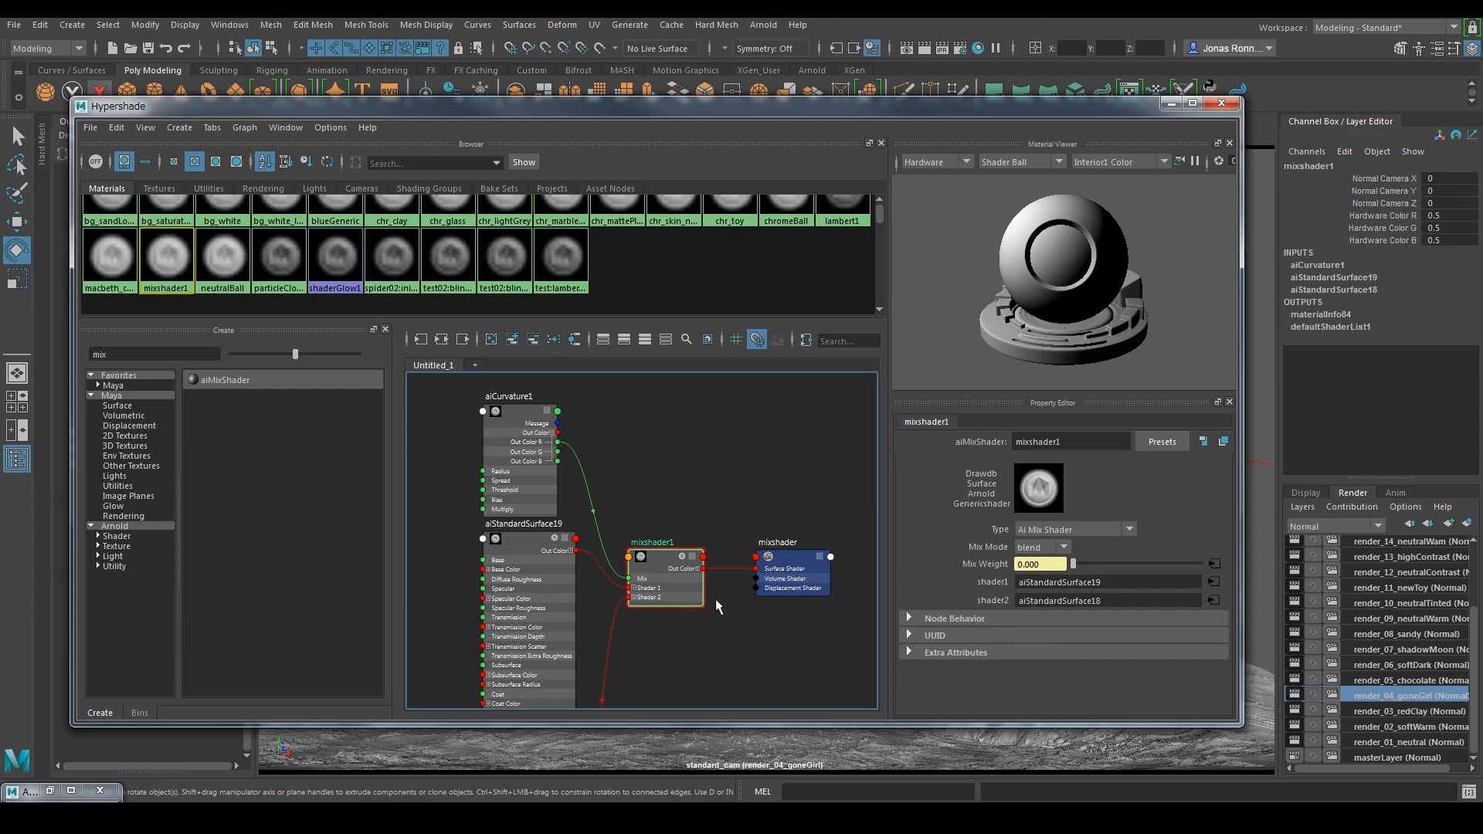
{"action": "mouse_move", "coordinate": [166, 258]}
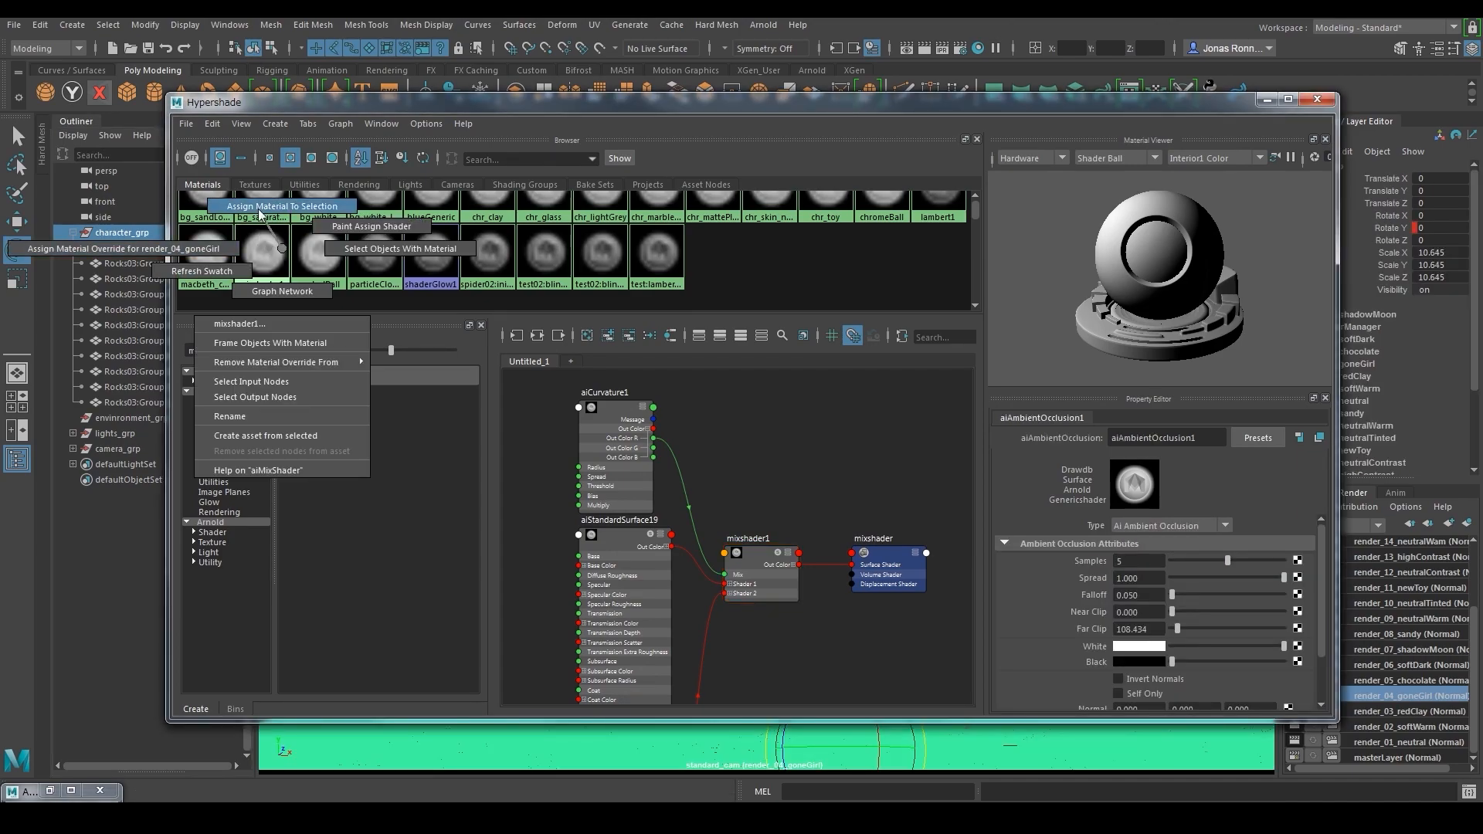
{"action": "left_click", "coordinate": [238, 323]}
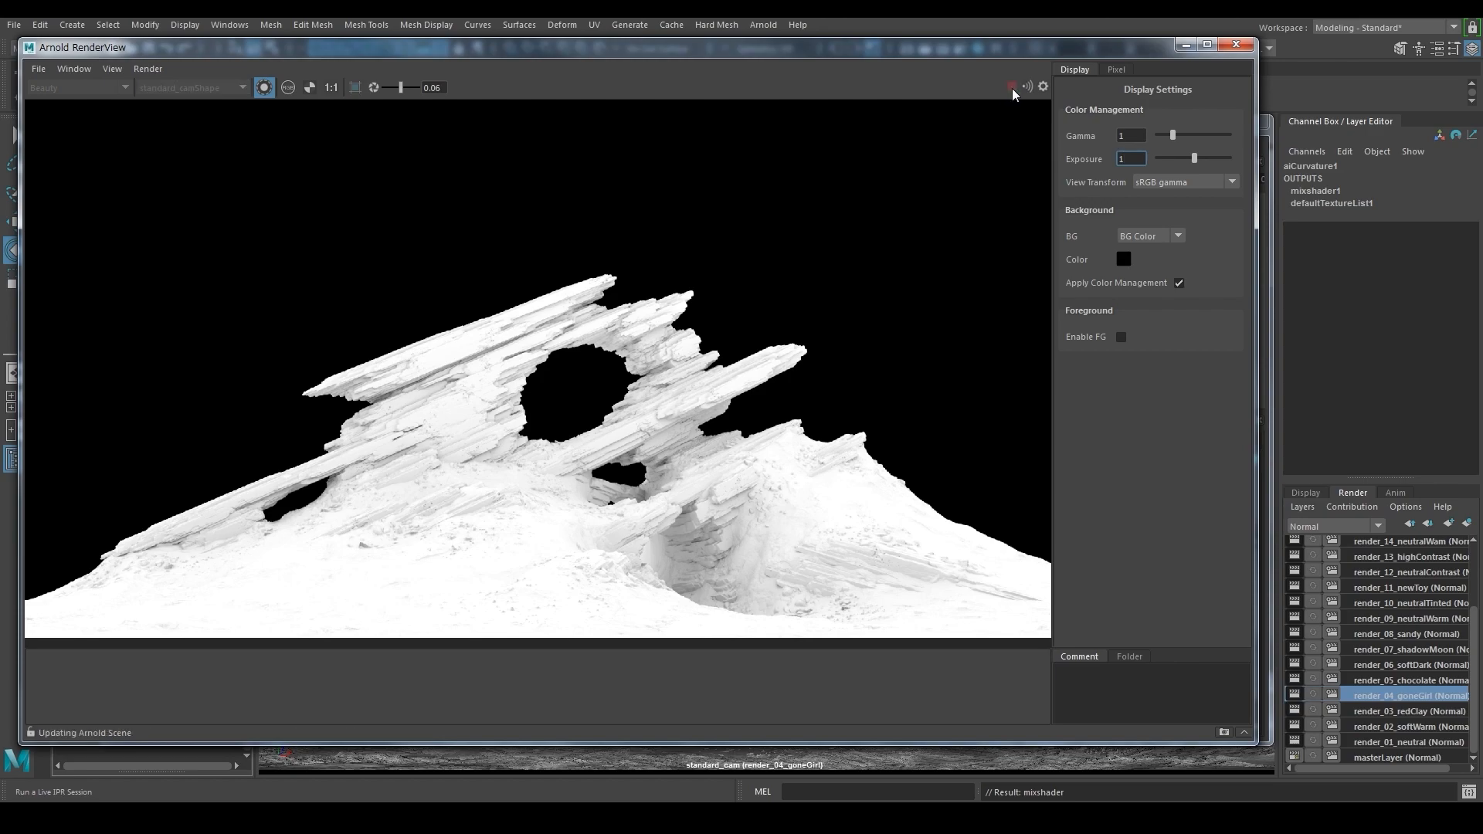
Render the curvature pass and start saving it as Curvature multi-layer EXR in the Render folder
{"action": "left_click", "coordinate": [1010, 87]}
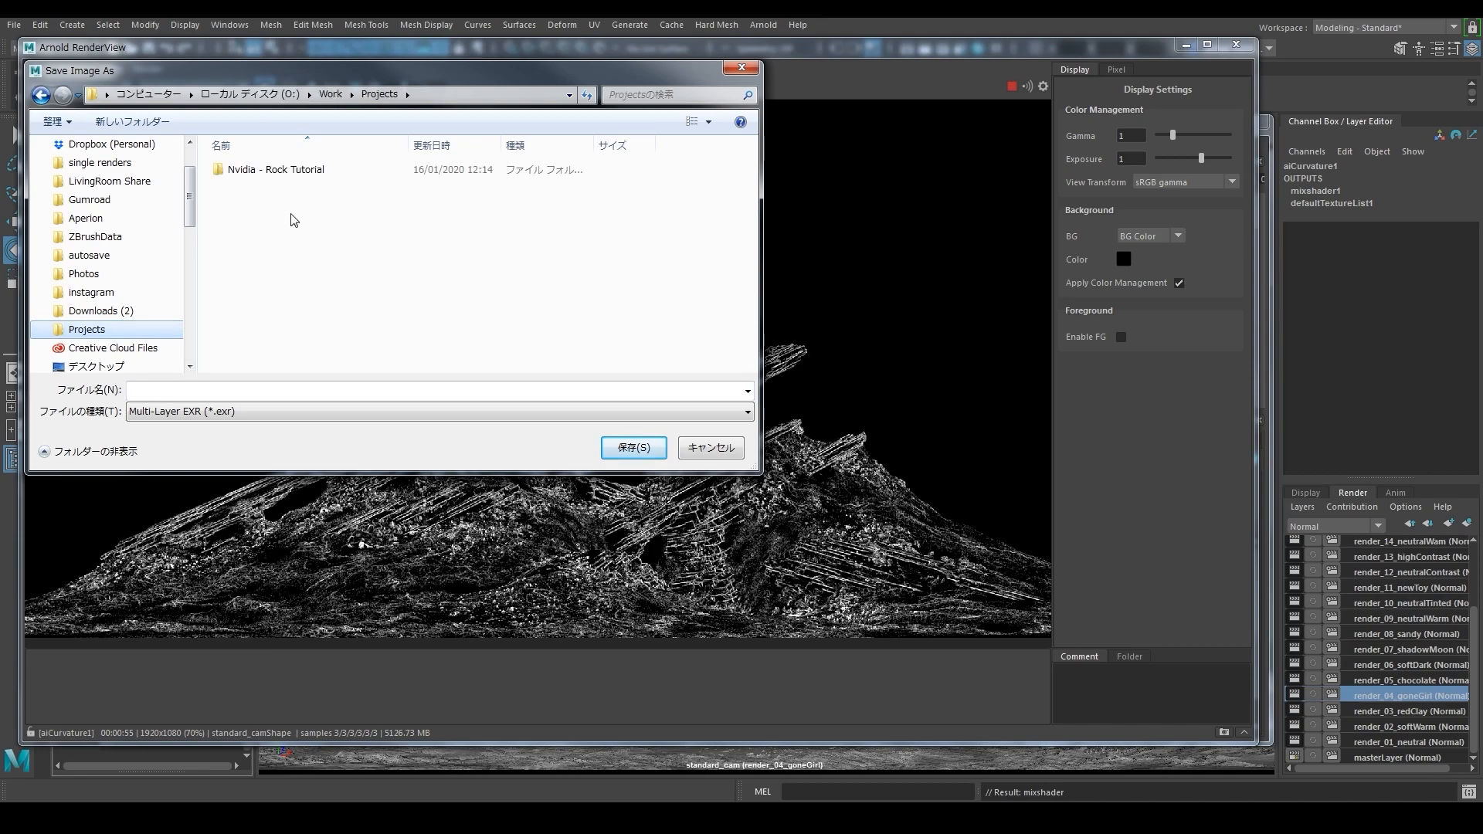
{"action": "double_click", "coordinate": [275, 170]}
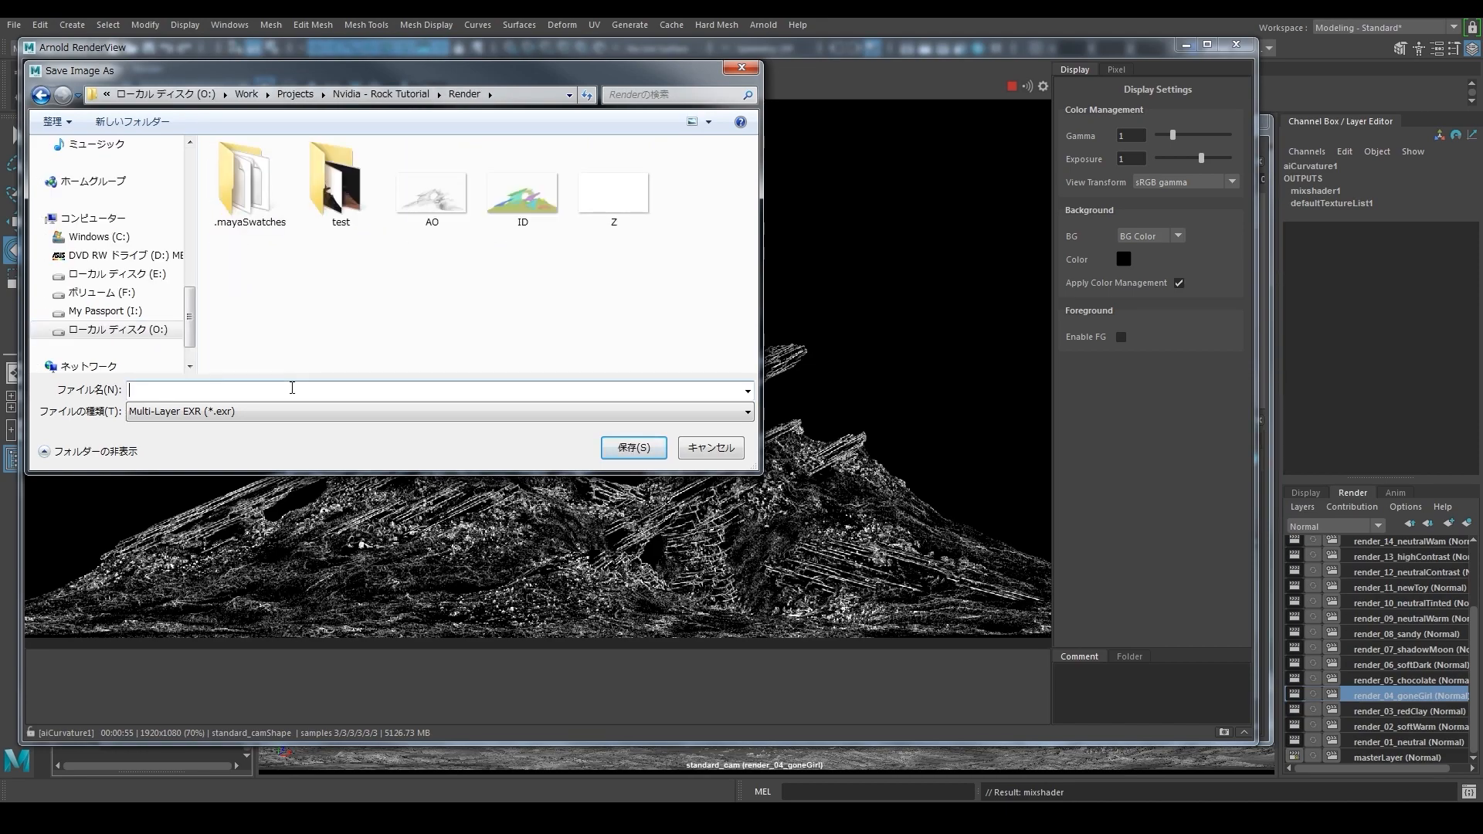
{"action": "type", "text": "Curvature"}
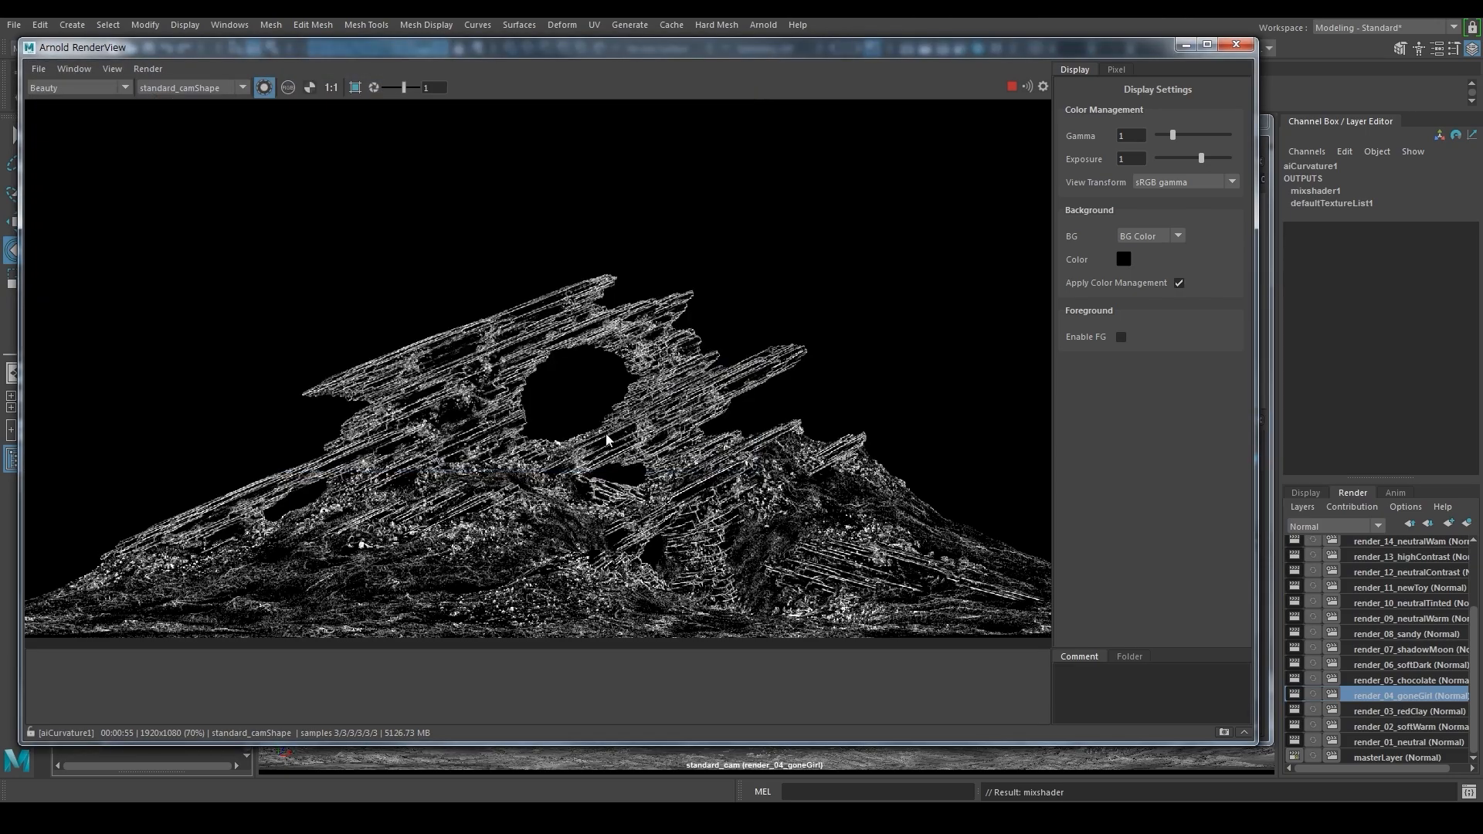
{"action": "left_click", "coordinate": [1130, 158]}
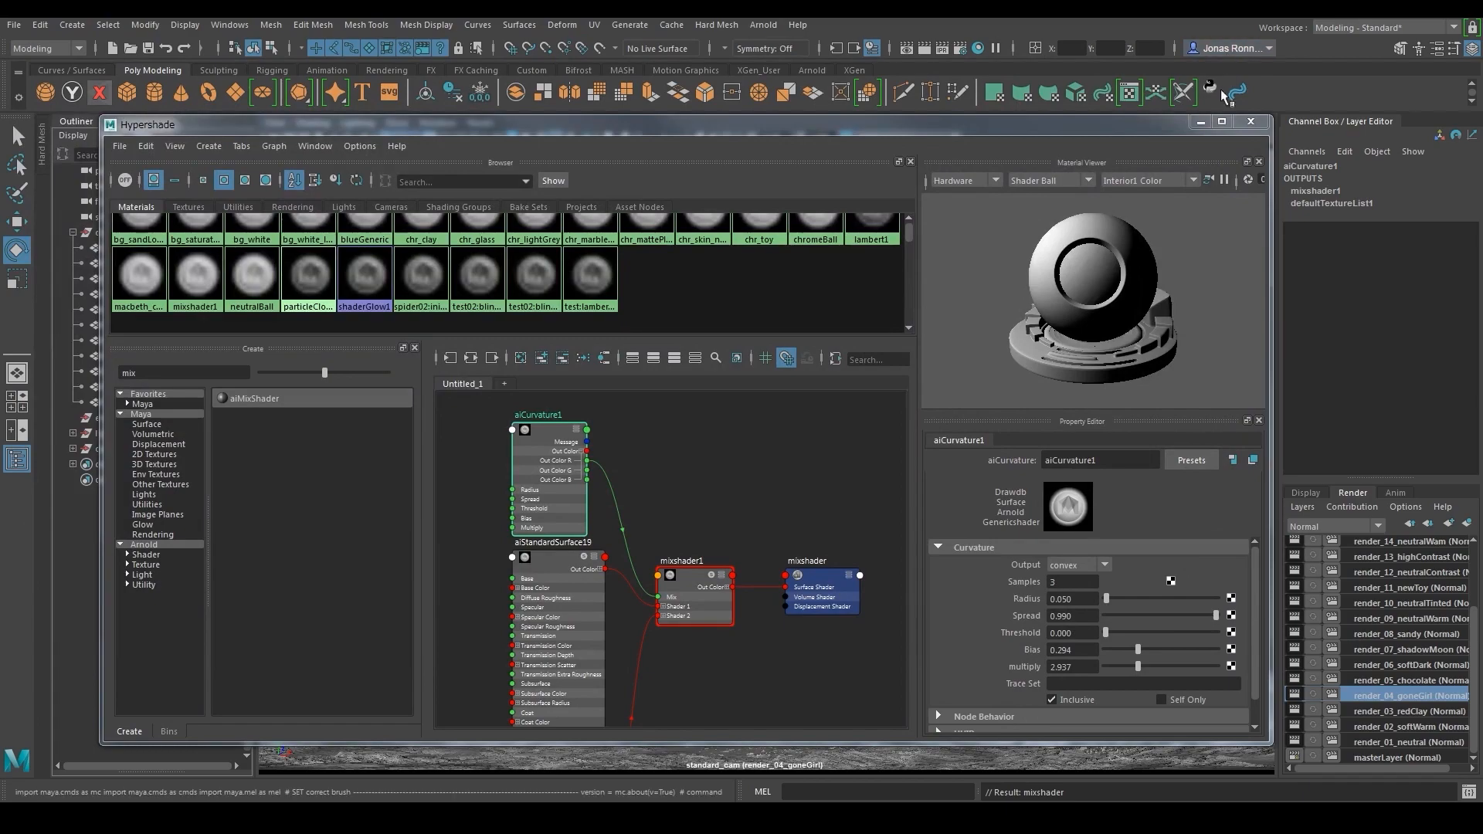
Close the Hypershade window, returning to the viewport showing the grey rock
{"action": "left_click", "coordinate": [1250, 122]}
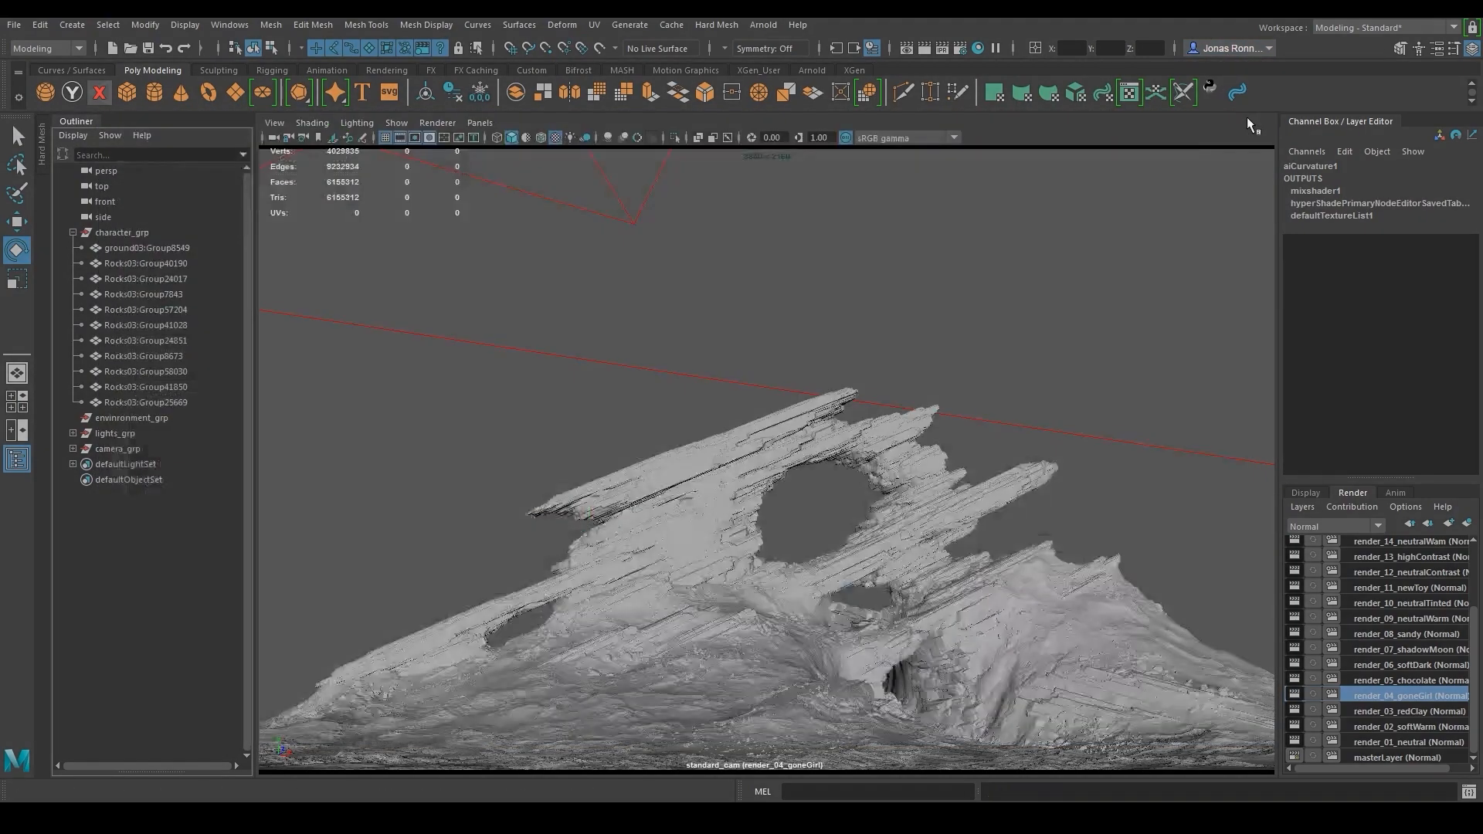